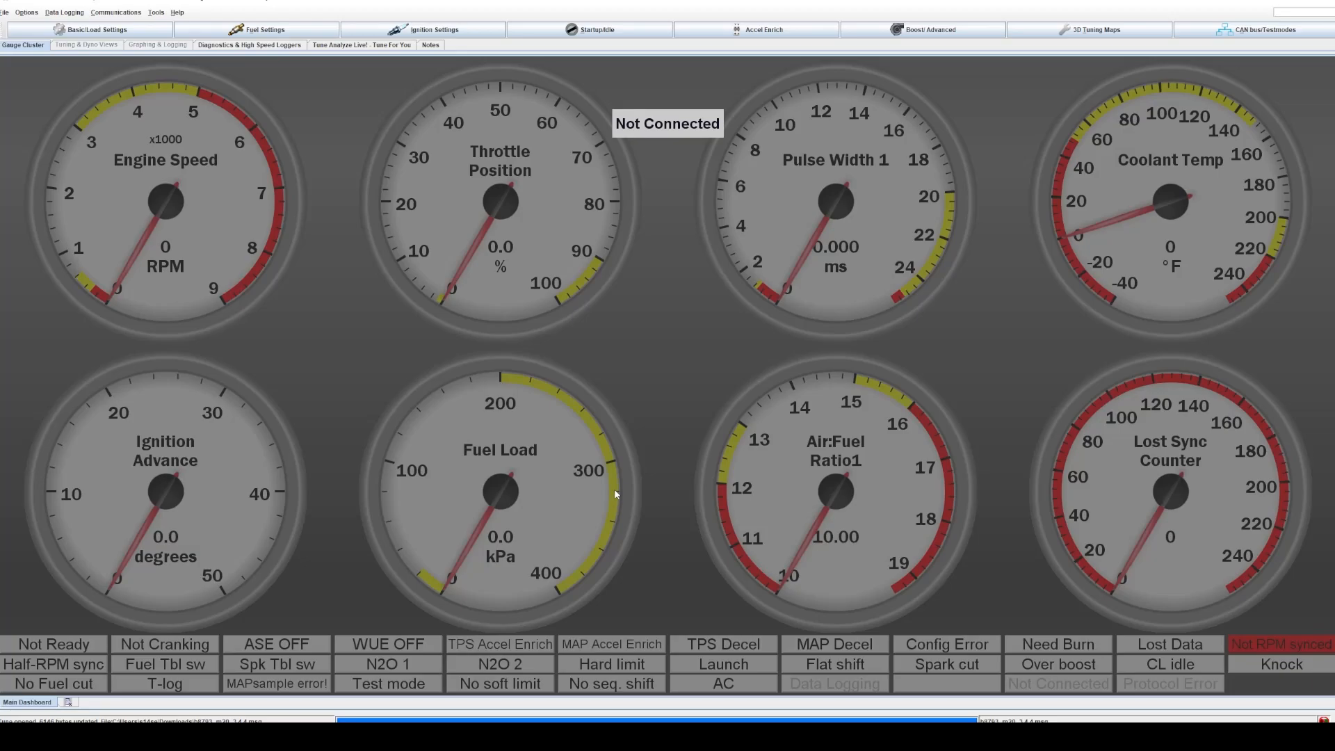
pyautogui.moveTo(886, 509)
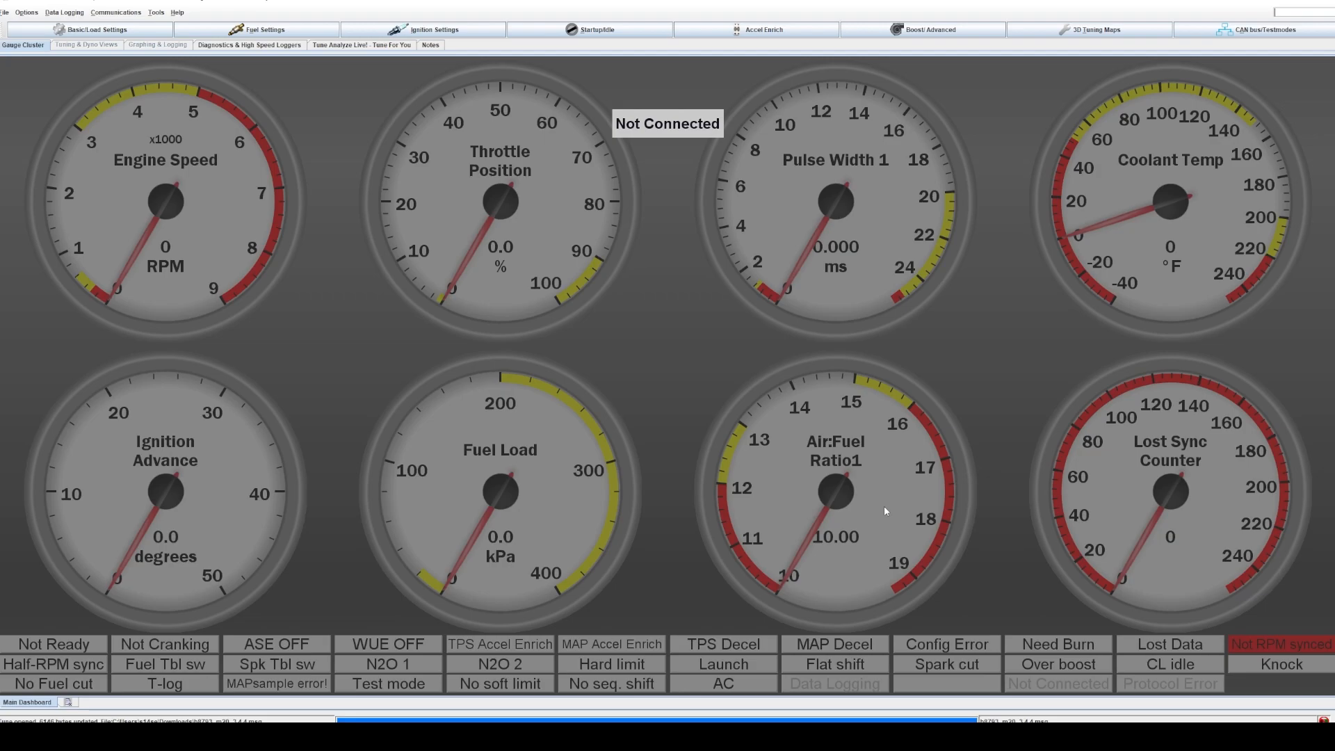
pyautogui.moveTo(759, 427)
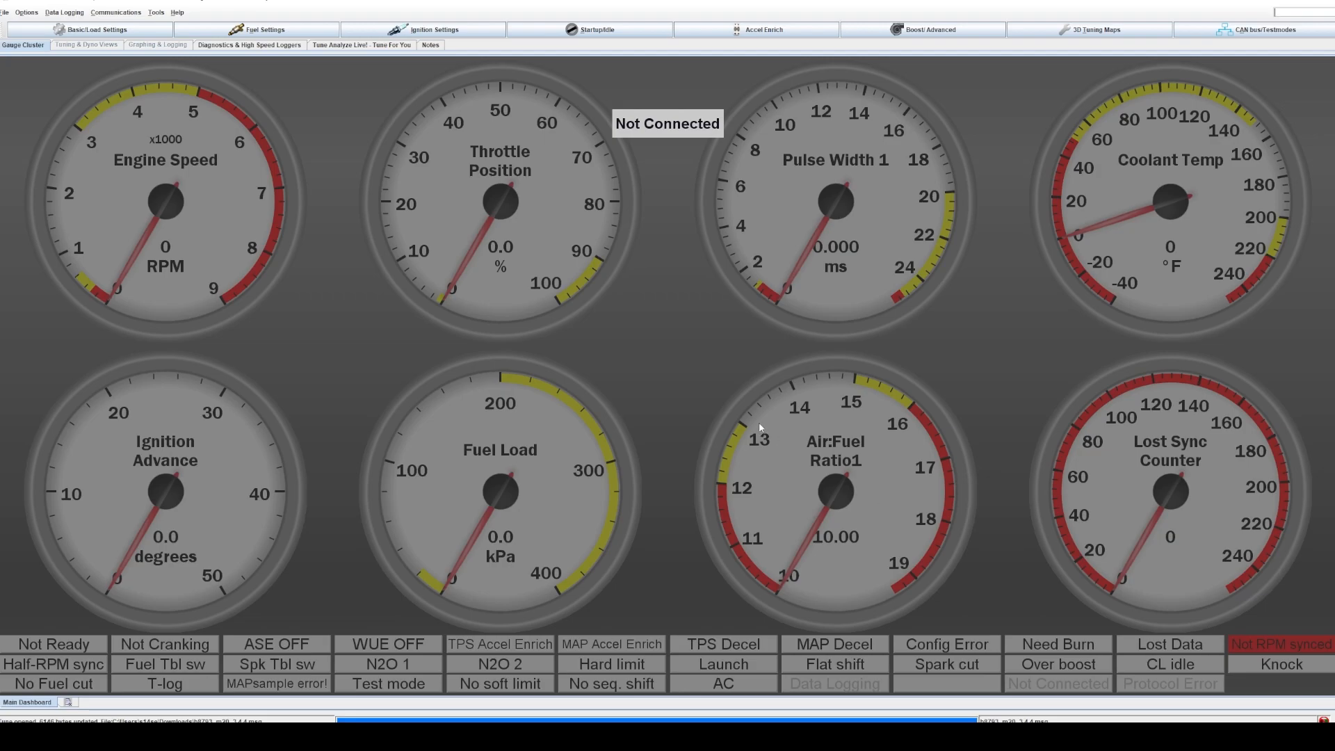
pyautogui.moveTo(757, 339)
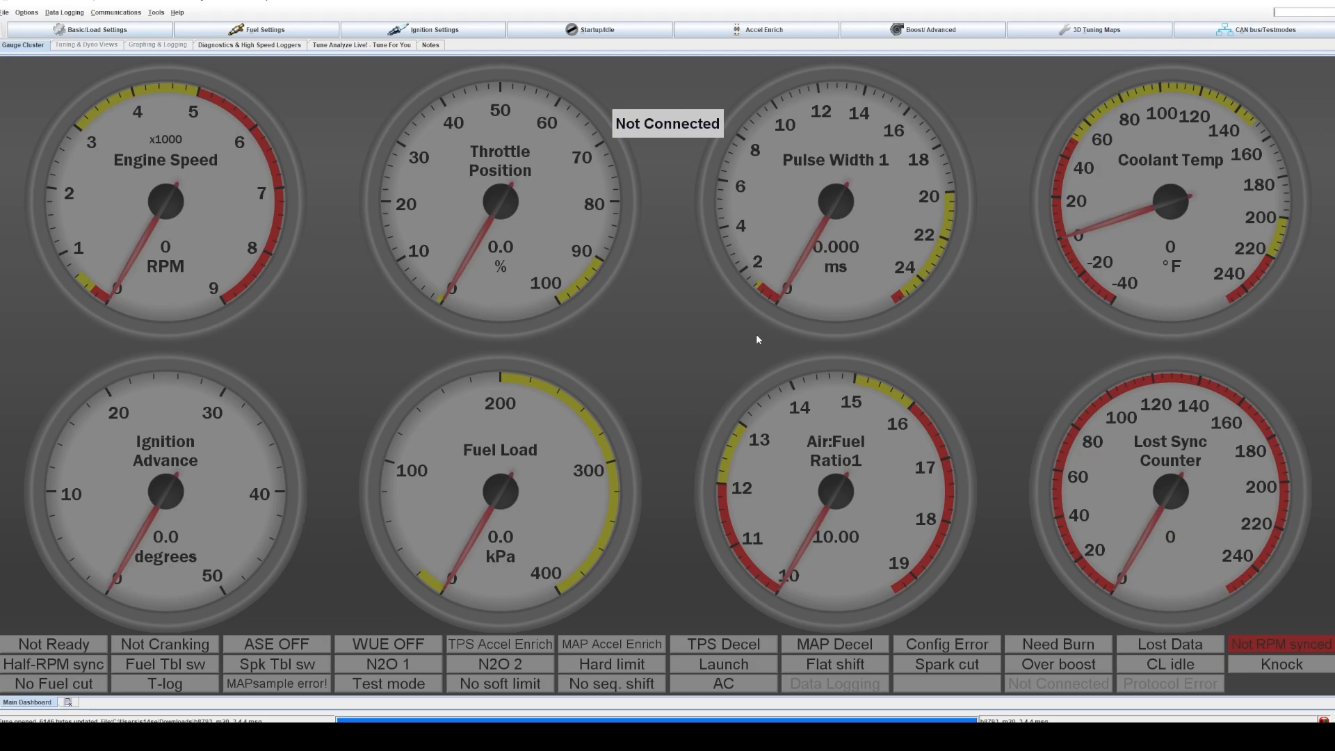
pyautogui.moveTo(752, 303)
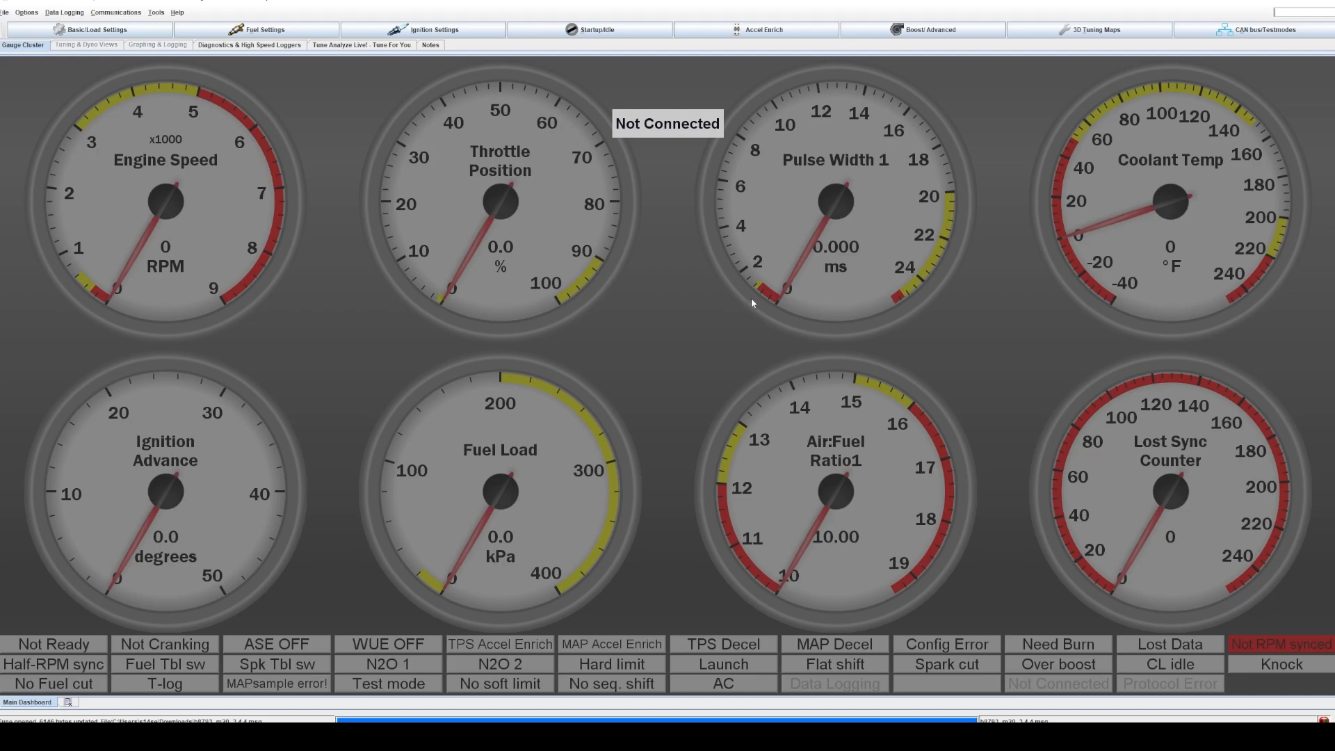
# Step: Bring up Fuel VE Table 1 from Fuel Settings, with Ignition Table 1 alongside it
pyautogui.click(264, 29)
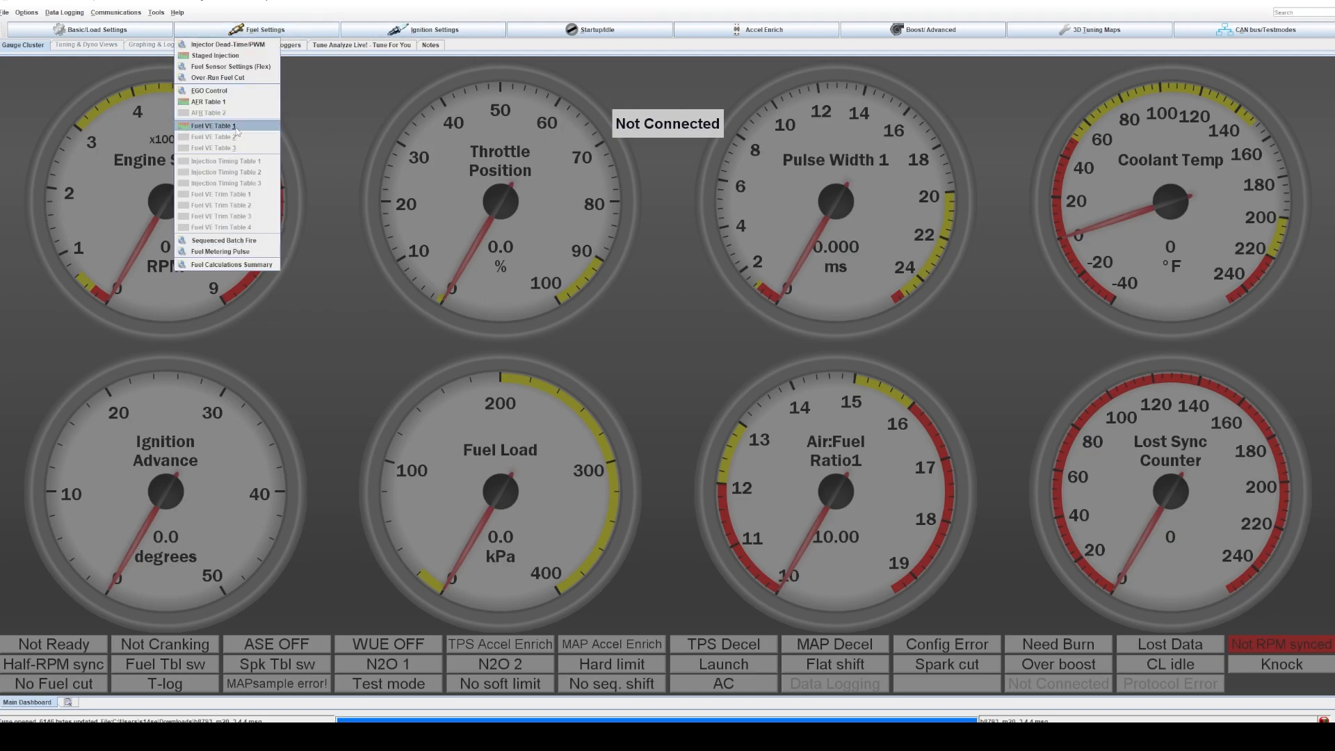
pyautogui.click(212, 125)
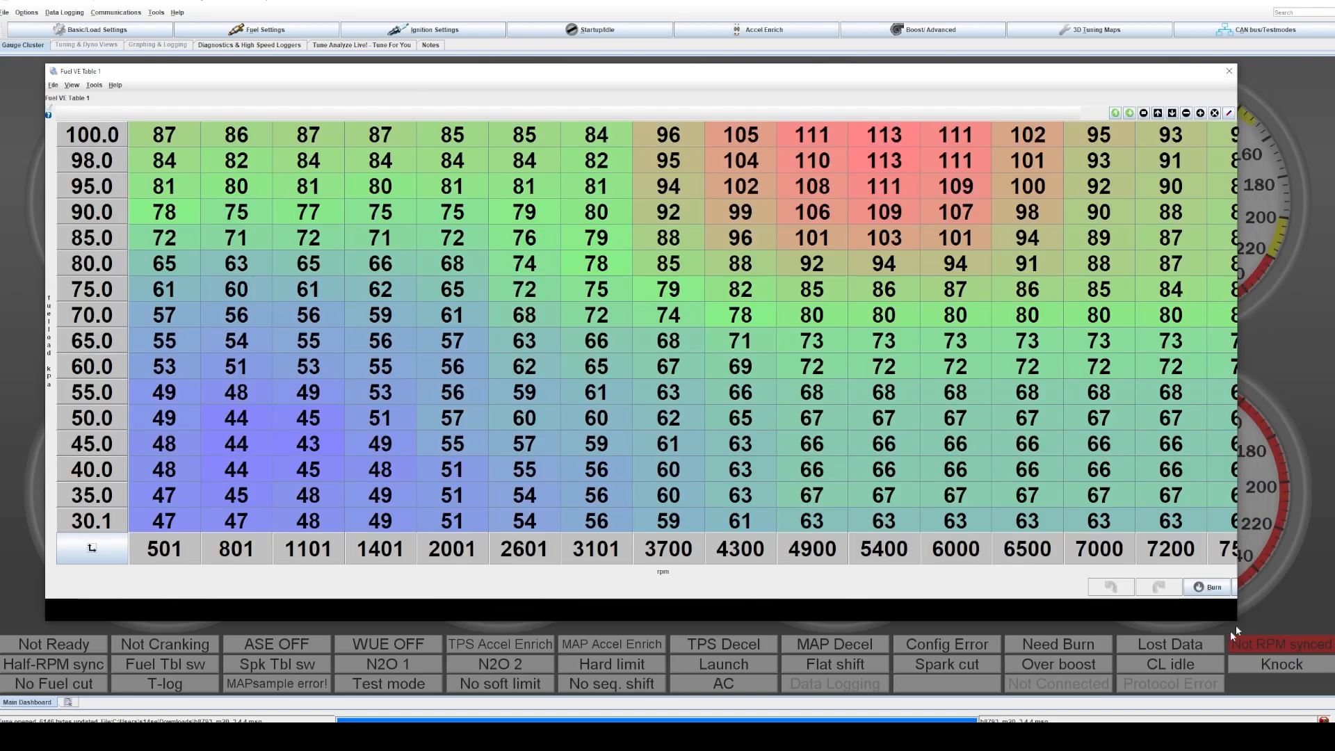
pyautogui.click(594, 29)
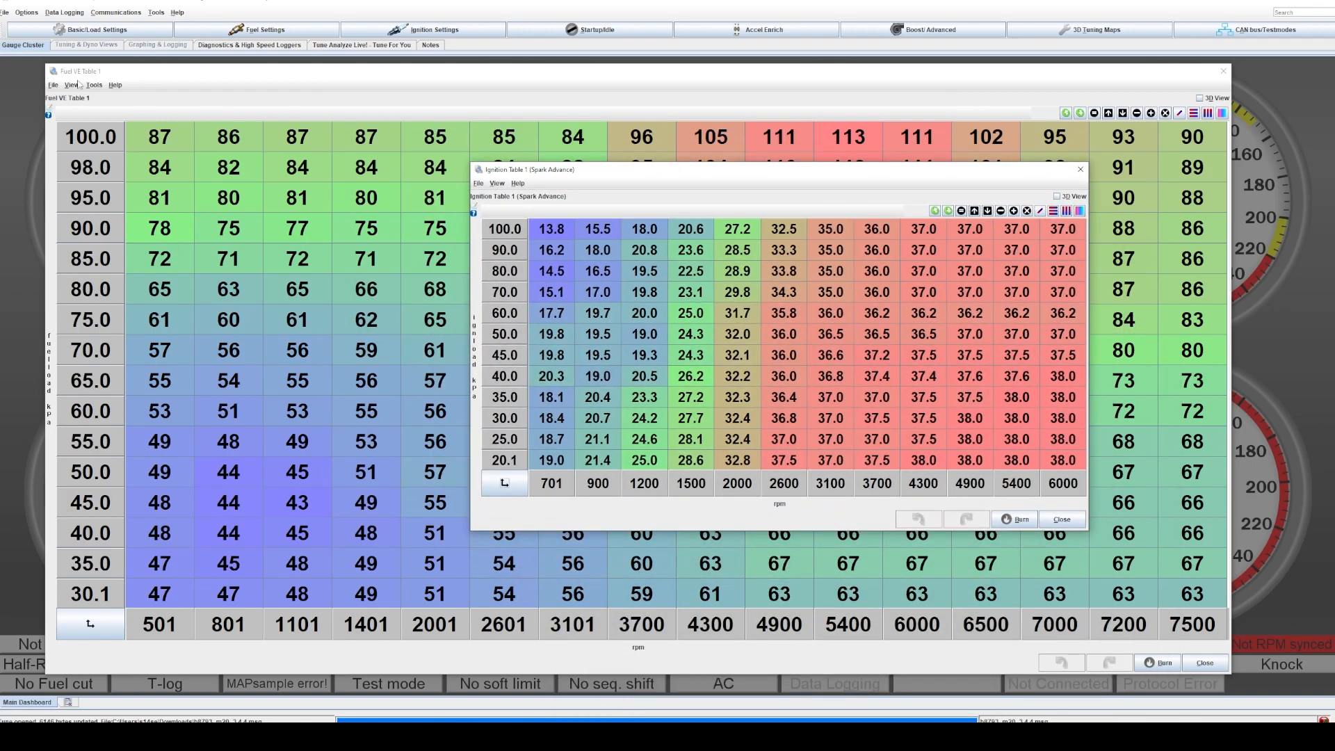
# Step: Enlarge the Fuel VE Table 1 window so it covers the ignition table
pyautogui.moveTo(766, 168); pyautogui.dragTo(597, 128)
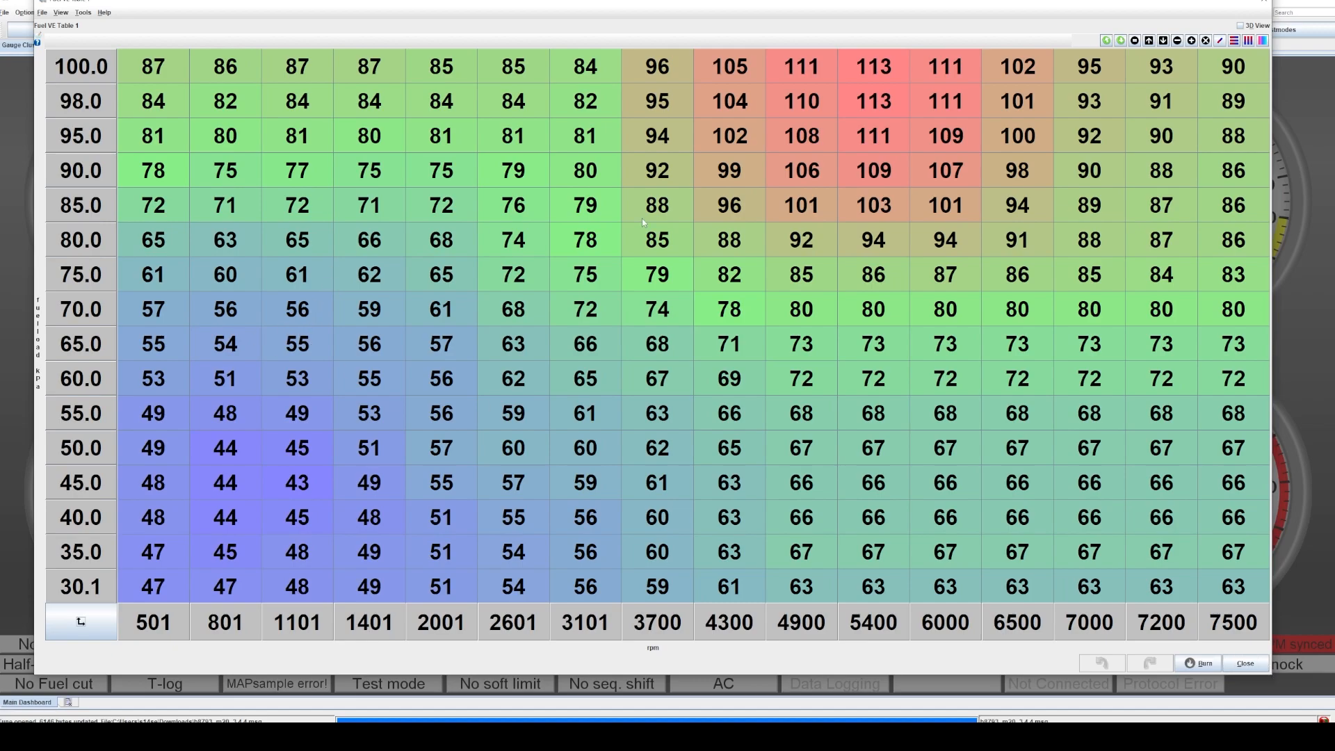
pyautogui.moveTo(256, 238)
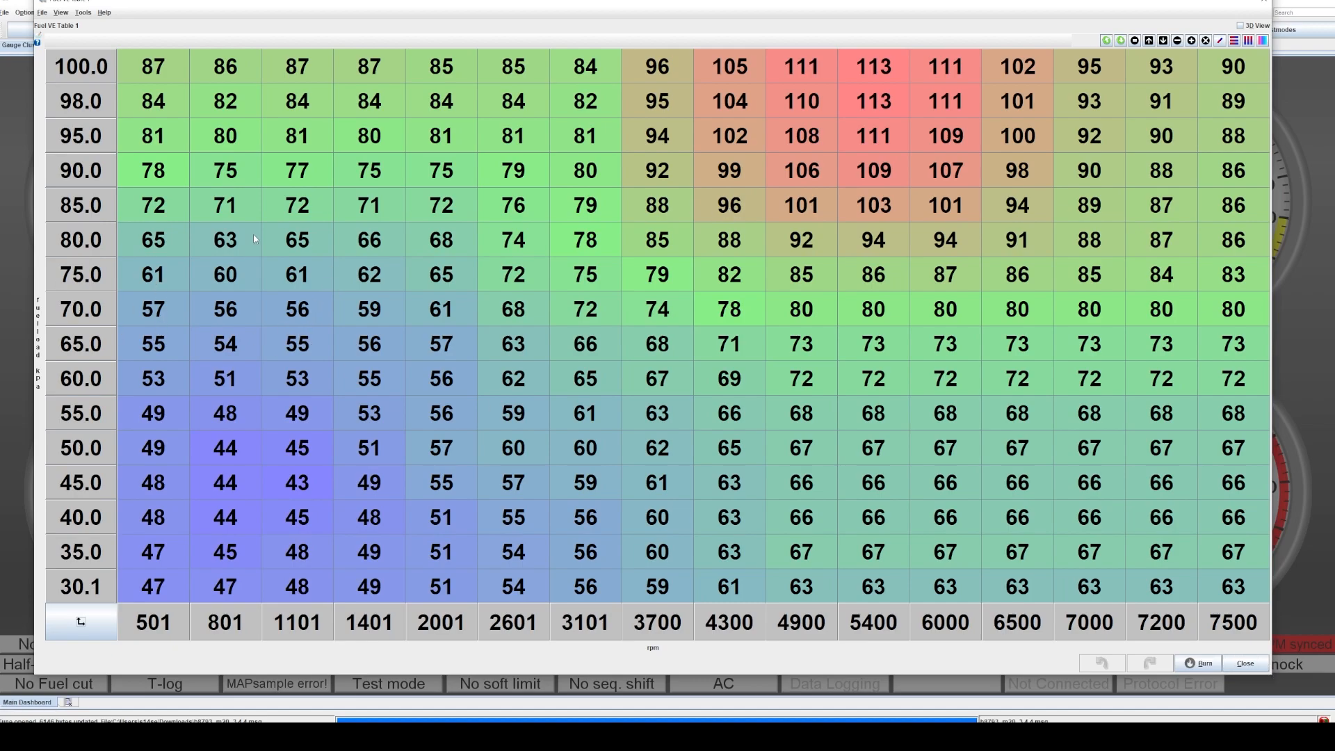
pyautogui.moveTo(263, 230)
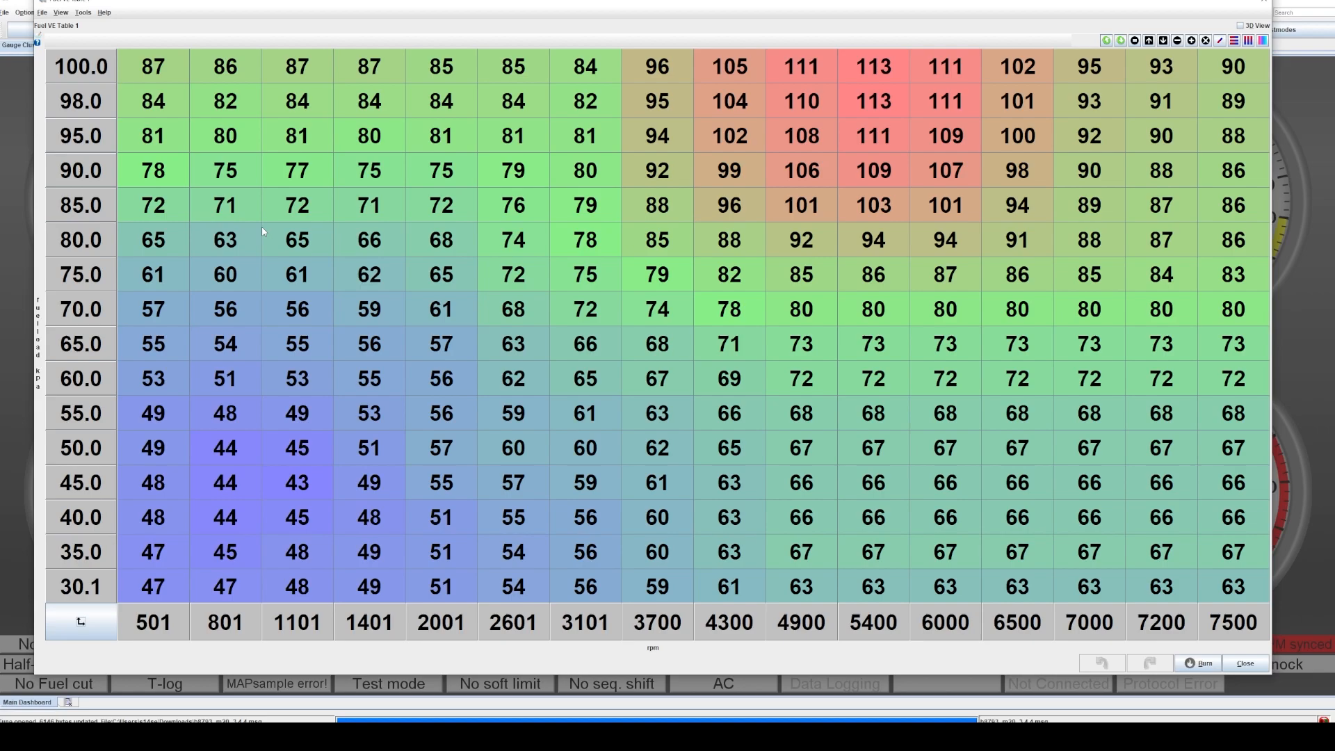
pyautogui.moveTo(147, 381)
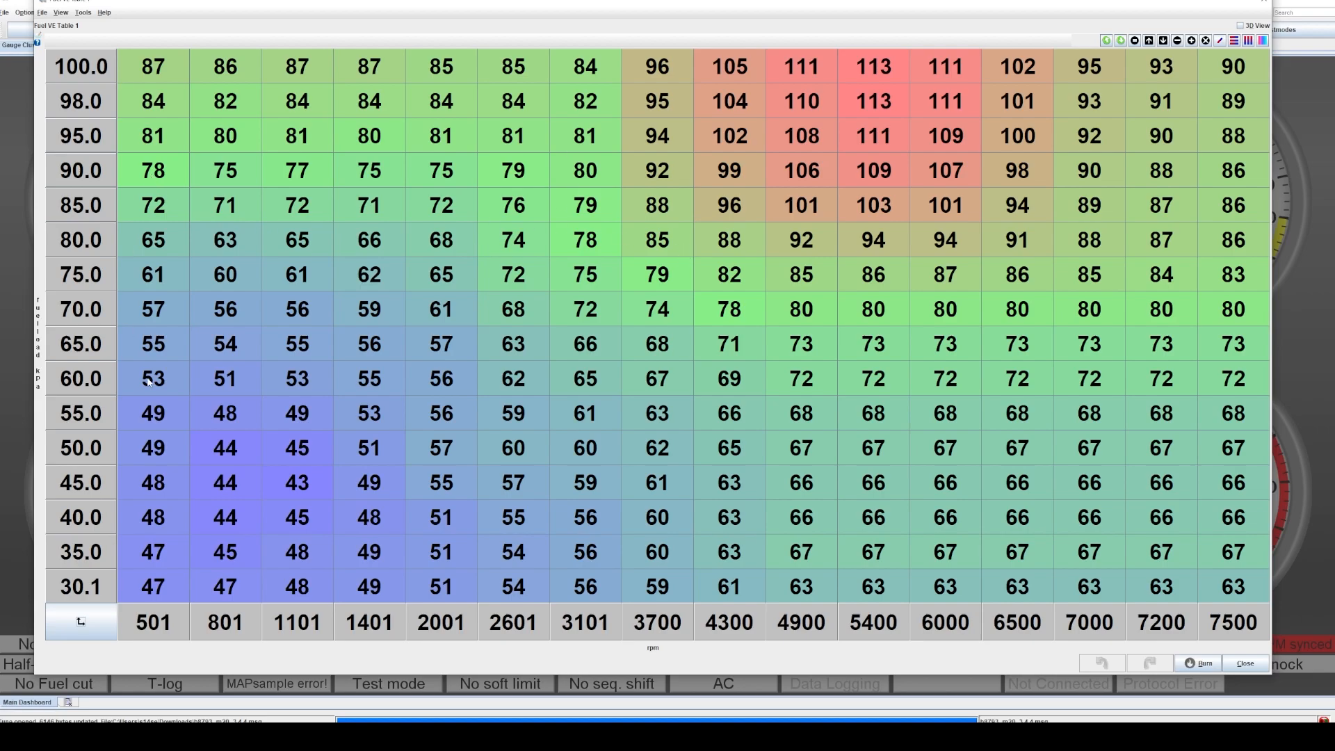
pyautogui.moveTo(125, 79)
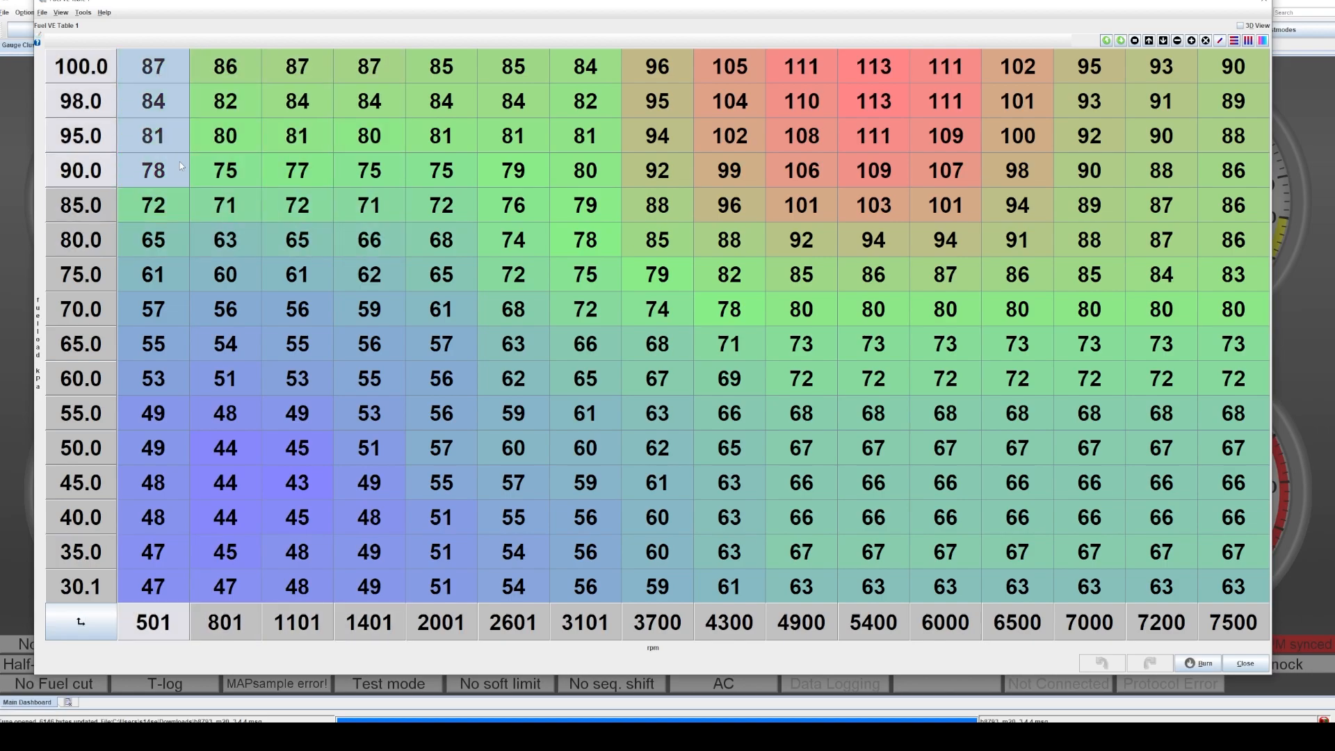
# Step: Cancel a stray value-entry prompt, then reach the Re-Bin Table view via the corner axis cell
pyautogui.doubleClick(80, 169)
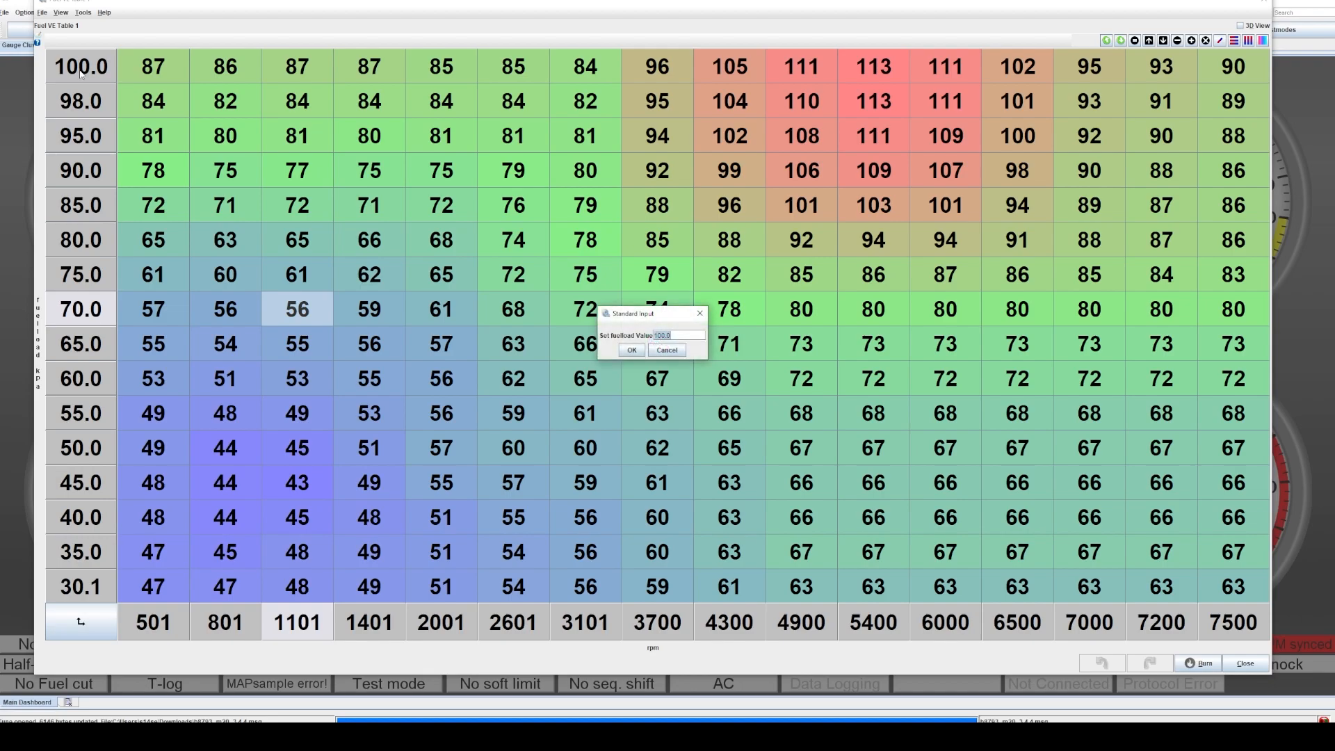
pyautogui.click(631, 349)
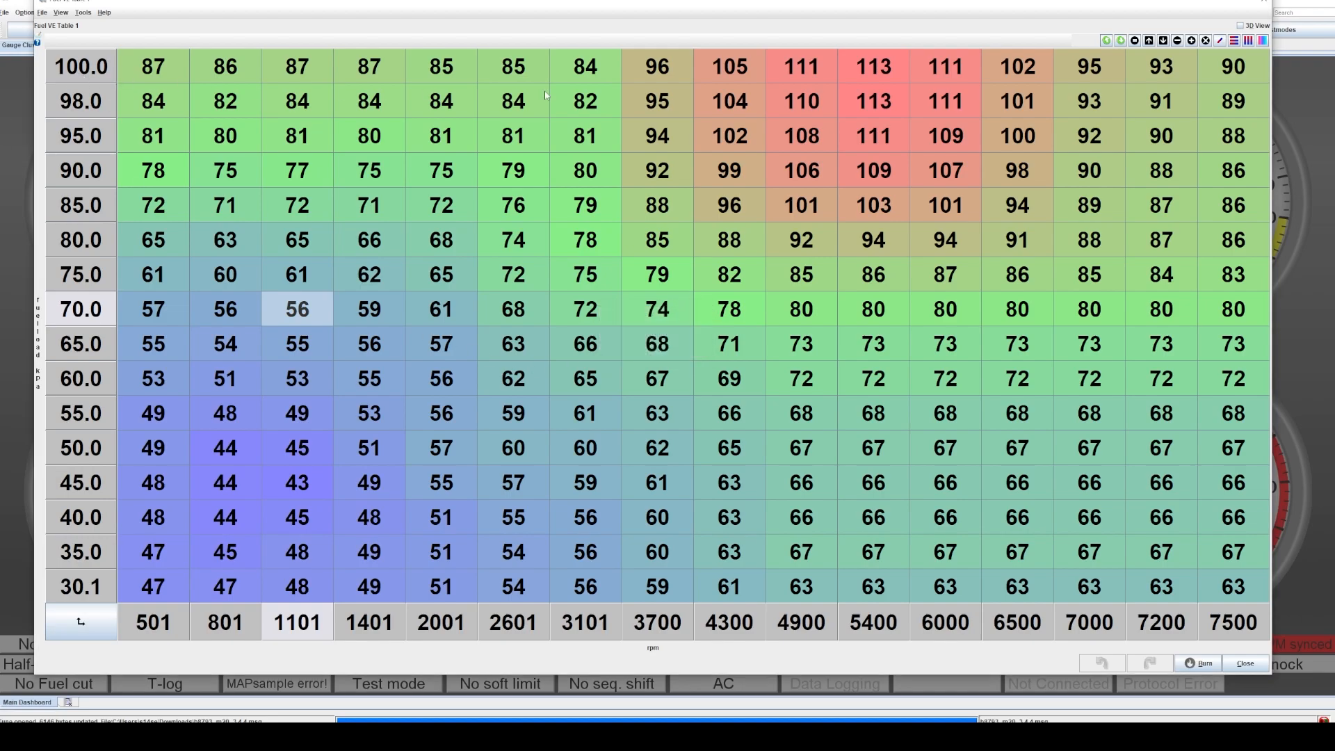
pyautogui.moveTo(1090, 78)
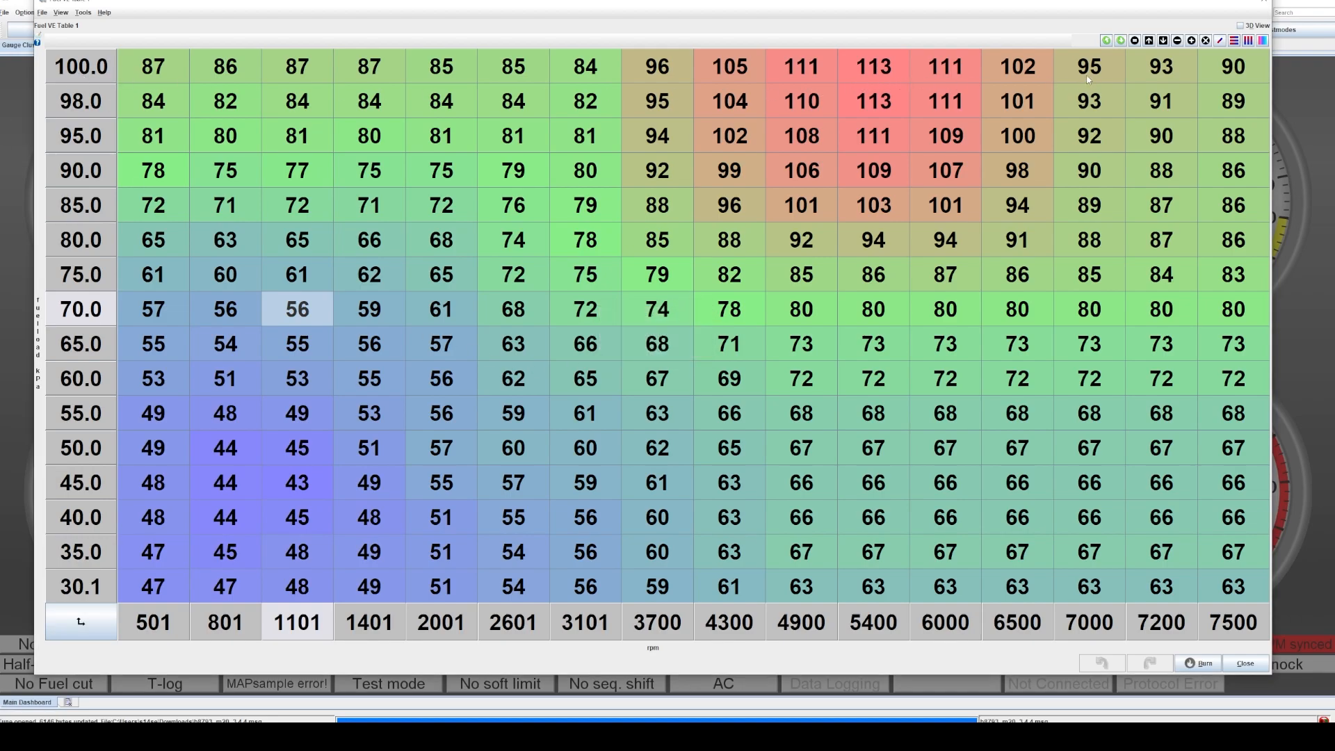
pyautogui.moveTo(607, 209)
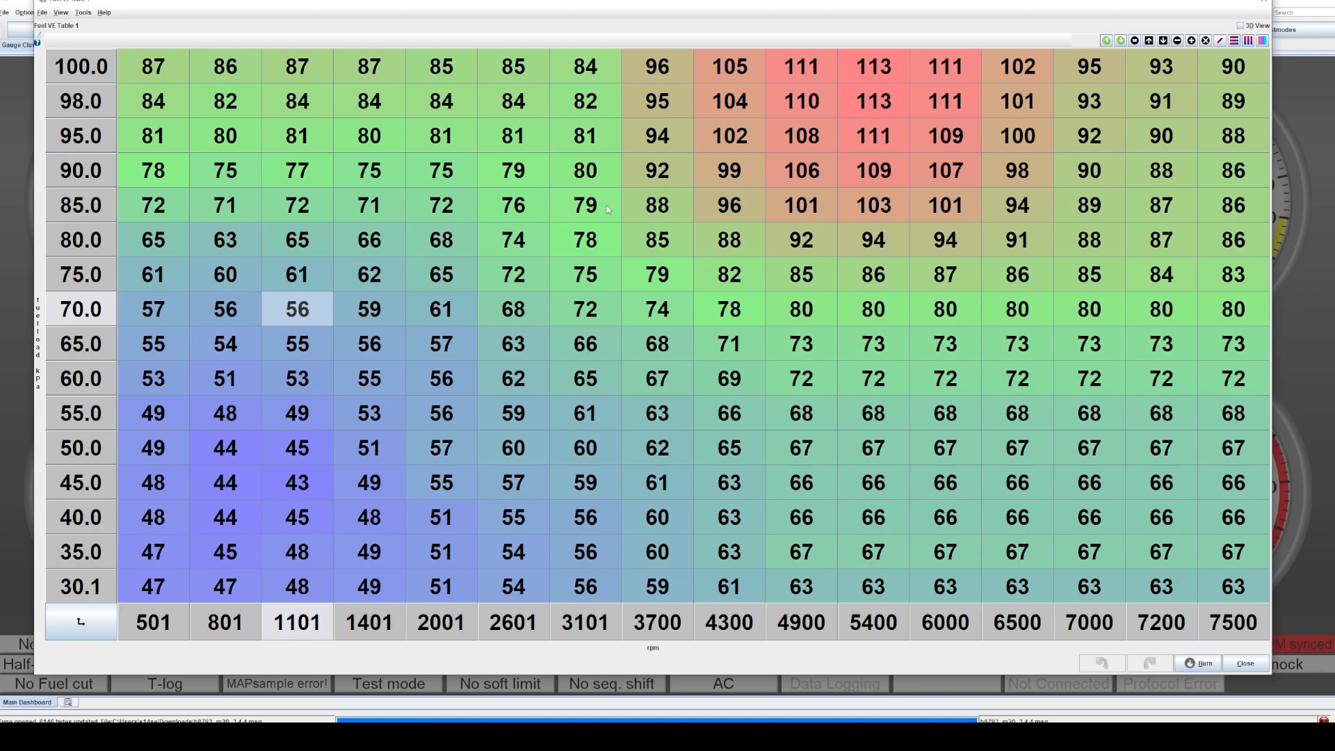
pyautogui.click(585, 204)
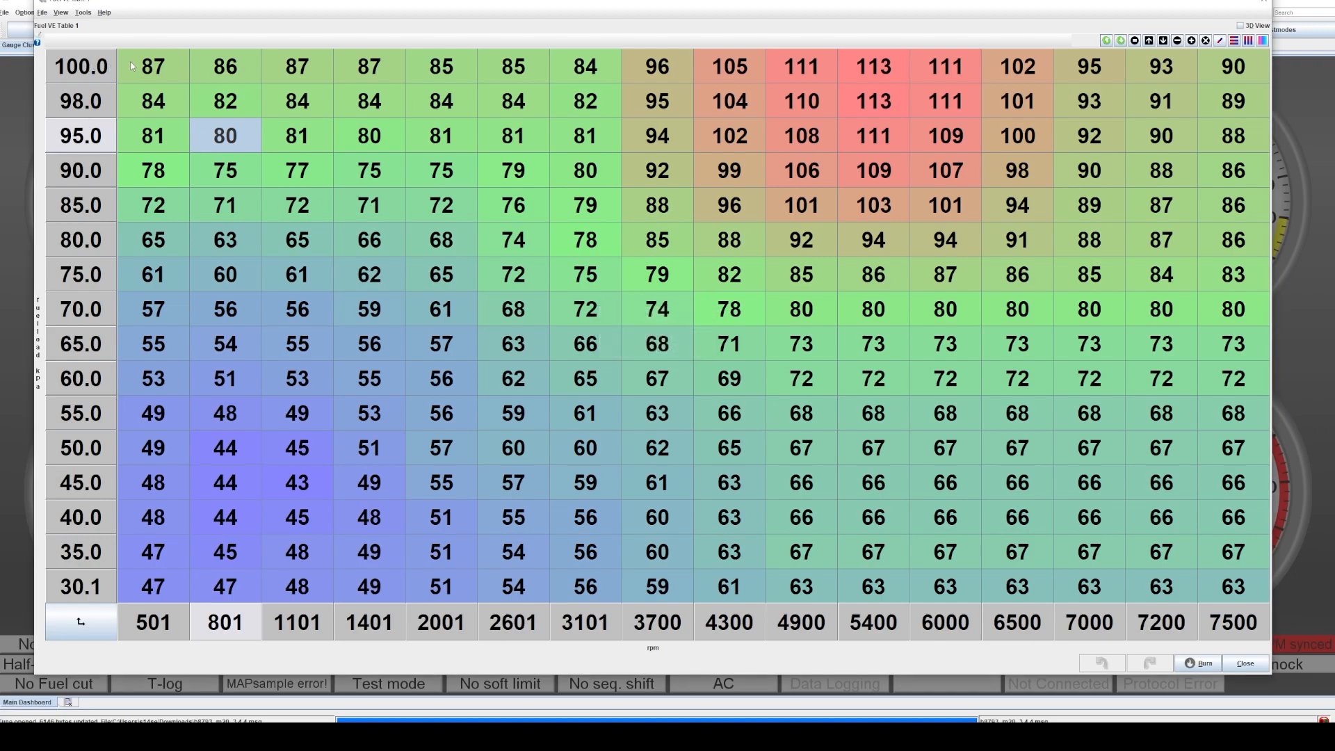
pyautogui.click(153, 66)
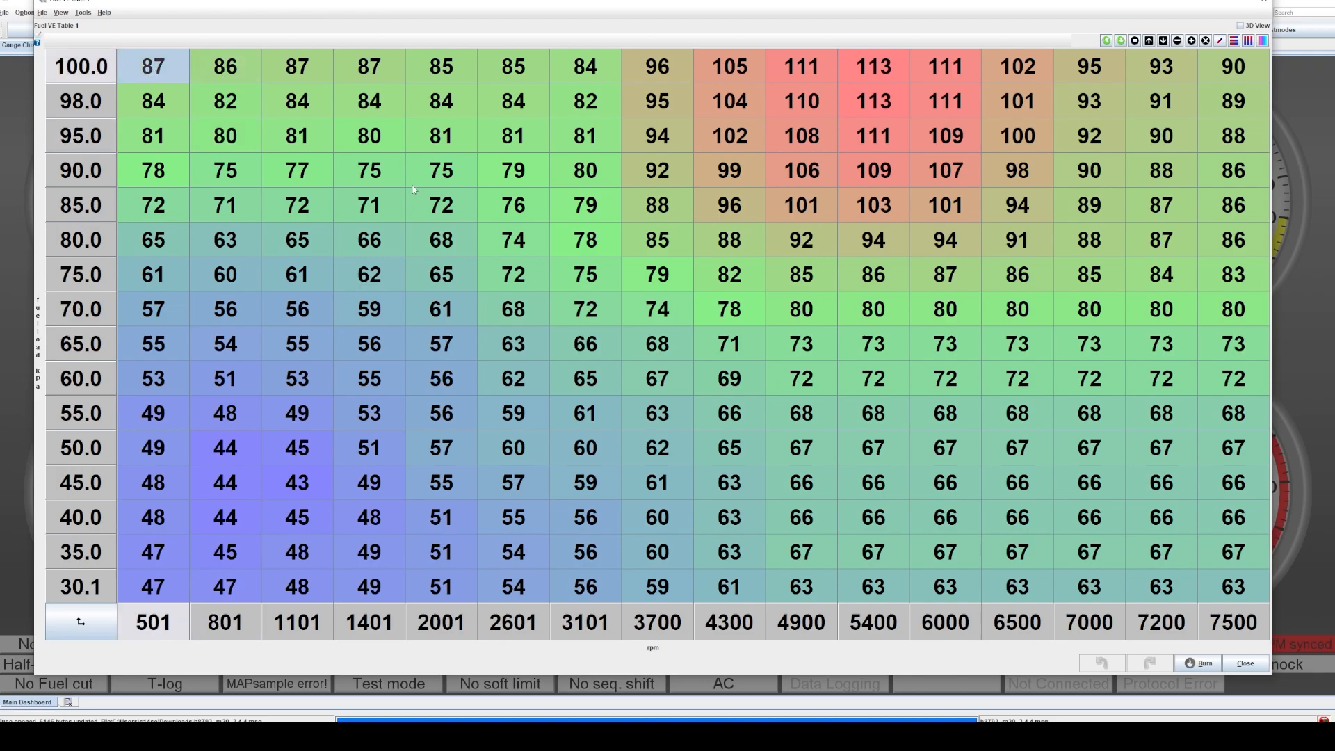
pyautogui.moveTo(379, 598)
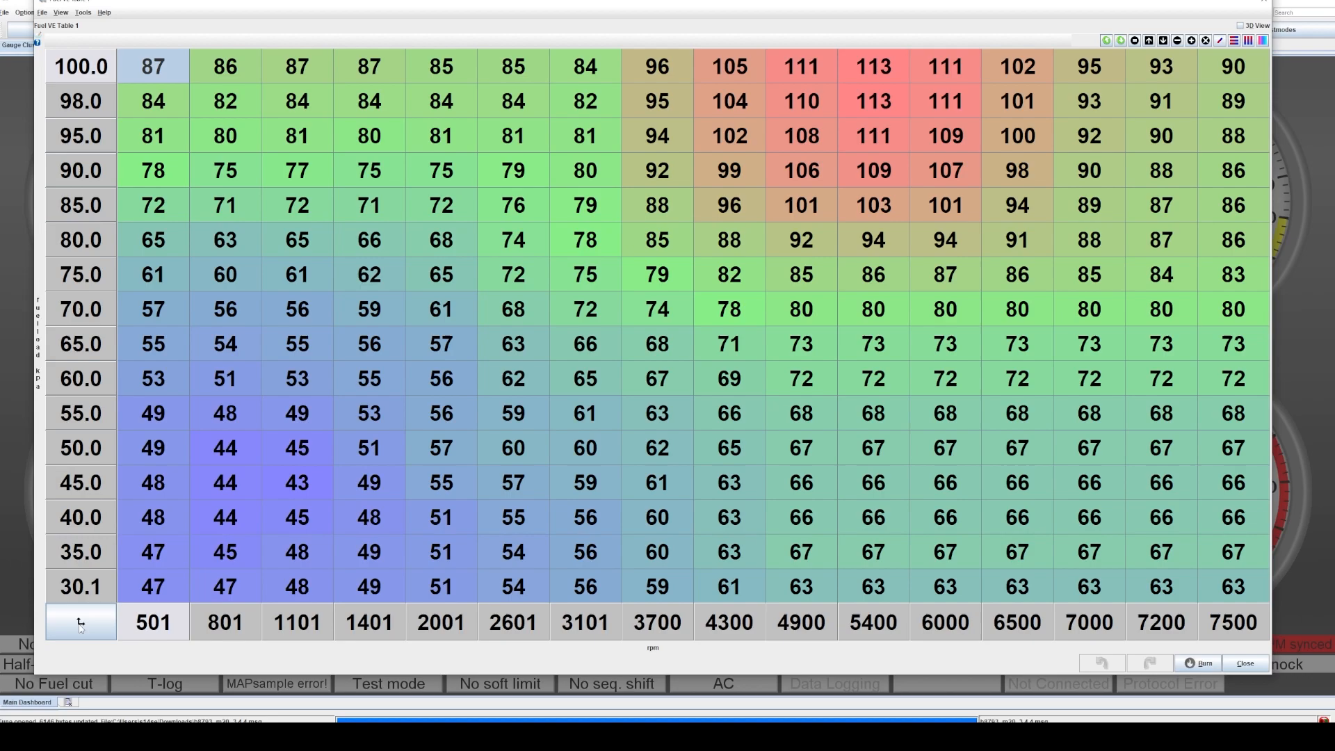
pyautogui.moveTo(80, 621)
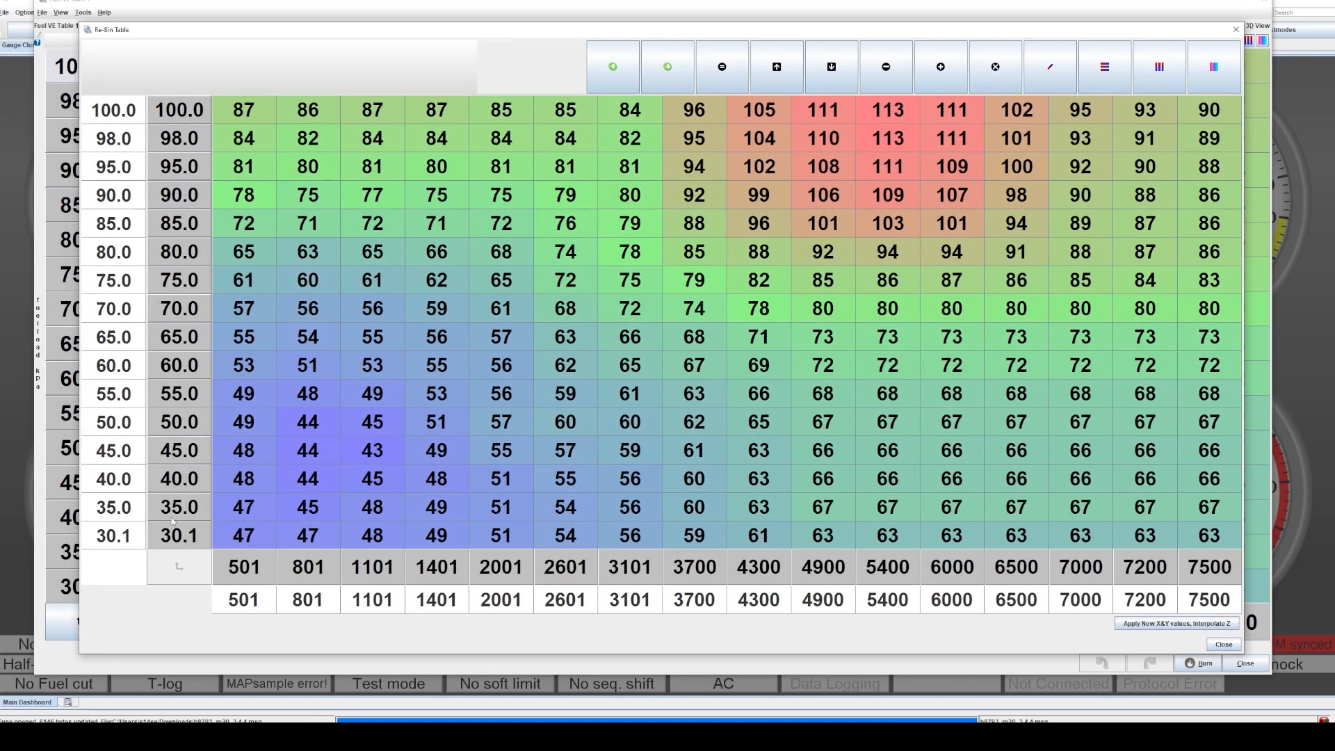
pyautogui.click(113, 110)
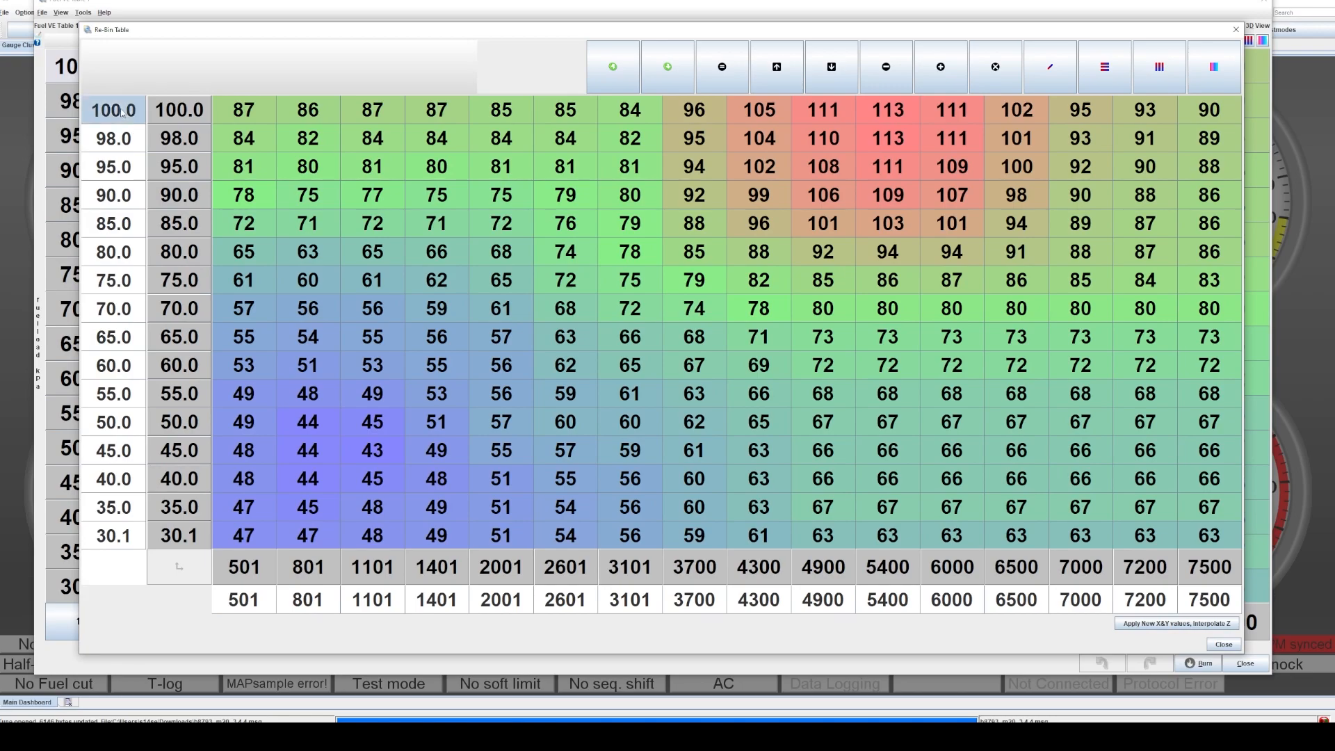
pyautogui.click(113, 365)
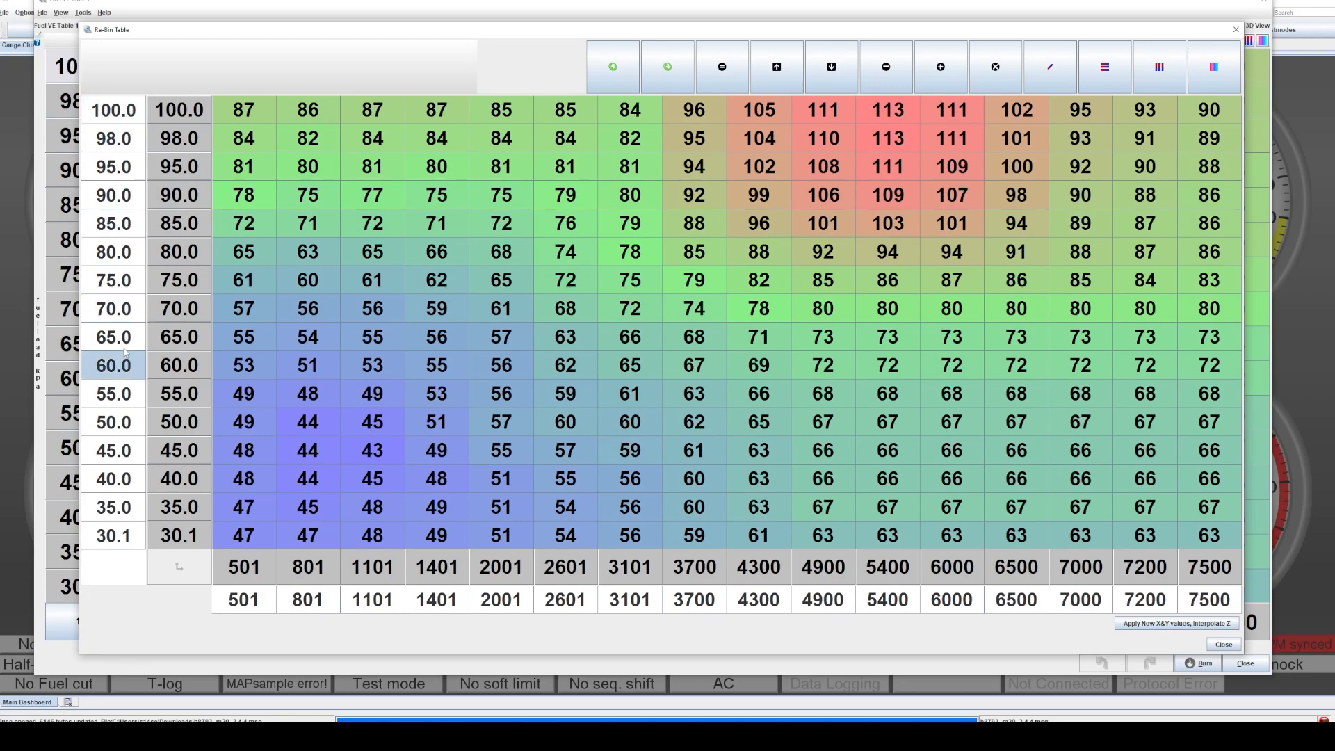
pyautogui.click(113, 108)
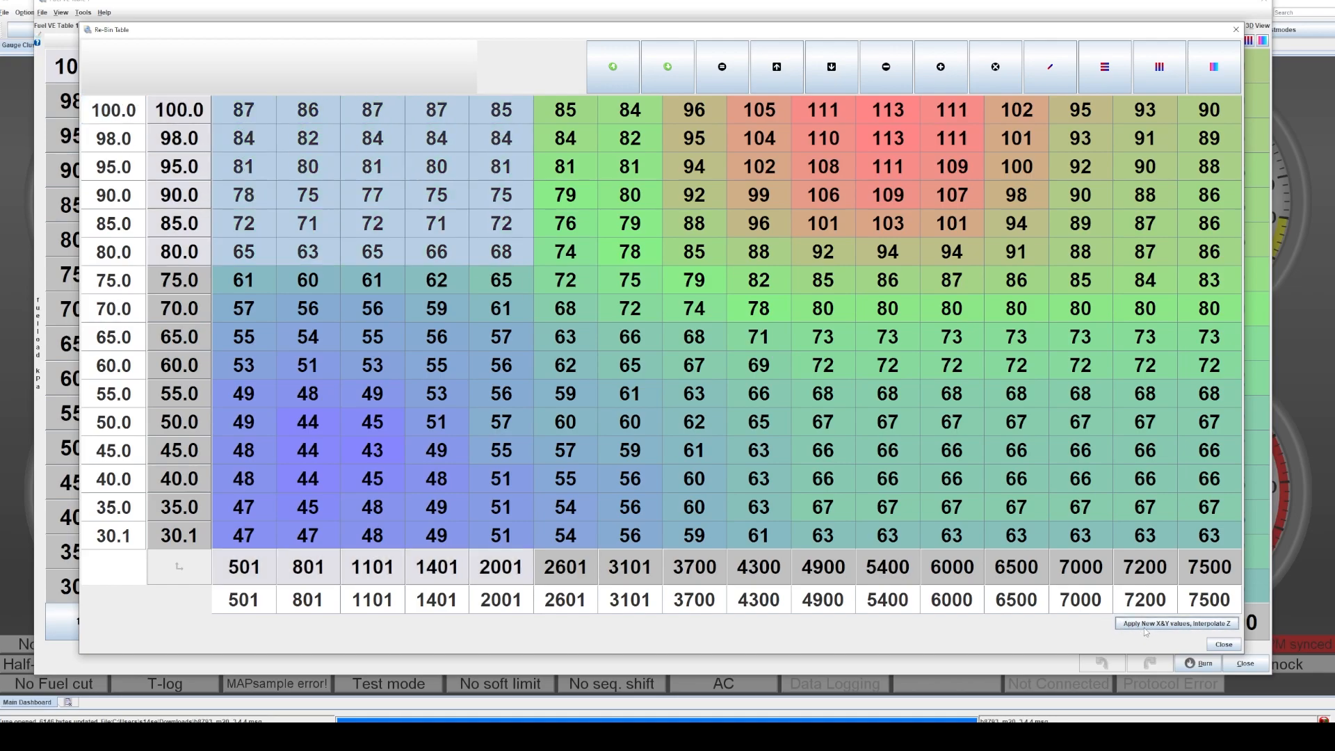
pyautogui.moveTo(1226, 631)
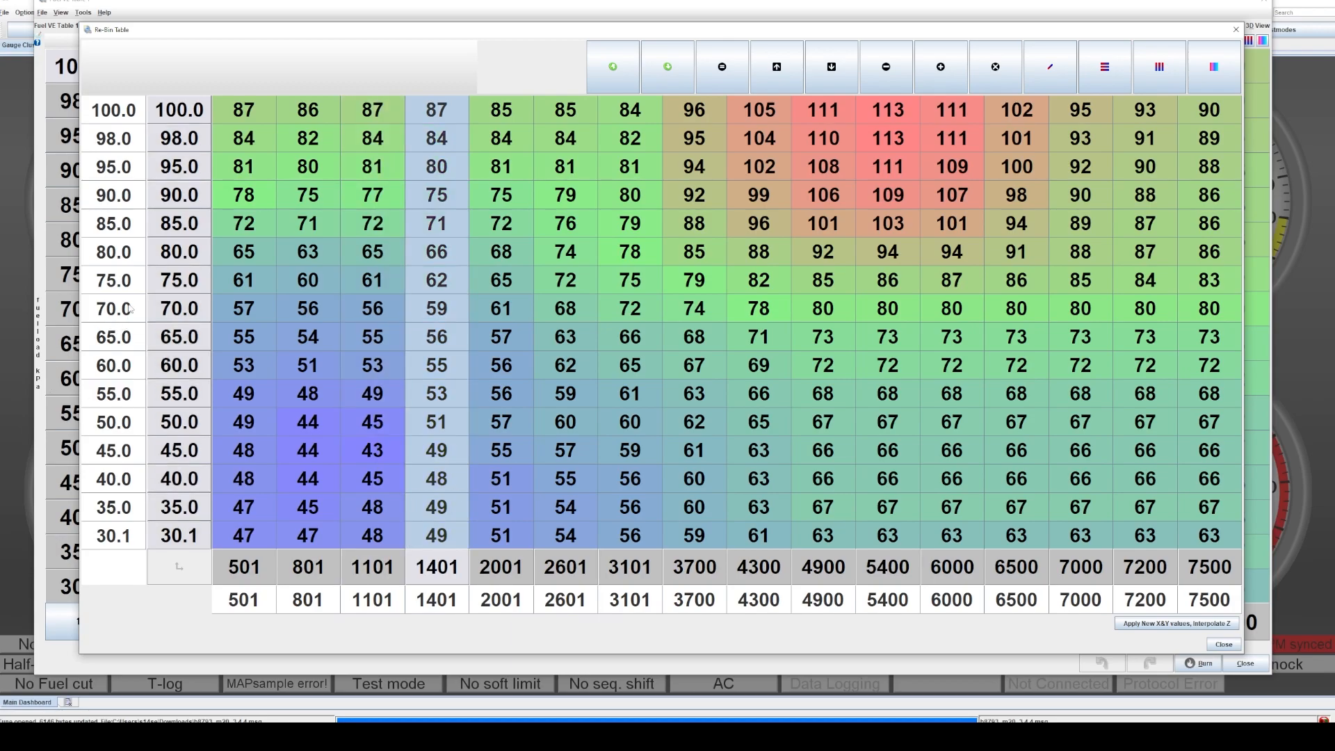
pyautogui.click(112, 335)
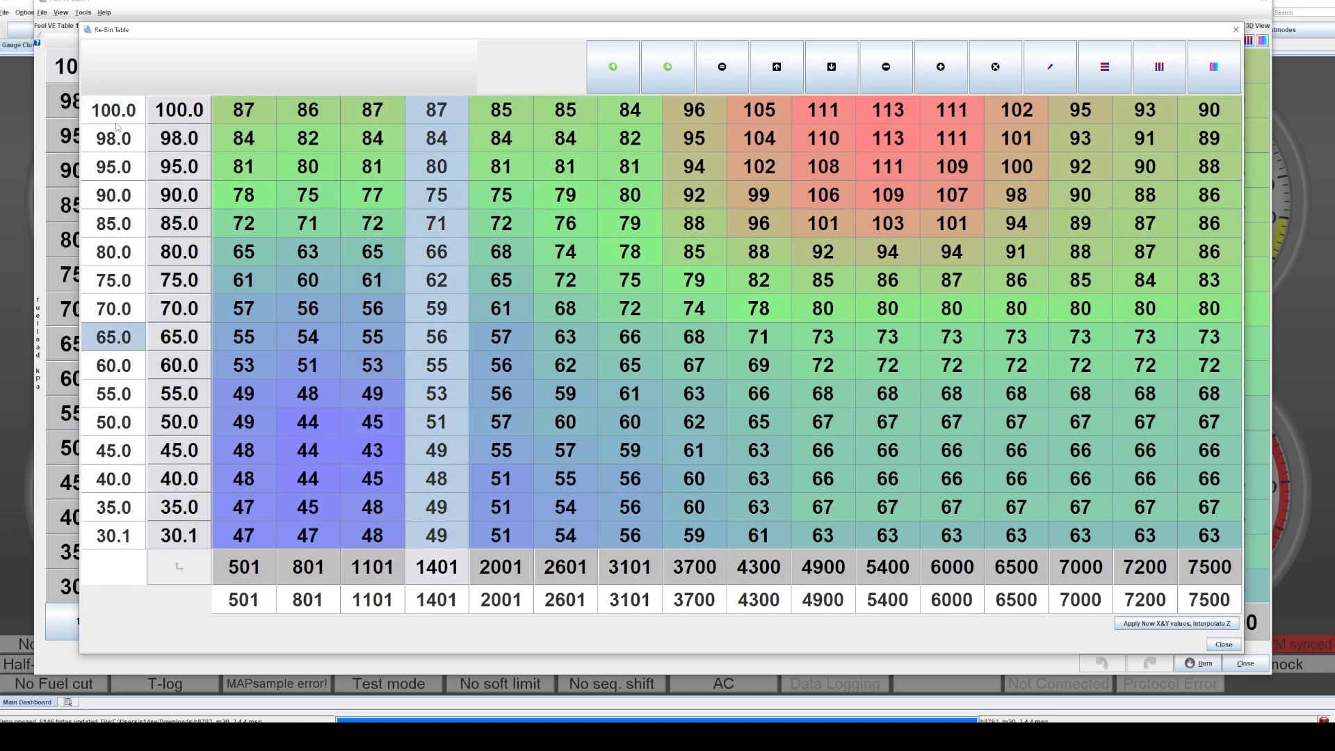
pyautogui.moveTo(128, 185)
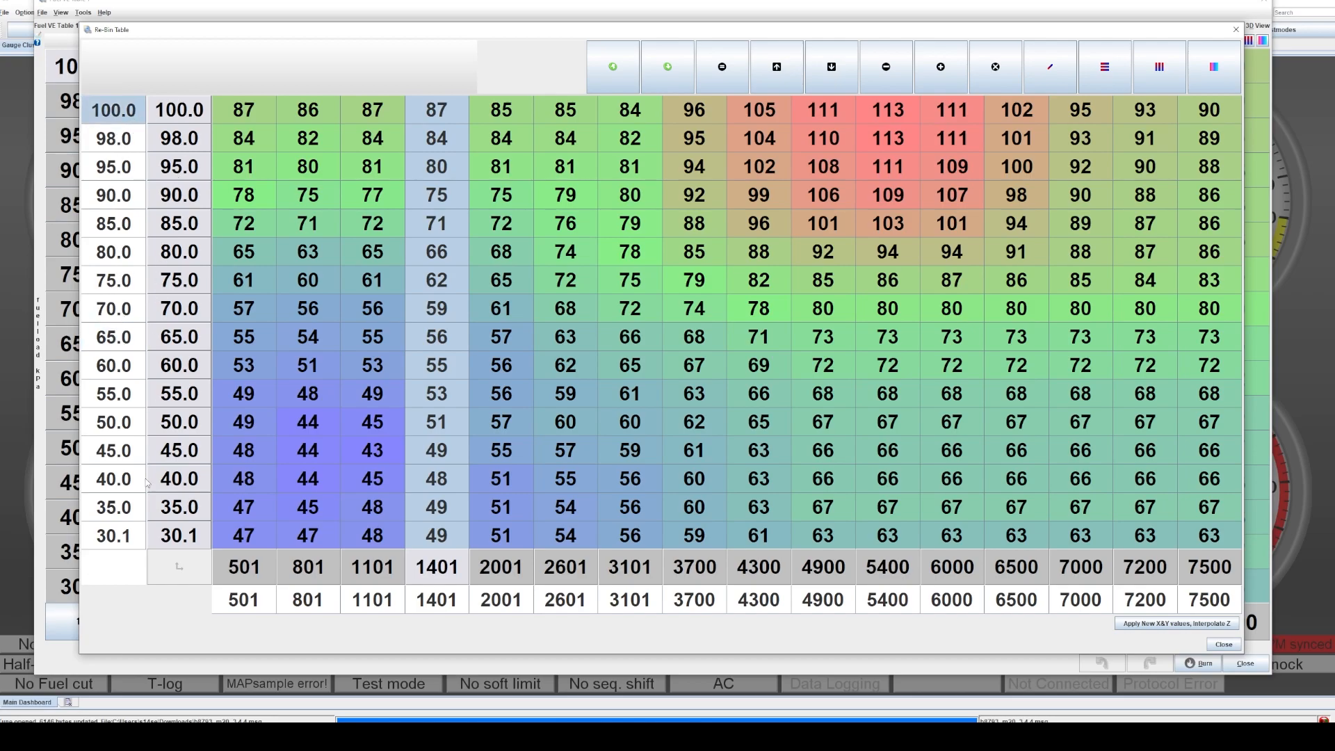
pyautogui.click(113, 110)
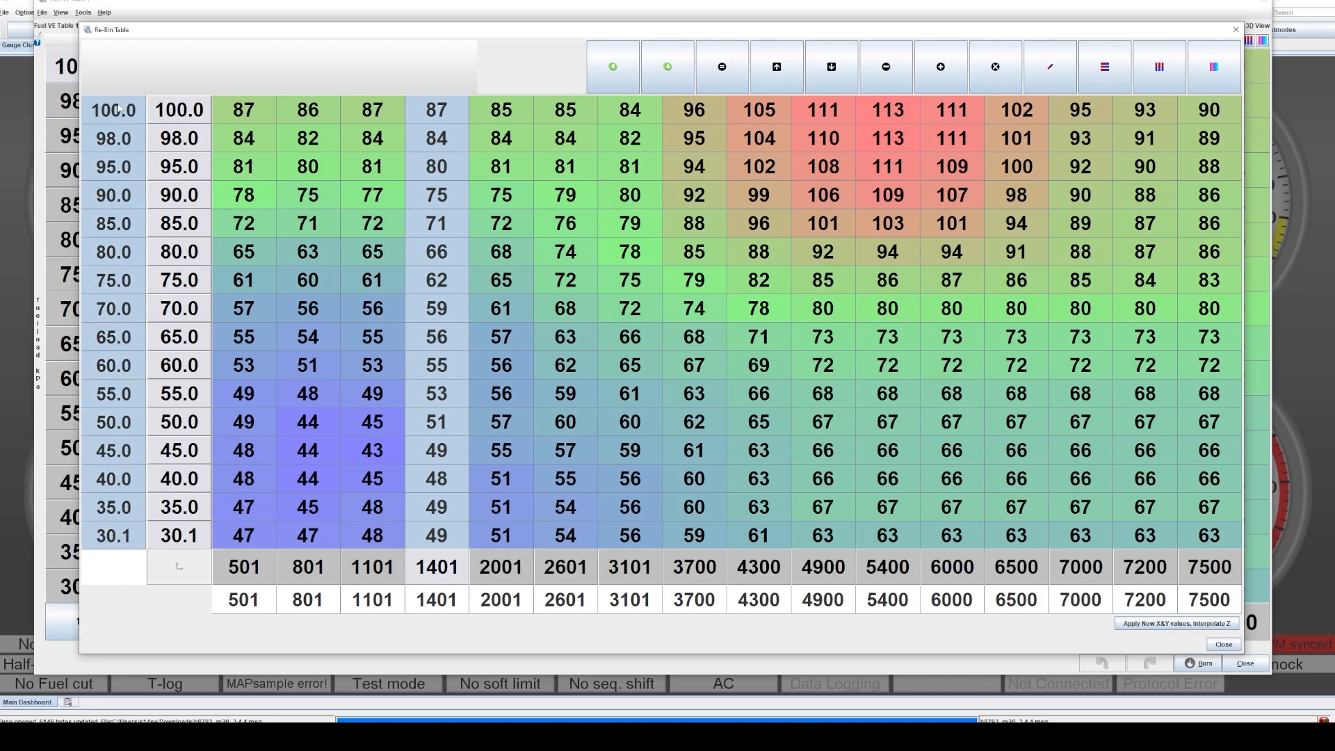
pyautogui.click(113, 336)
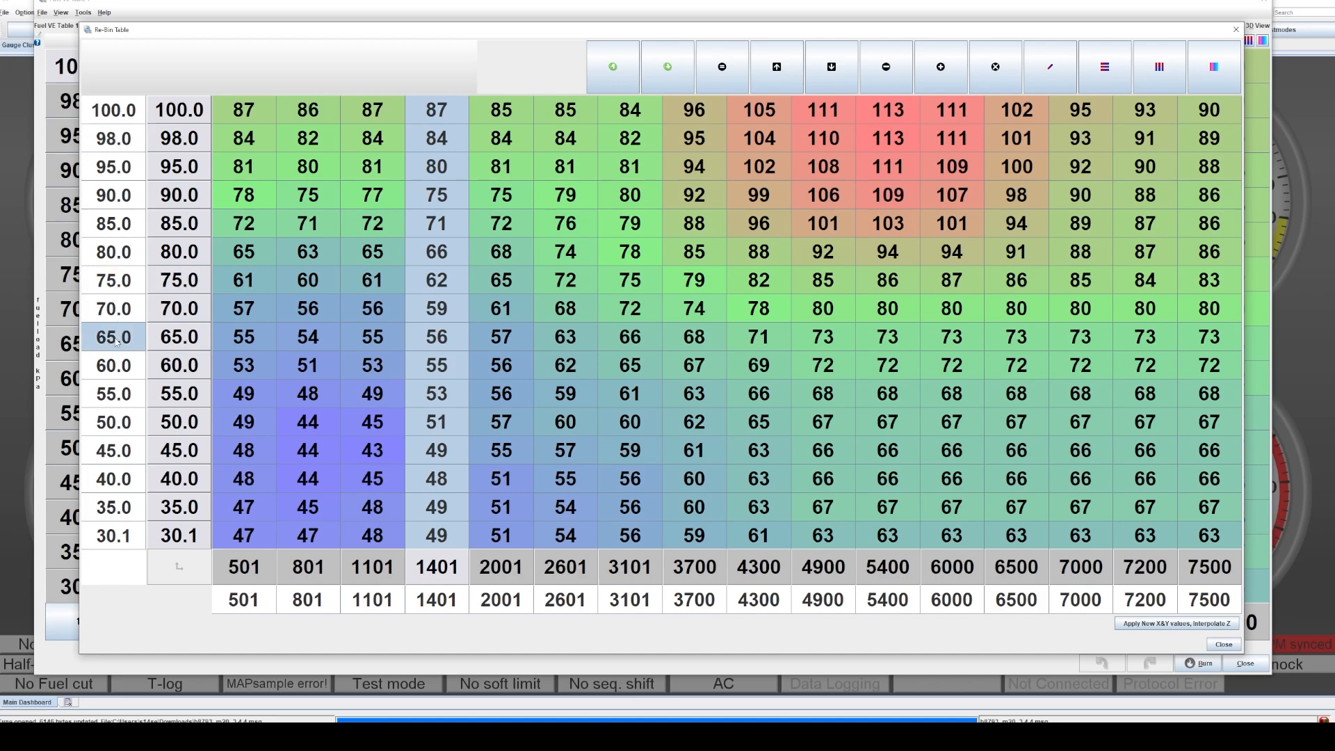
pyautogui.moveTo(312, 389)
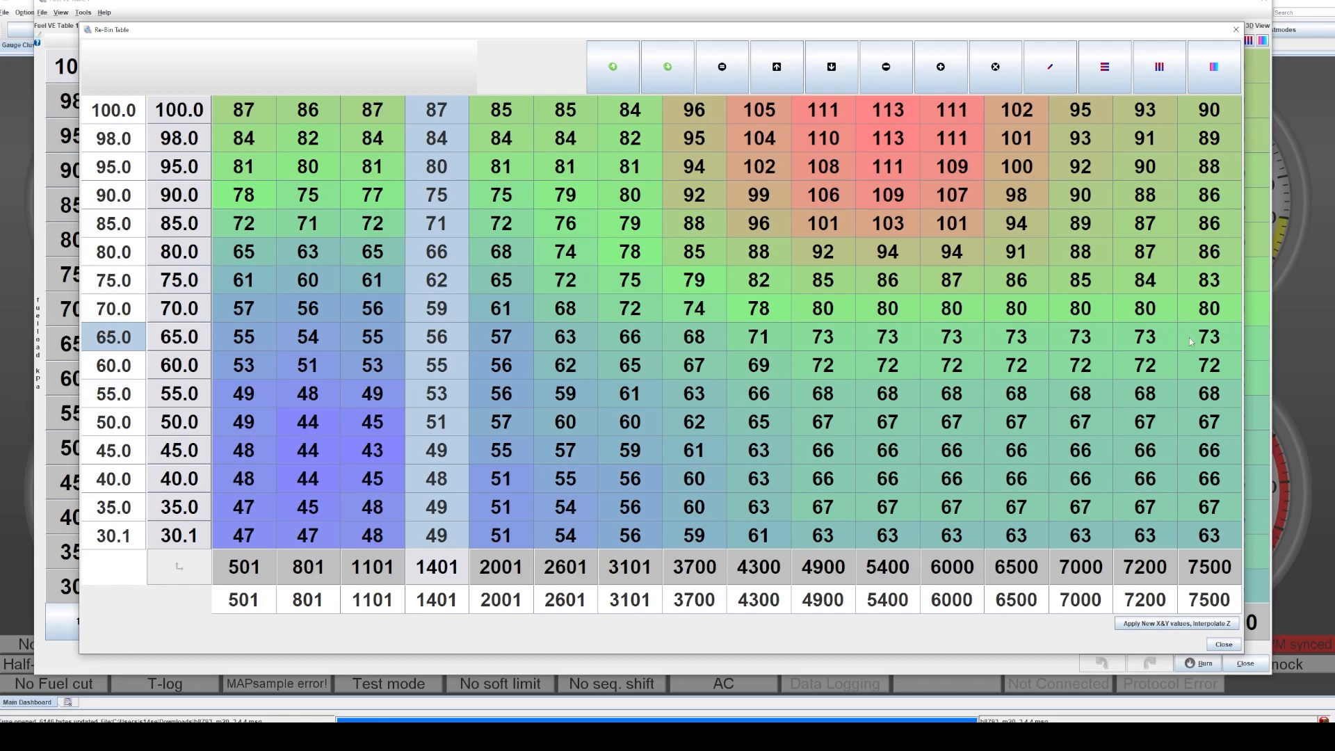
pyautogui.moveTo(697, 453)
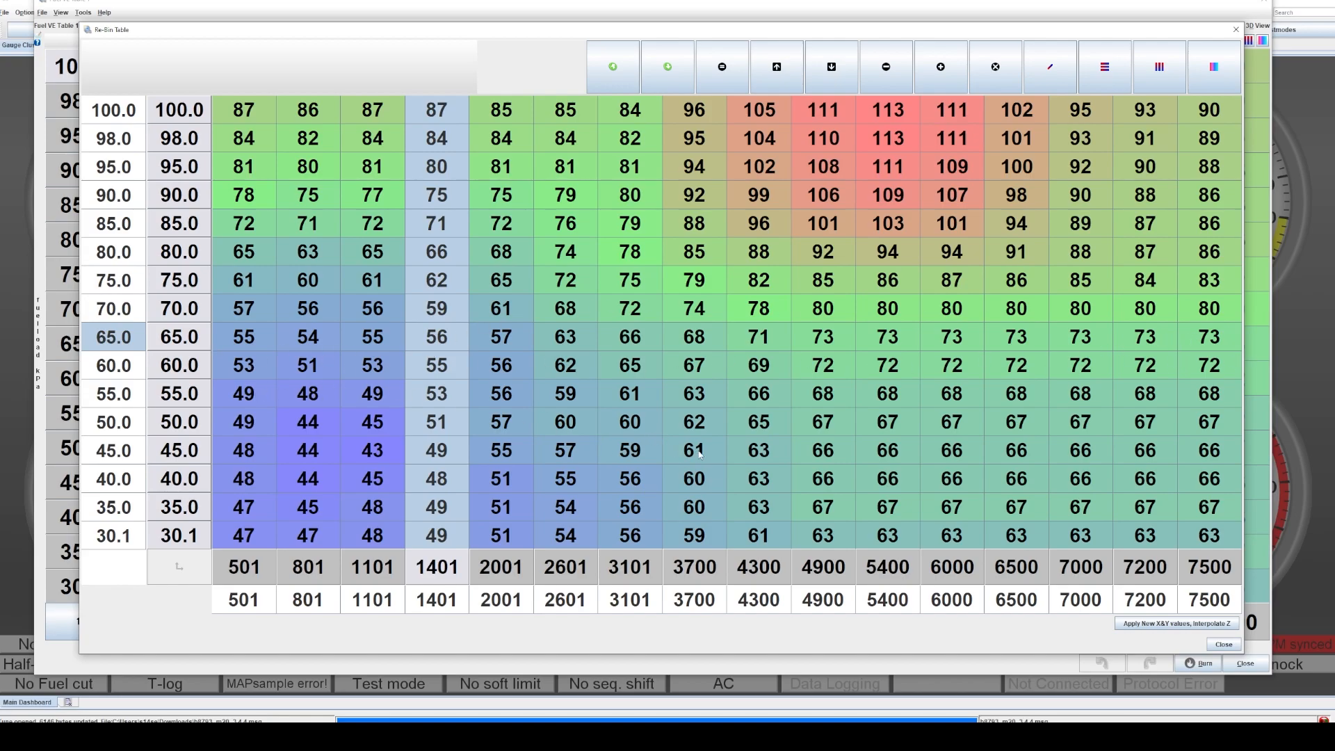
pyautogui.moveTo(826, 456)
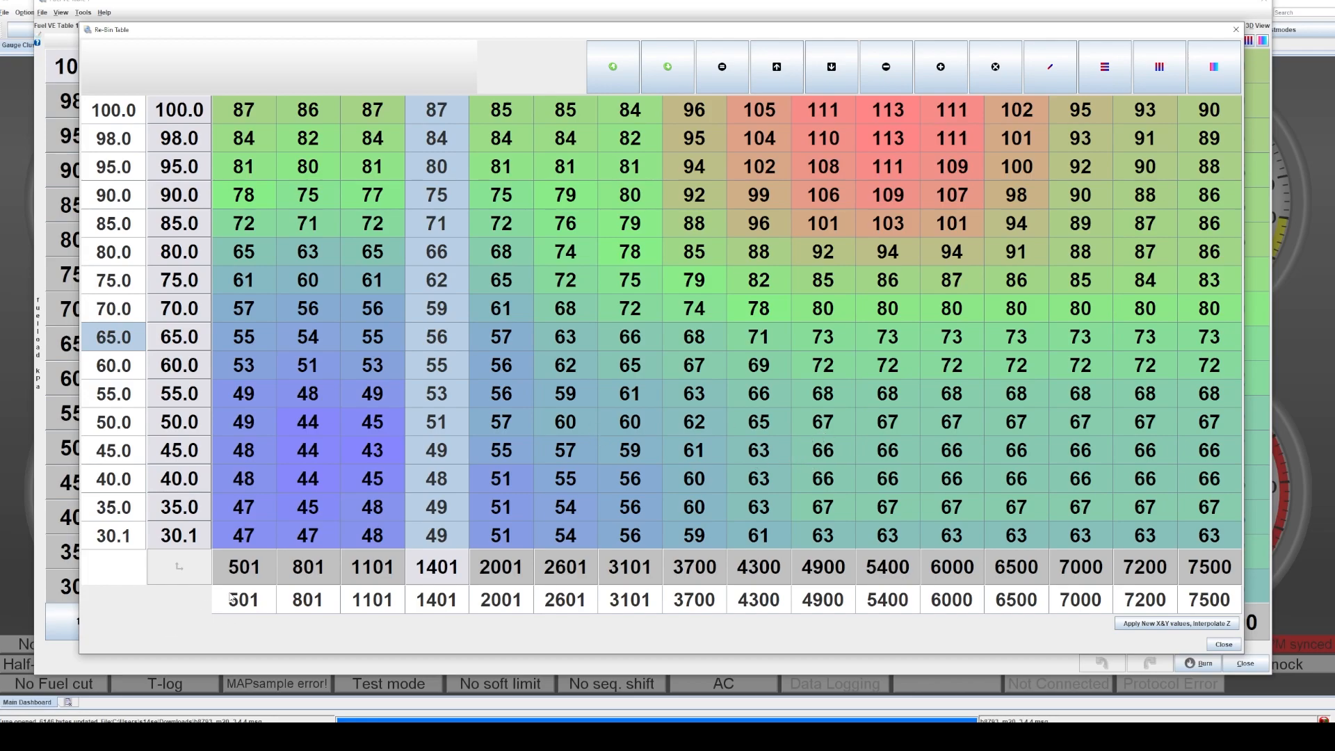
pyautogui.moveTo(538, 477)
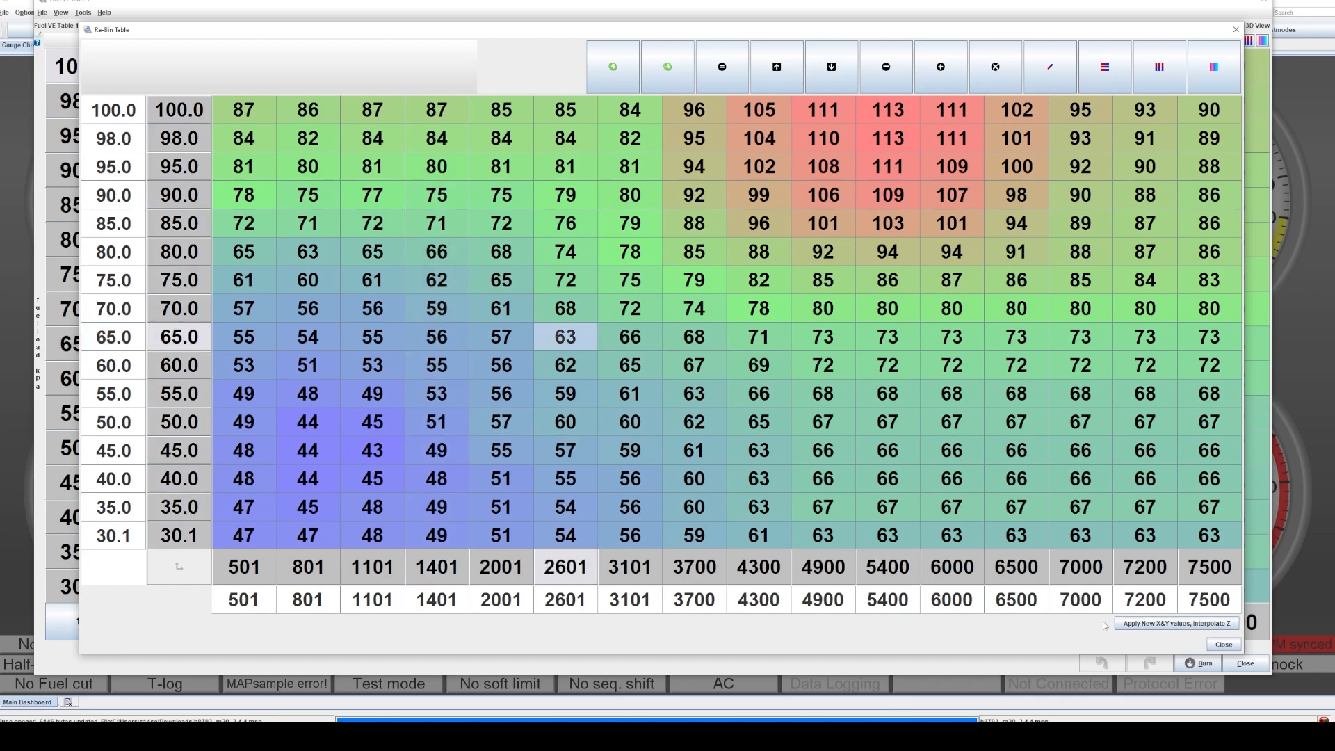
pyautogui.moveTo(695, 620)
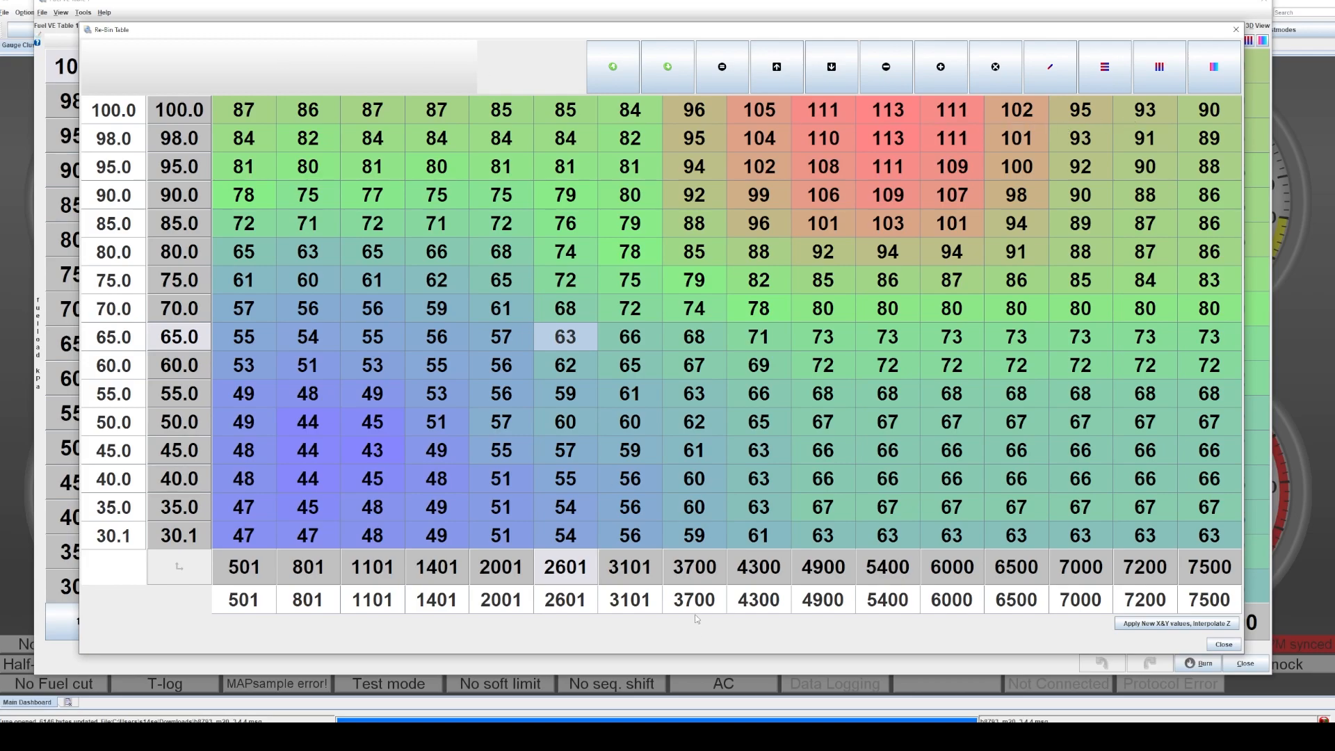
pyautogui.moveTo(919, 672)
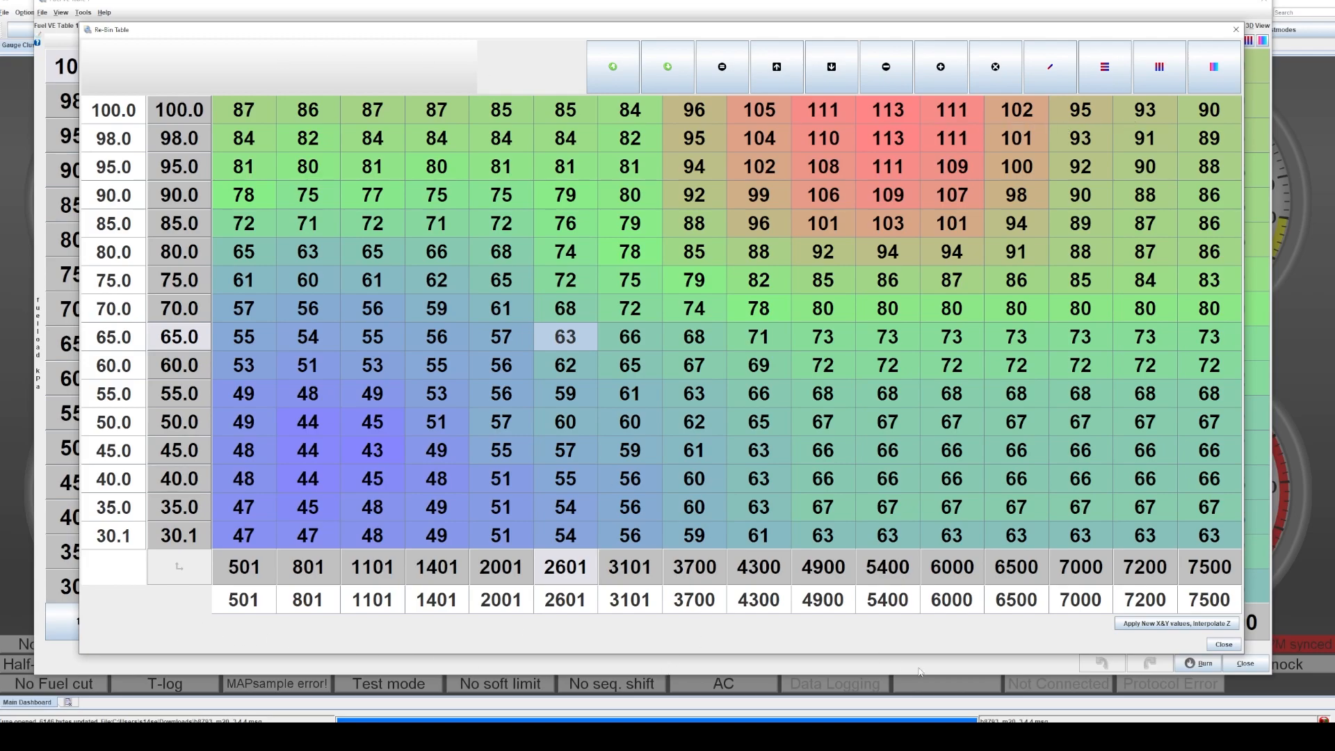
pyautogui.moveTo(337, 33)
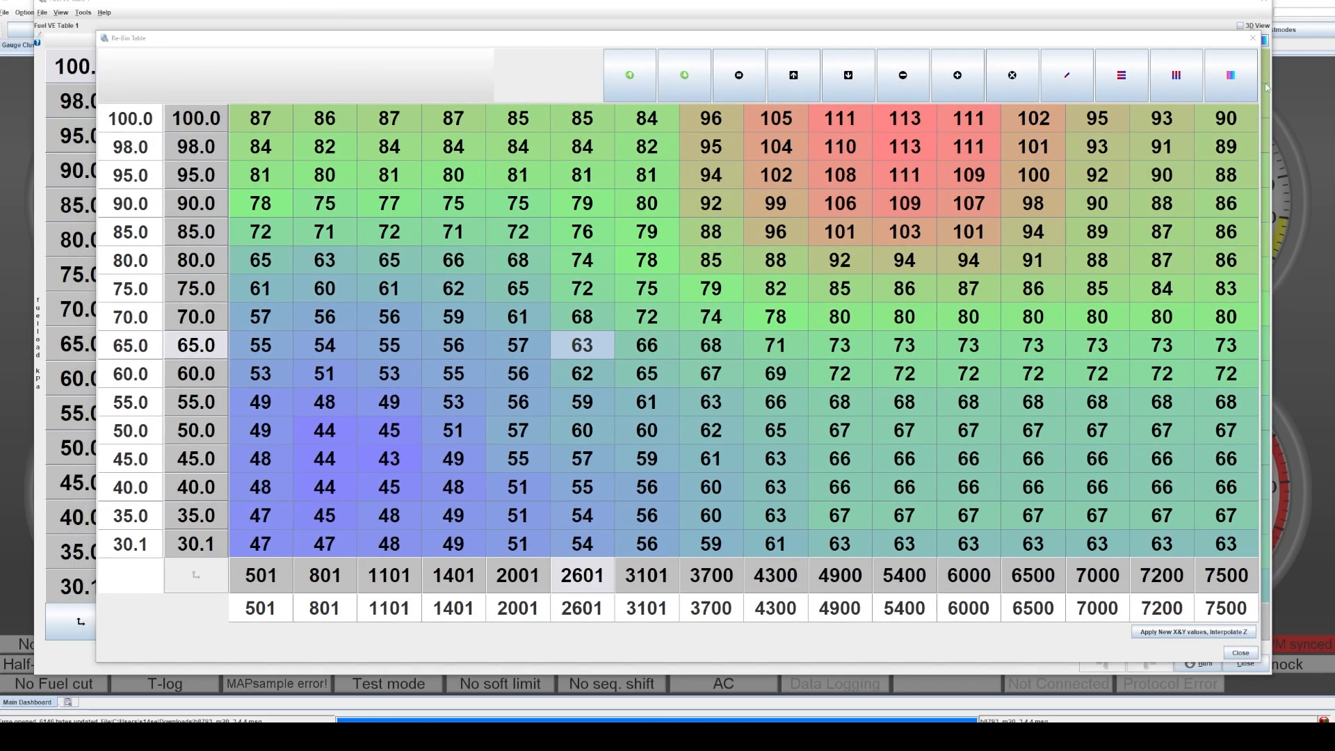
# Step: Close the table views and bring up Gauge and Settings Limits to check Load/kPa Max
pyautogui.click(1240, 653)
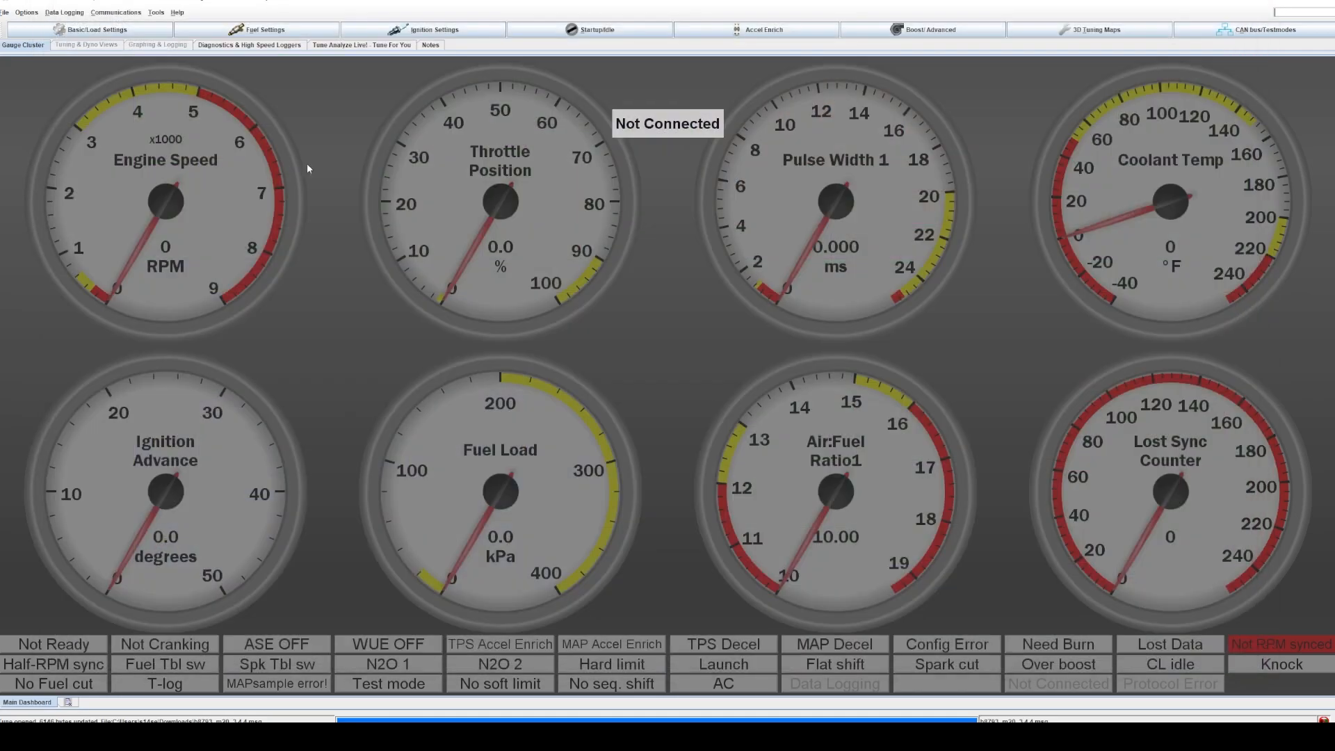
pyautogui.click(96, 29)
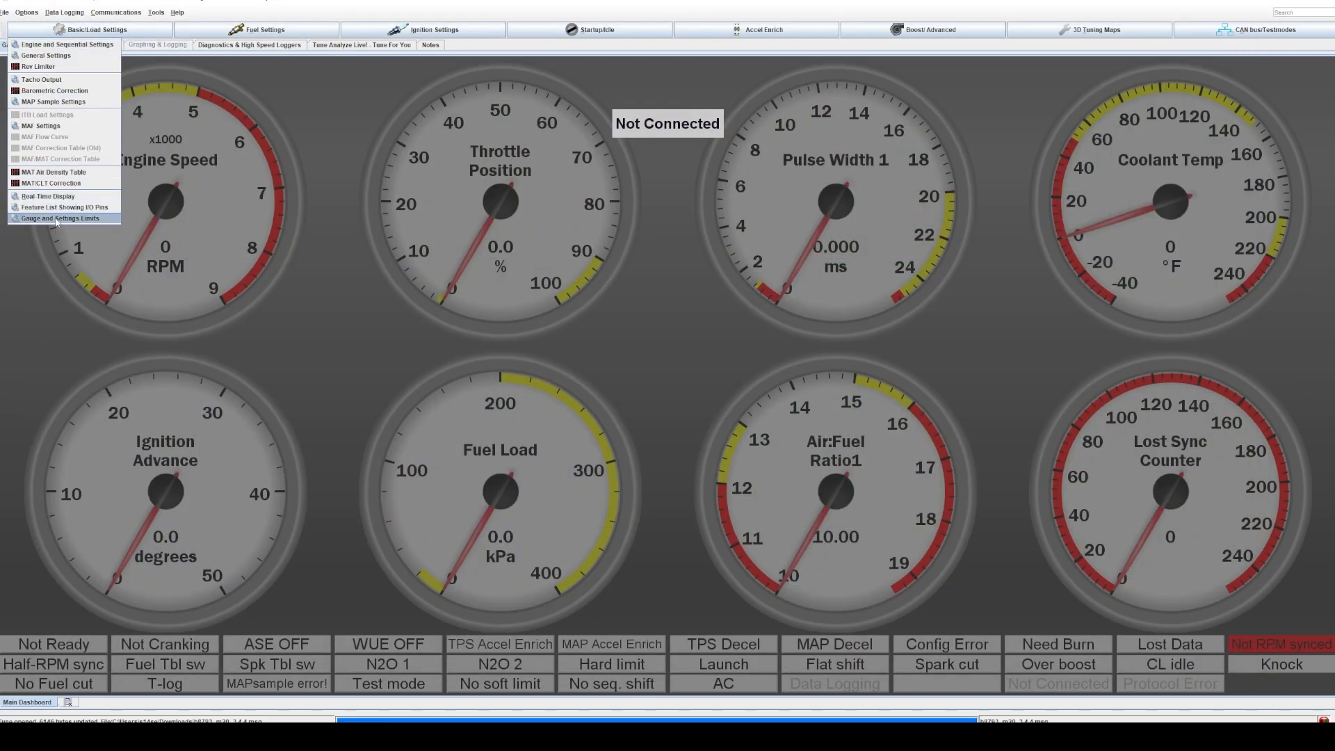
pyautogui.moveTo(34, 227)
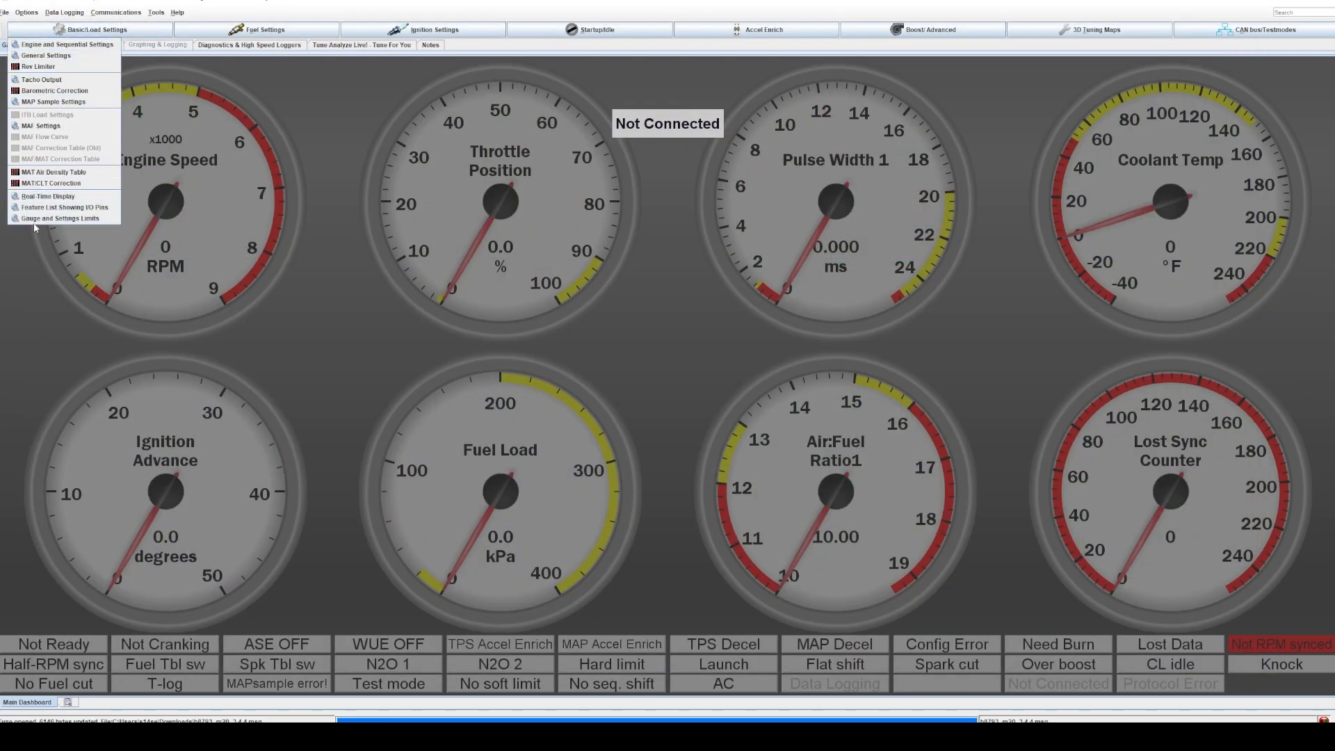
pyautogui.click(63, 218)
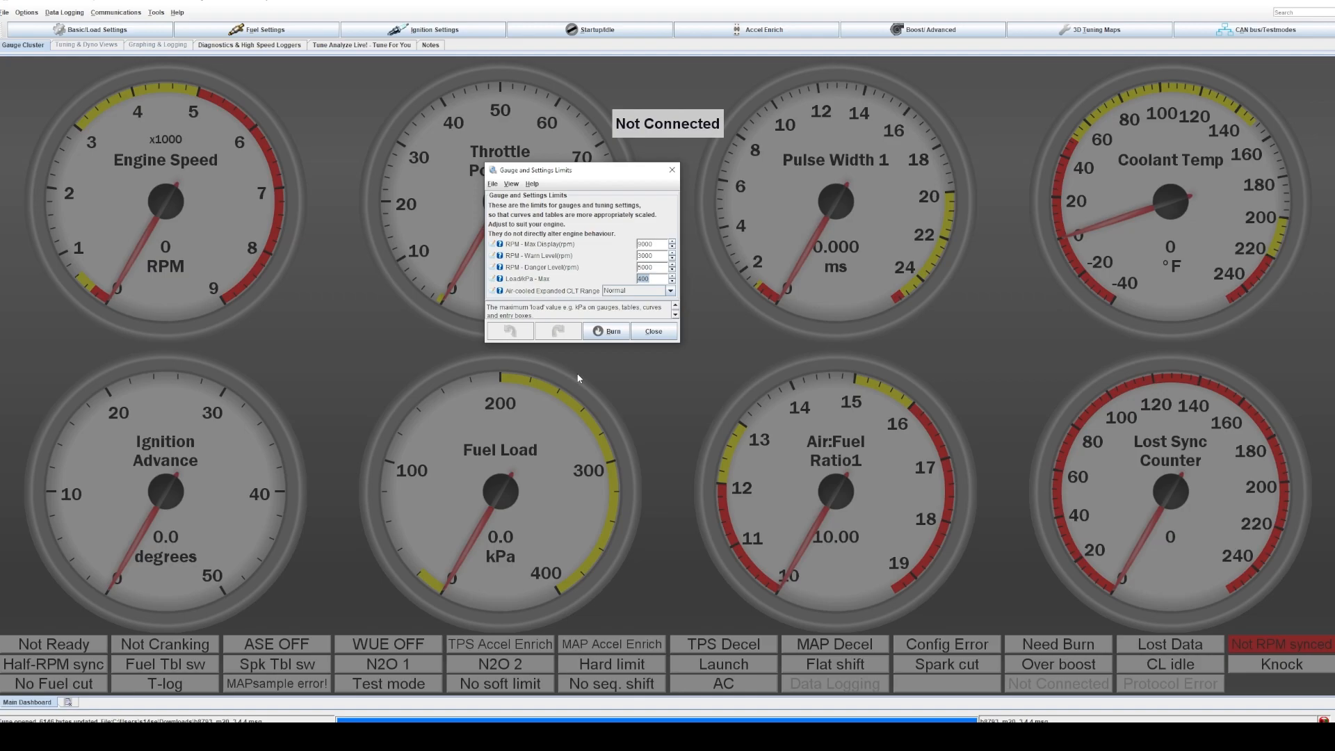
pyautogui.moveTo(546, 290)
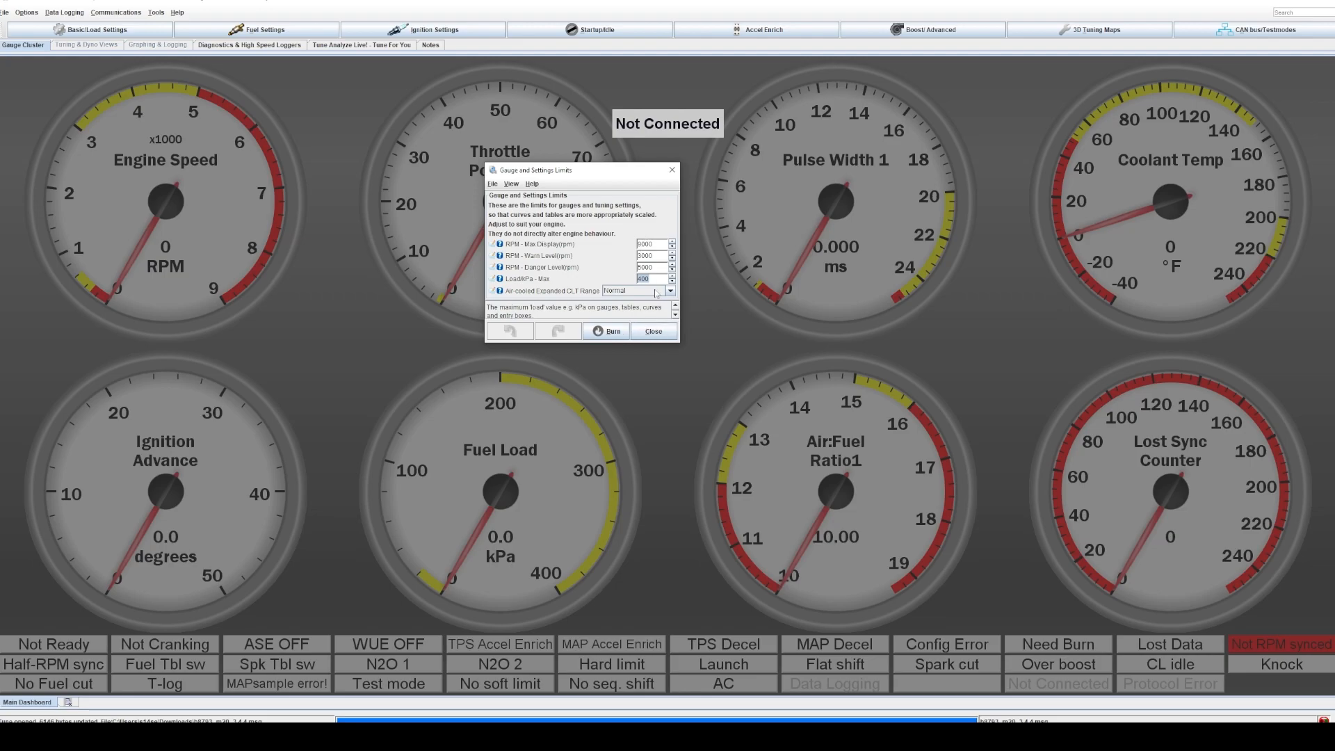
pyautogui.moveTo(560, 343)
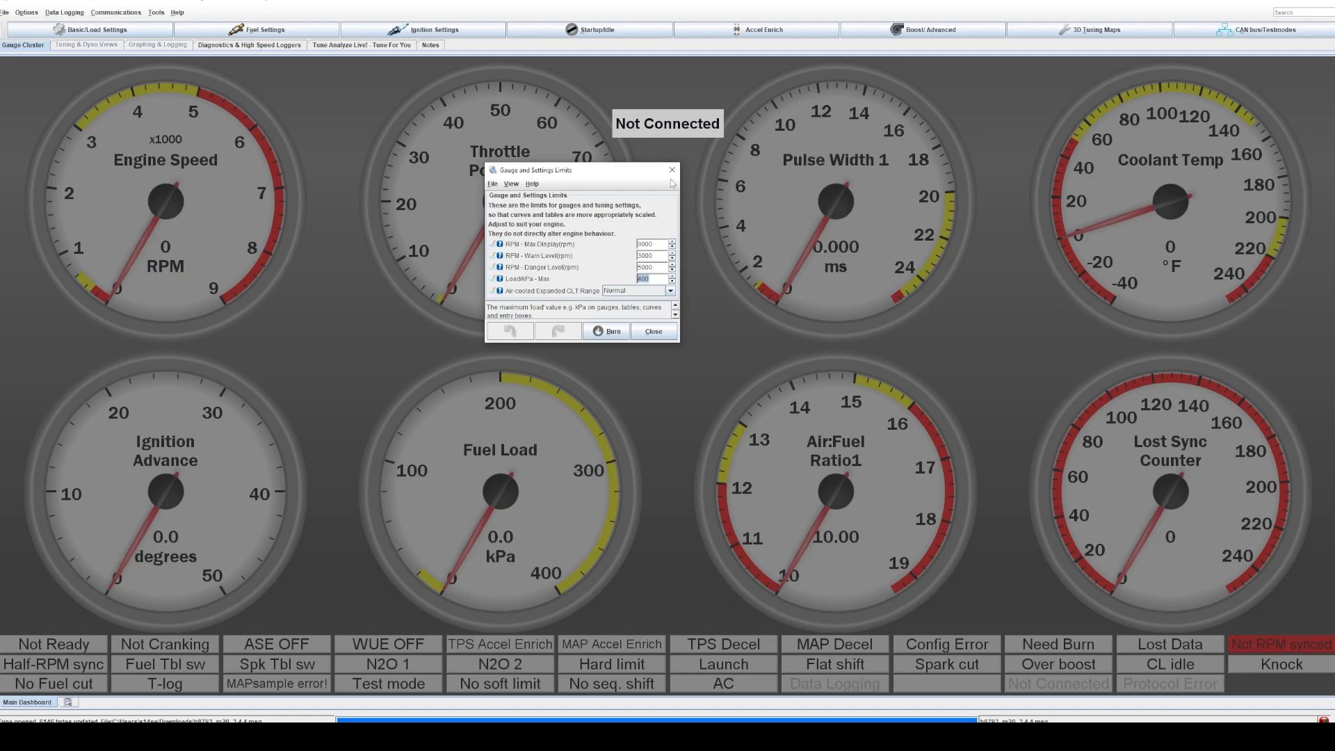
pyautogui.moveTo(671, 170)
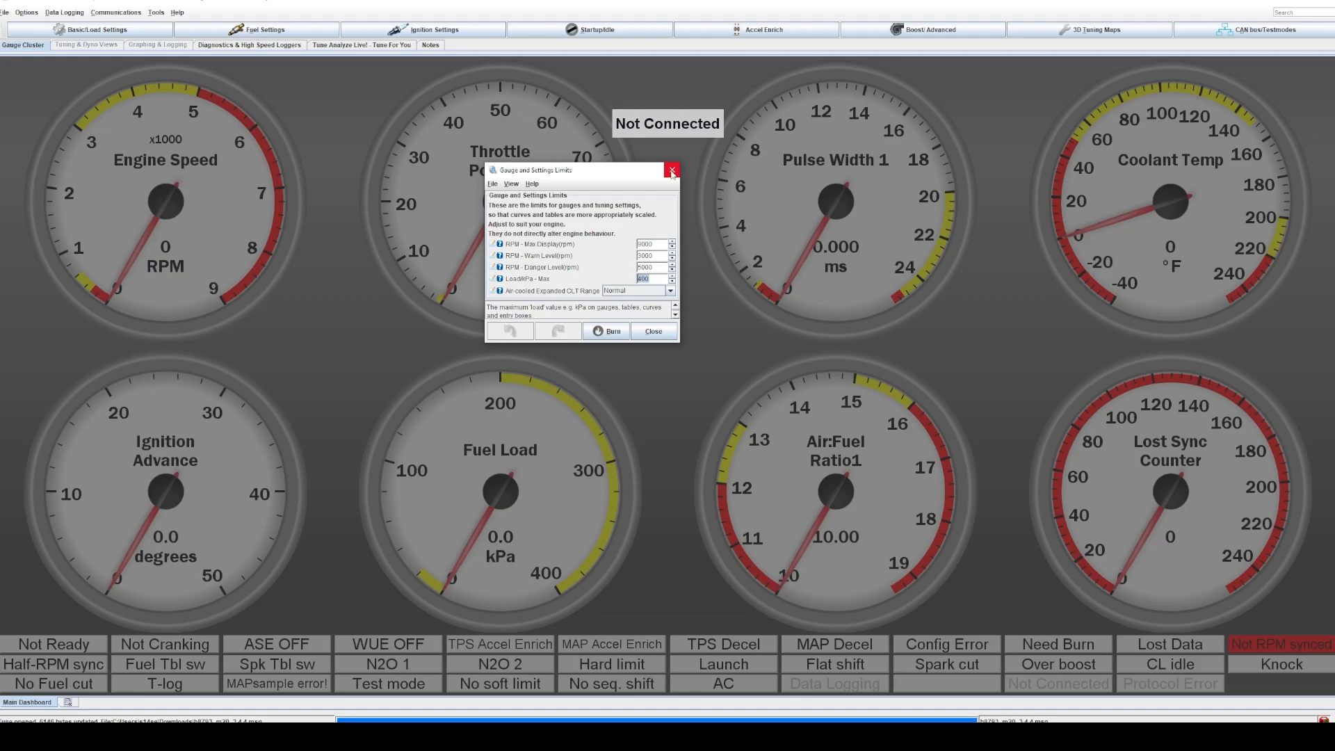
# Step: Close the limits window and show Fuel VE Table 1 with Re-bin X & Y toggled on
pyautogui.click(671, 170)
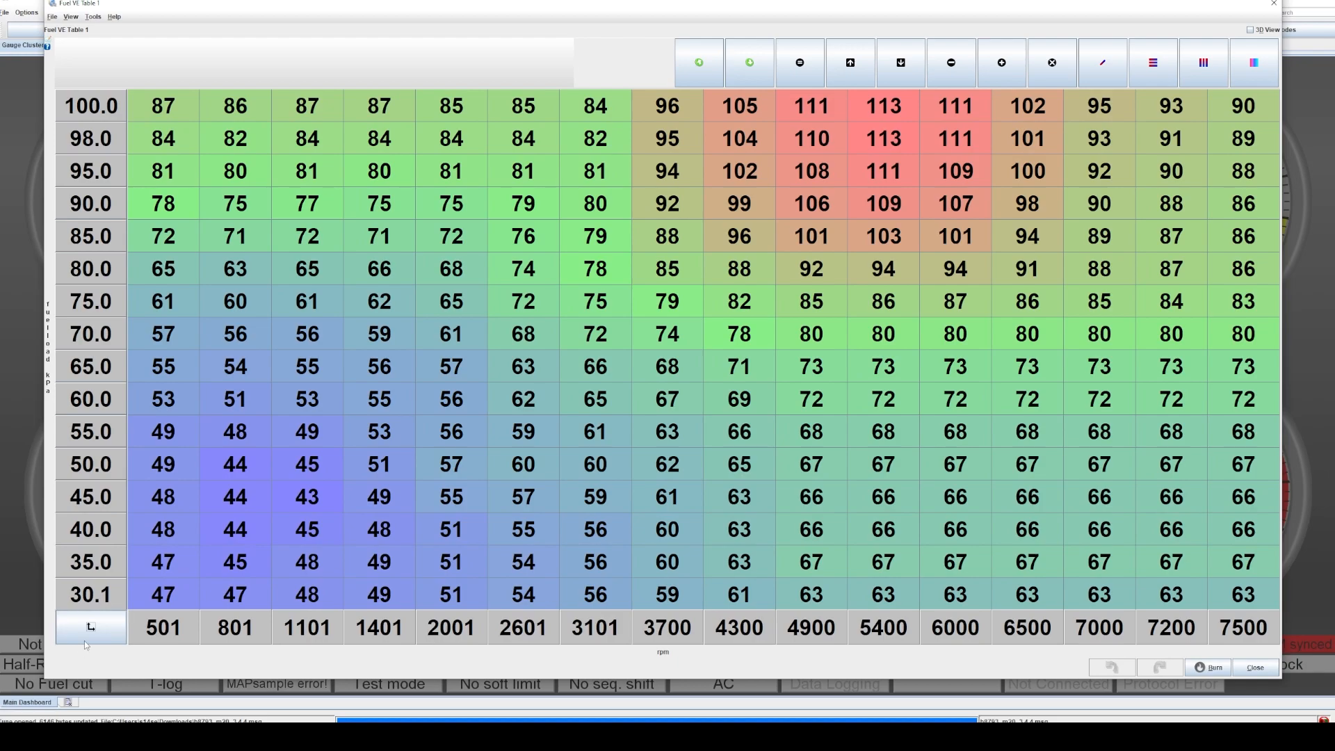
pyautogui.moveTo(90, 627)
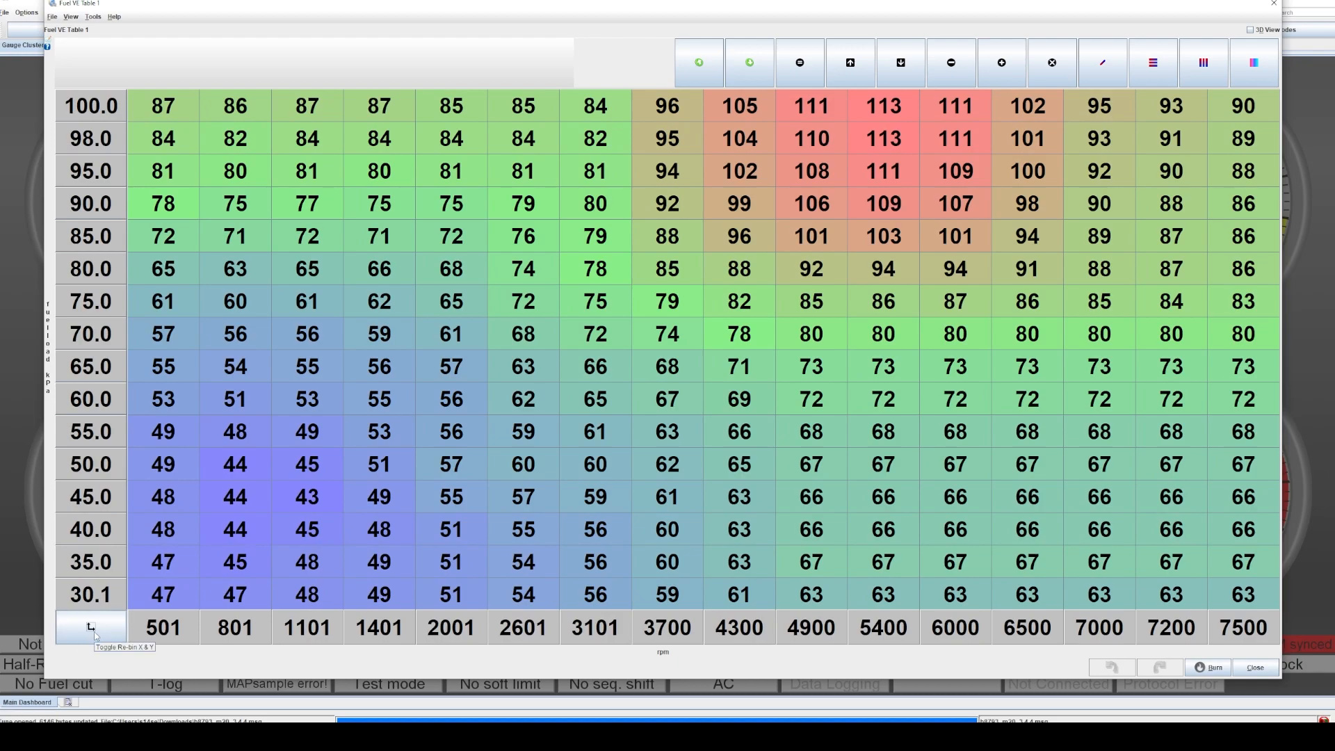
pyautogui.click(89, 627)
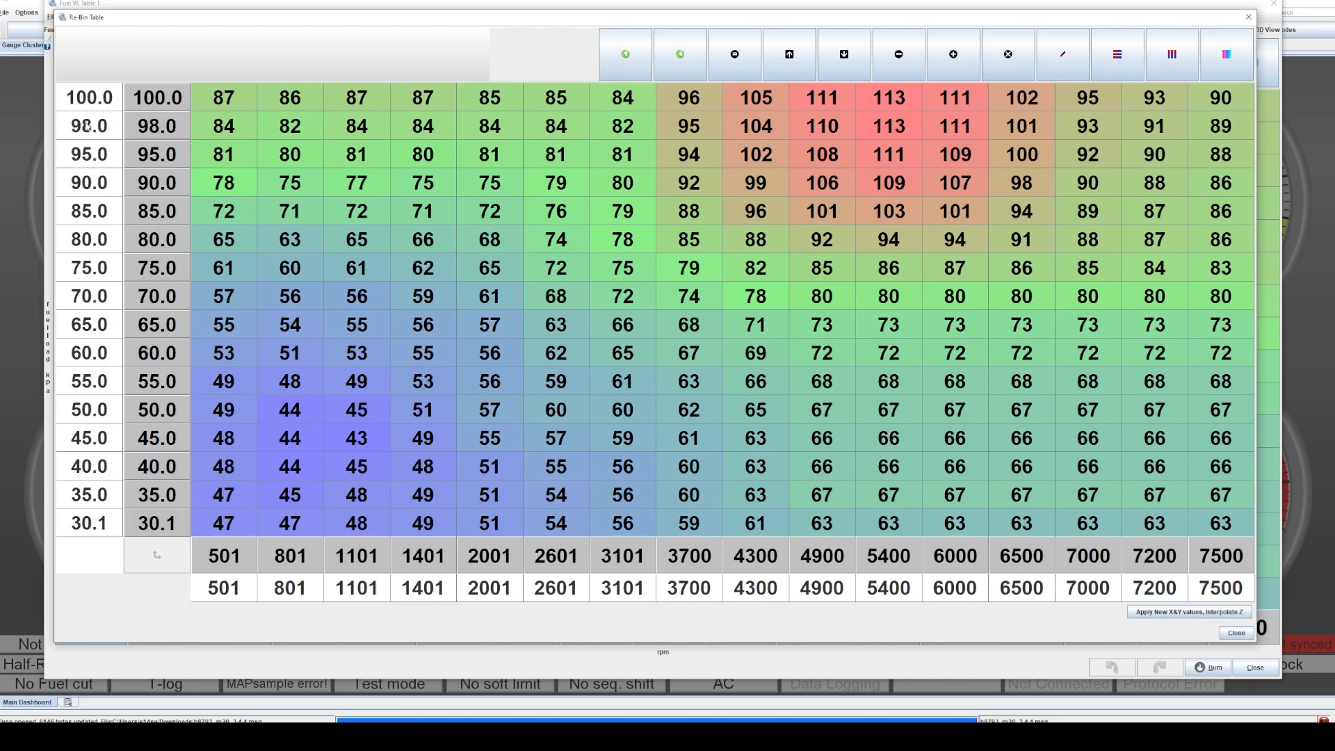
pyautogui.click(87, 97)
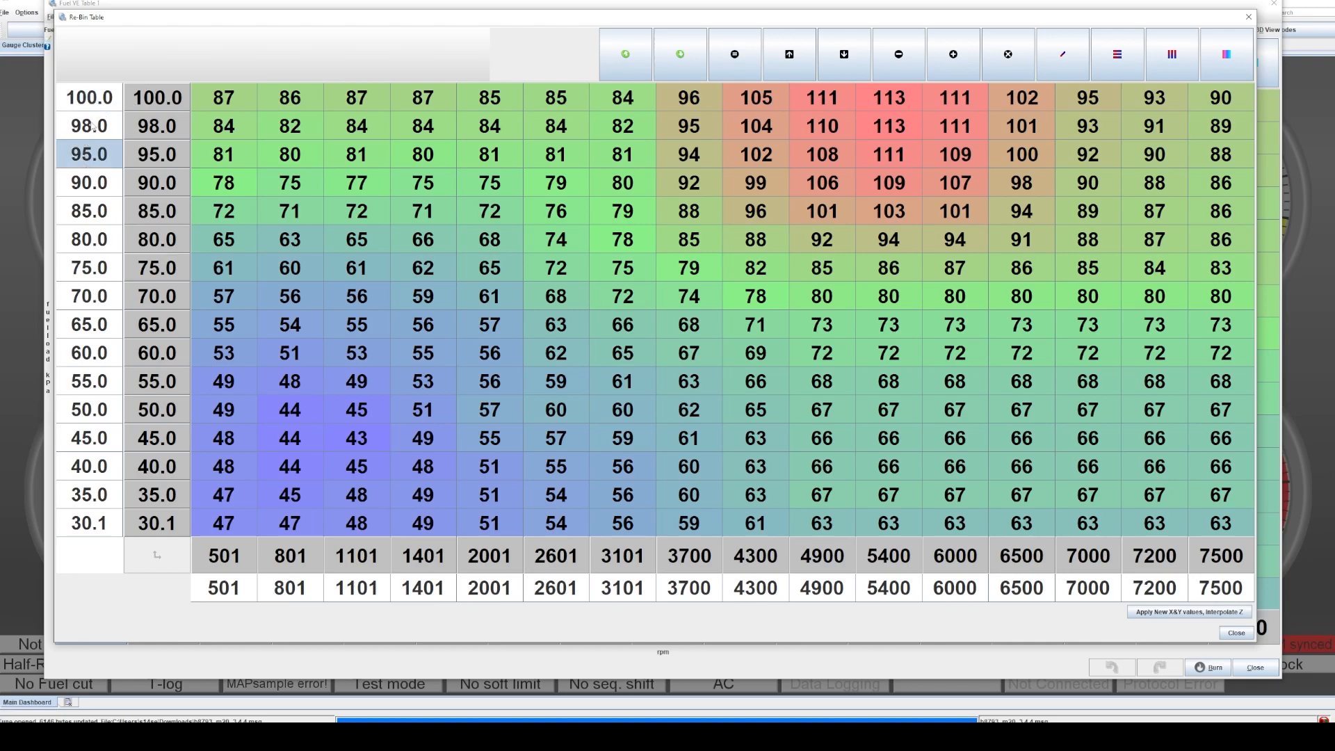
pyautogui.click(87, 125)
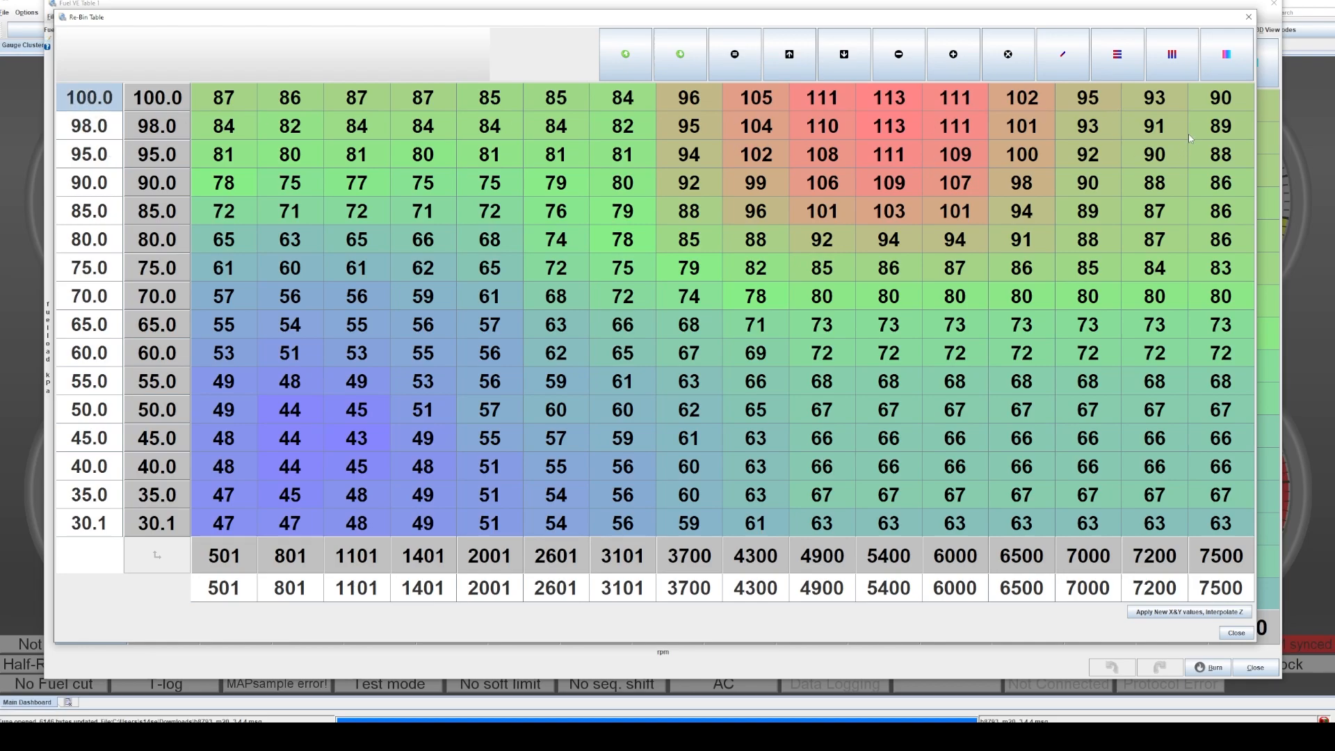
pyautogui.moveTo(133, 164)
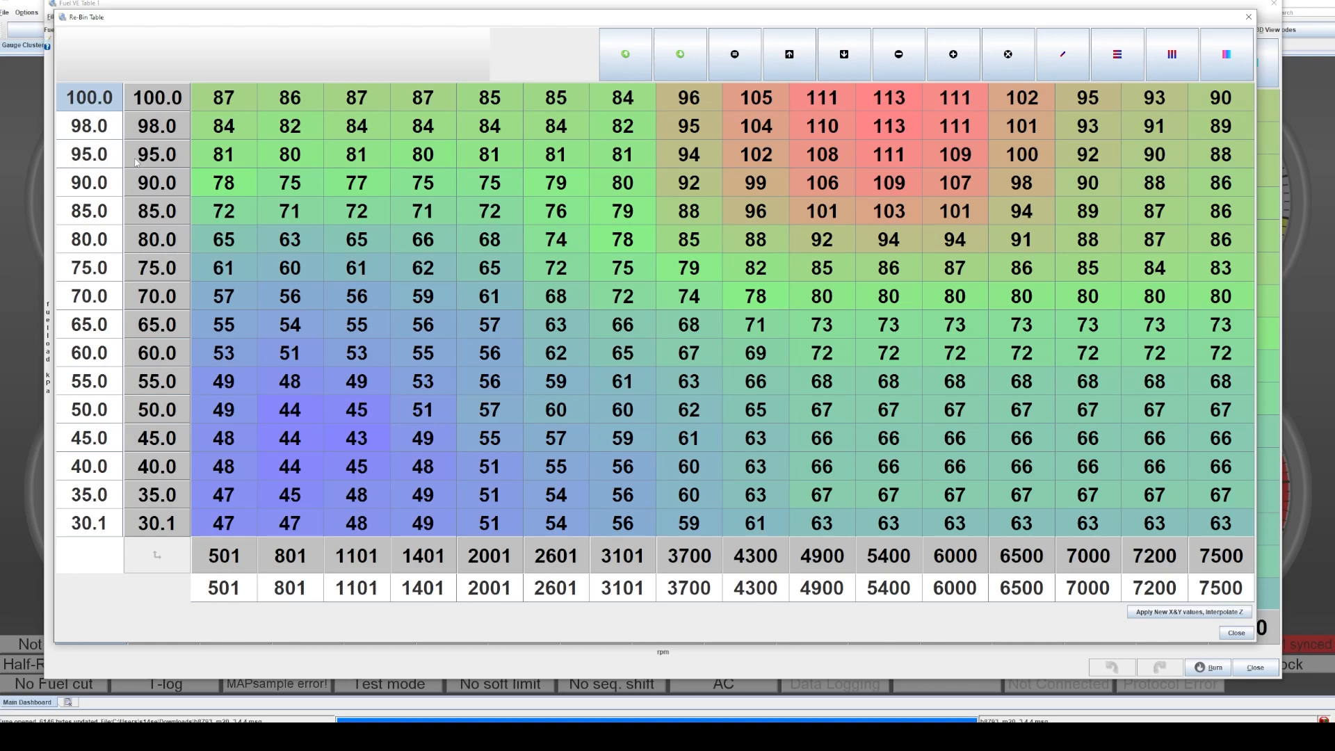
pyautogui.moveTo(185, 366)
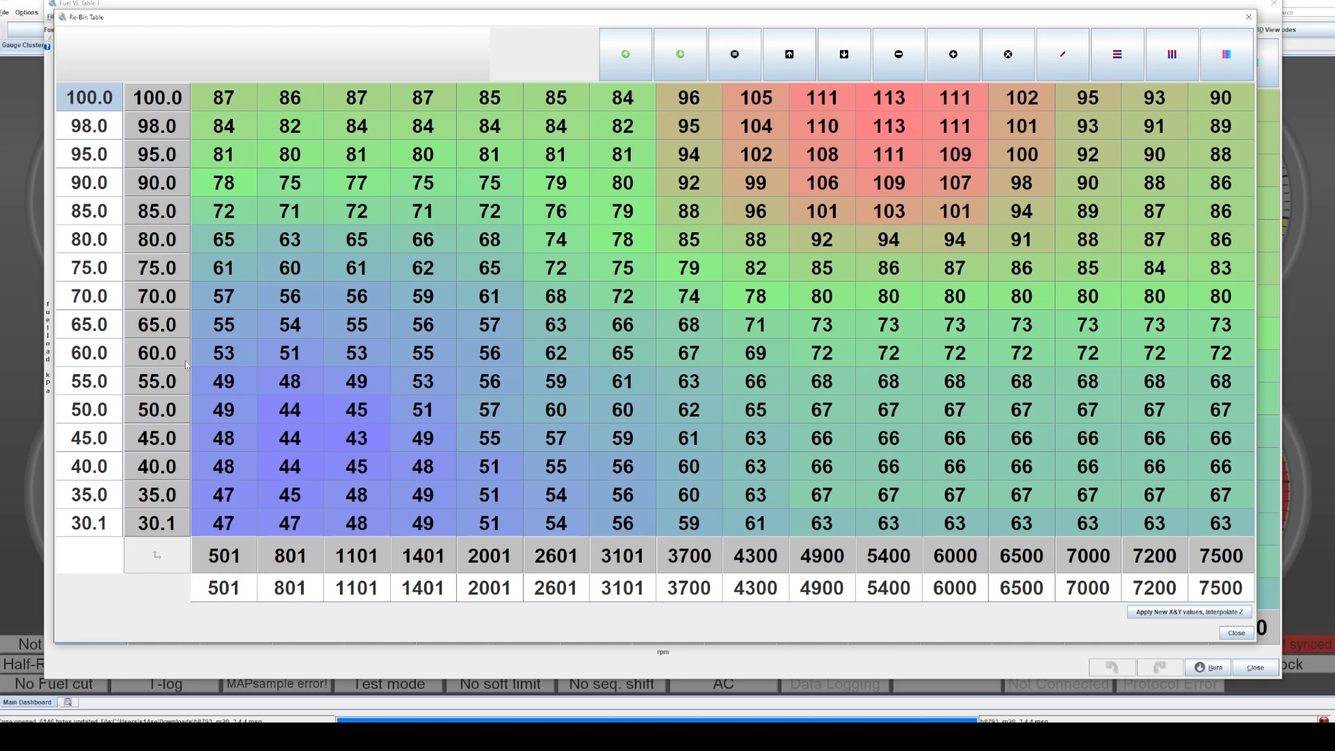
pyautogui.moveTo(734, 598)
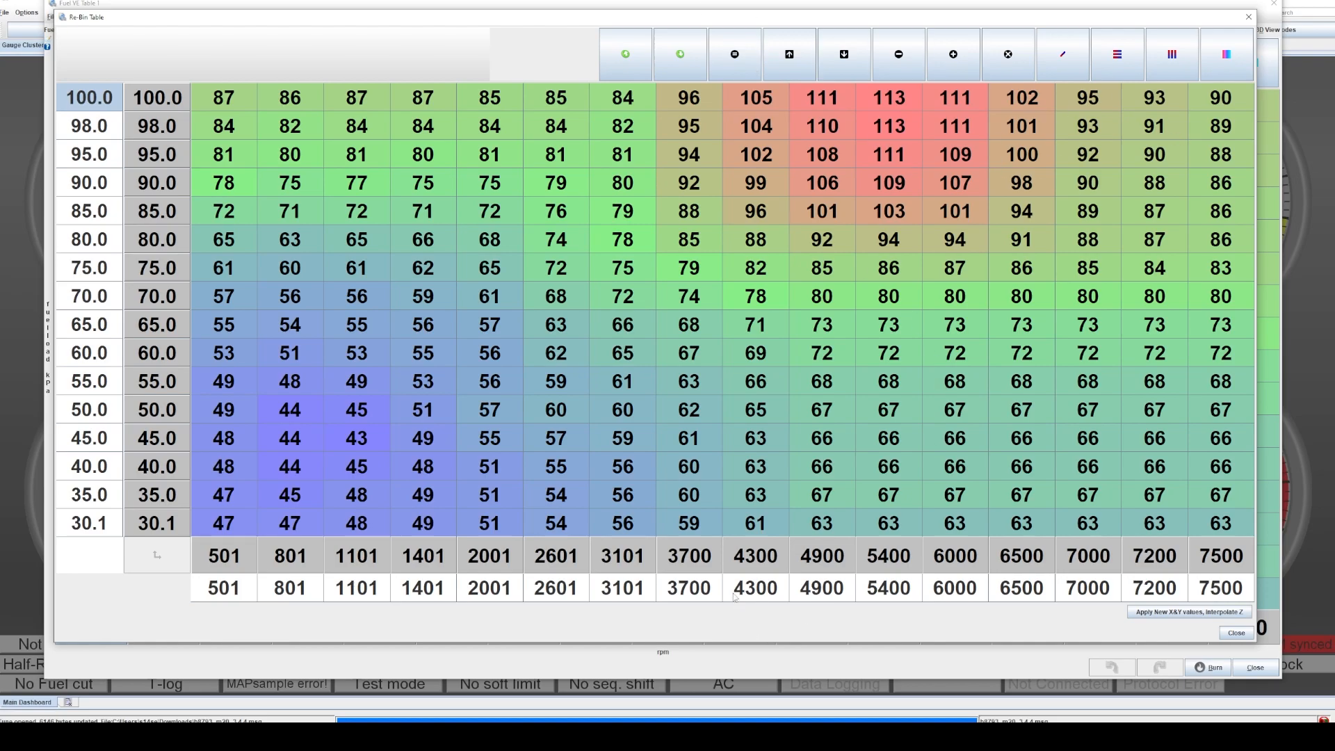
pyautogui.moveTo(784, 407)
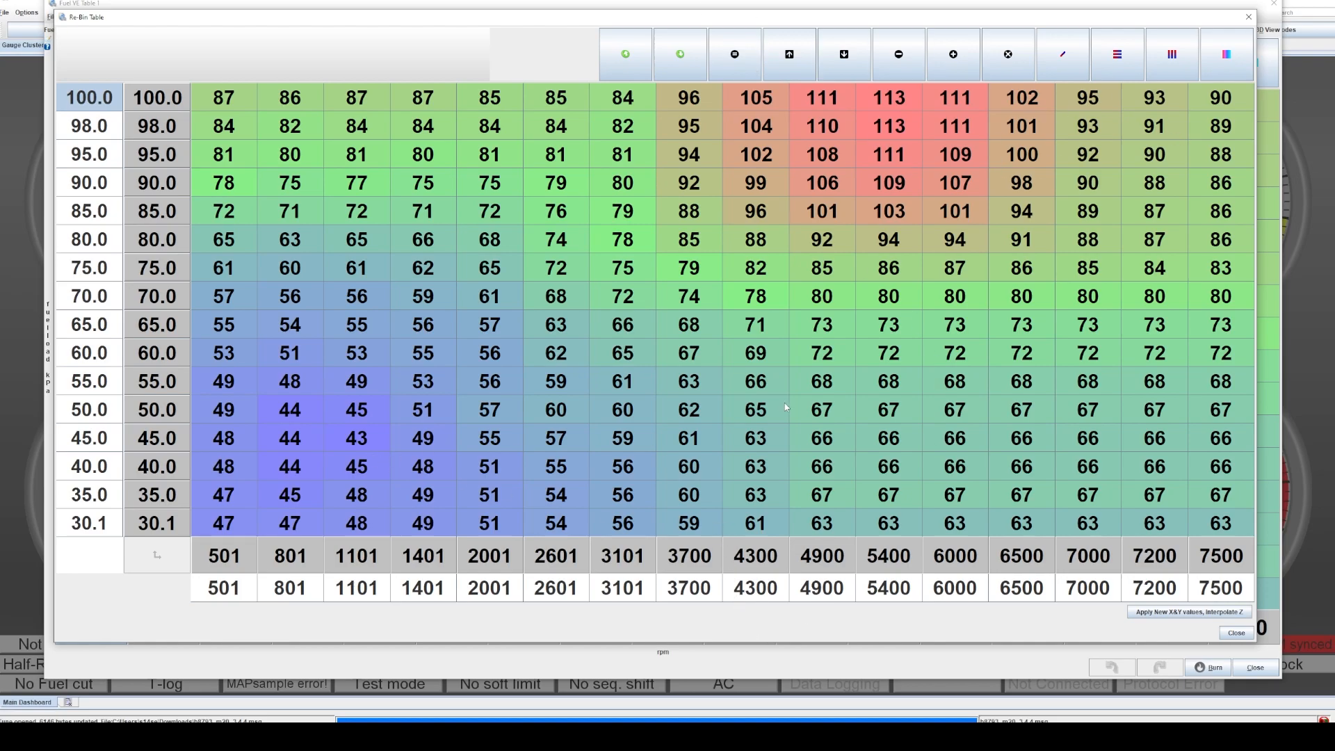
pyautogui.moveTo(1047, 271)
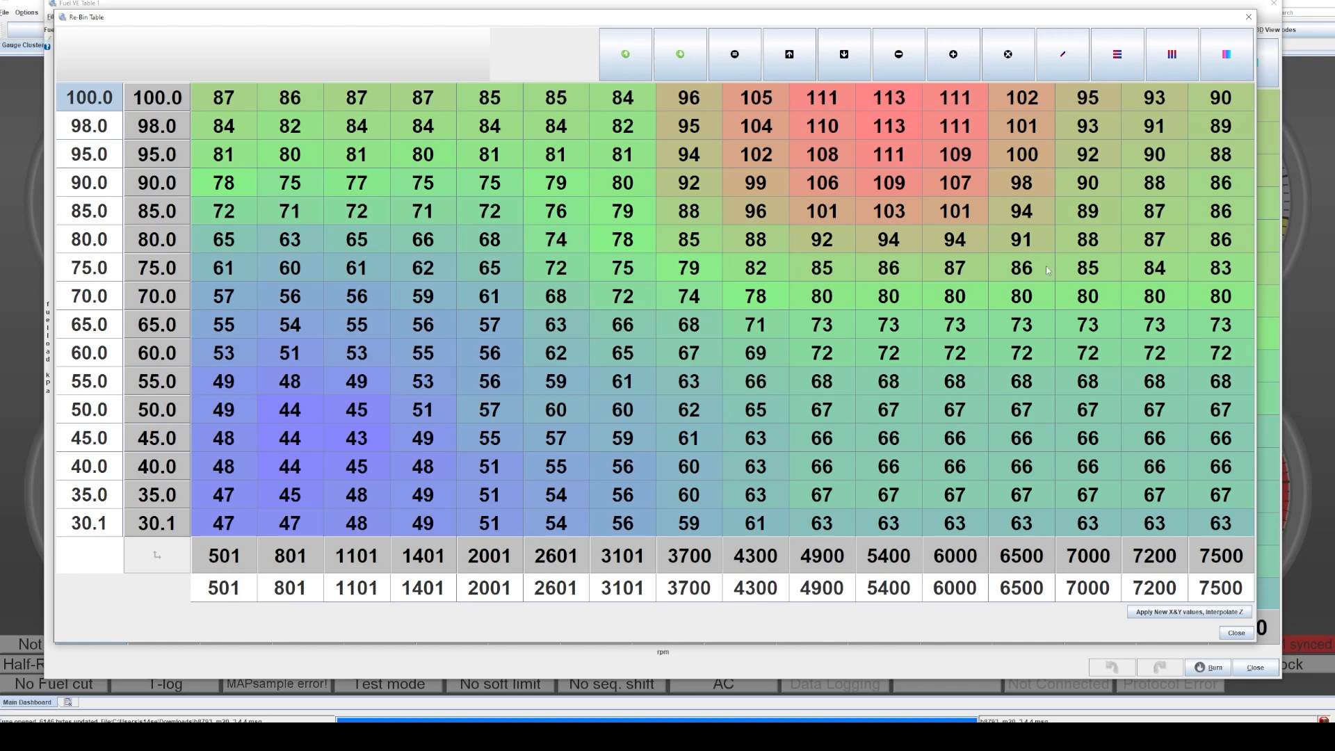
pyautogui.moveTo(64, 28)
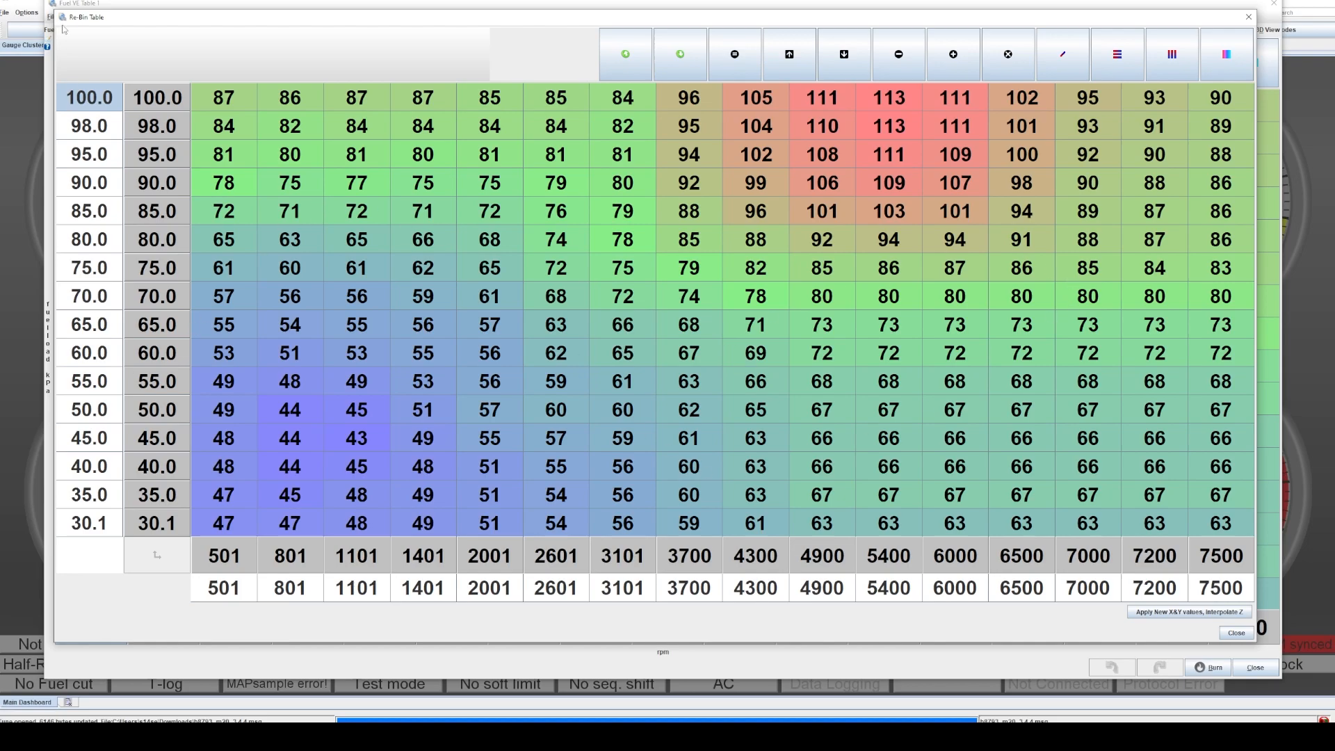
pyautogui.moveTo(90, 129)
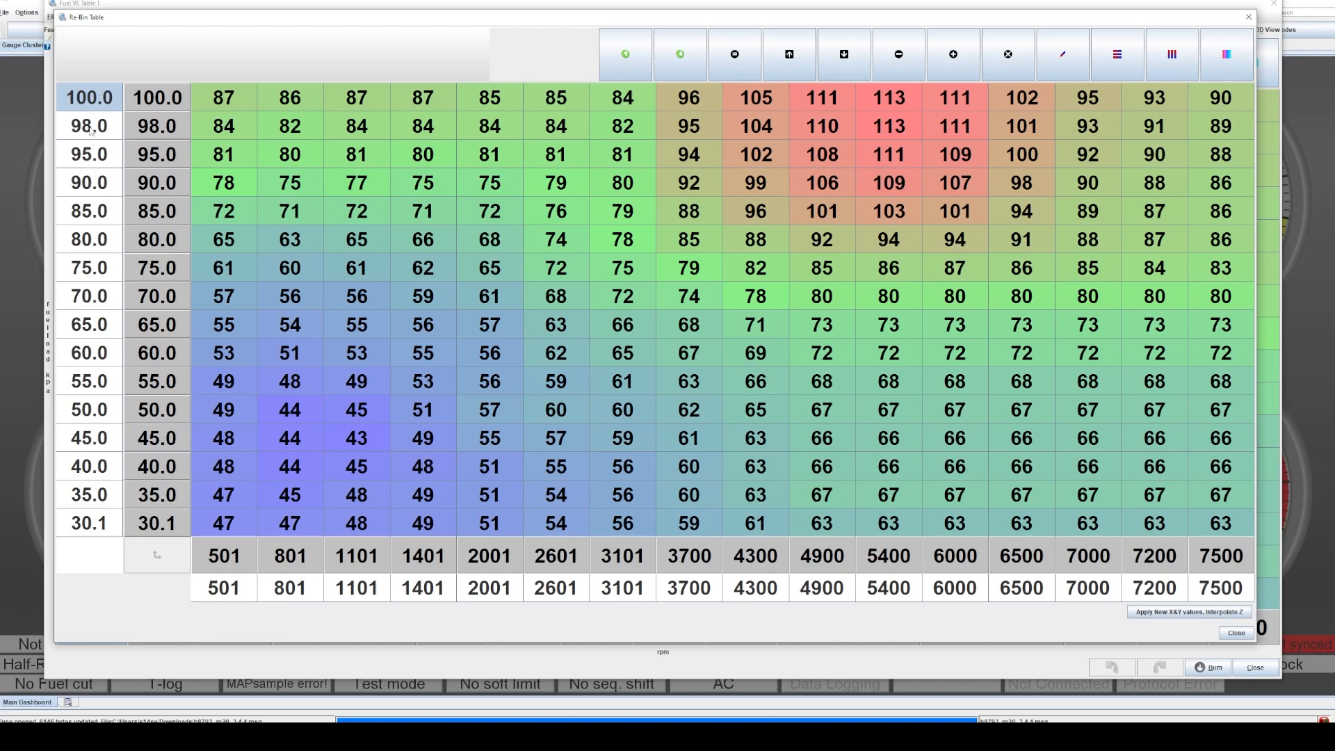
pyautogui.moveTo(92, 267)
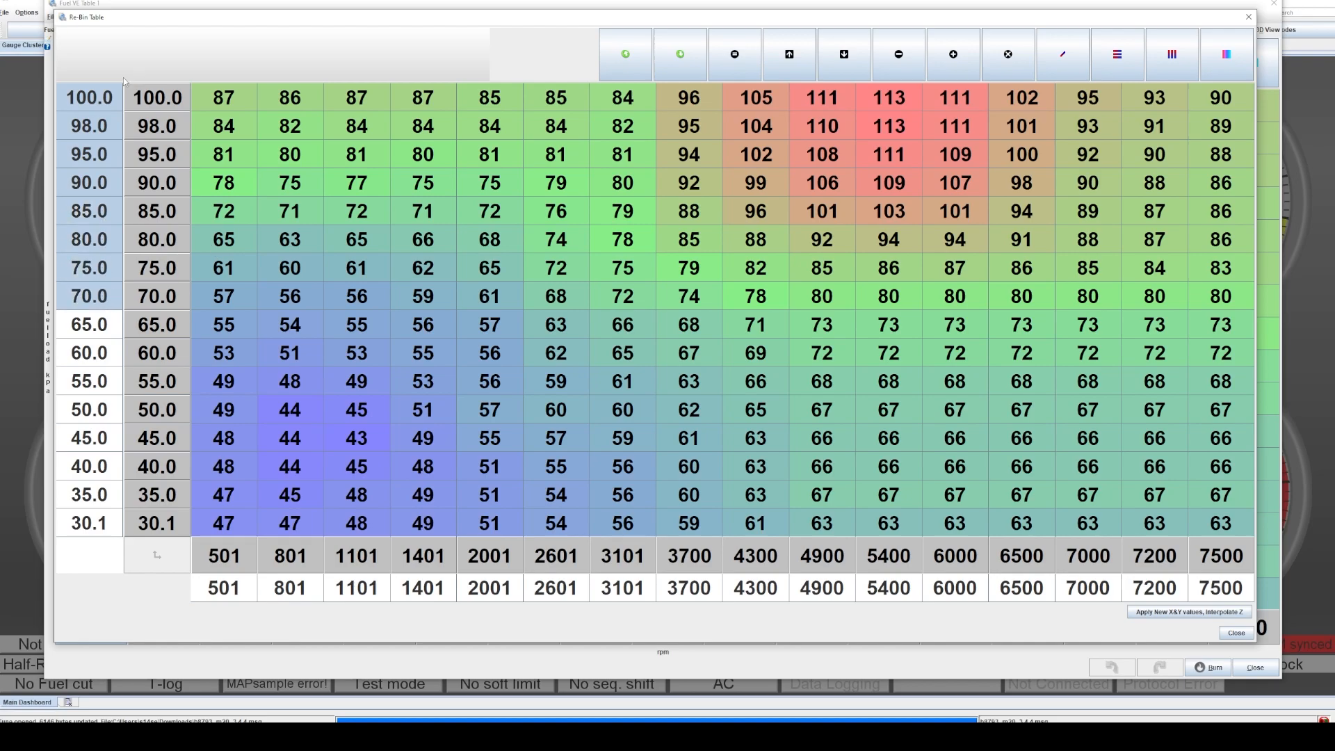
# Step: Relabel the upper new load bins to 120, 140 … 210, 220, 230 kPa
pyautogui.click(224, 97)
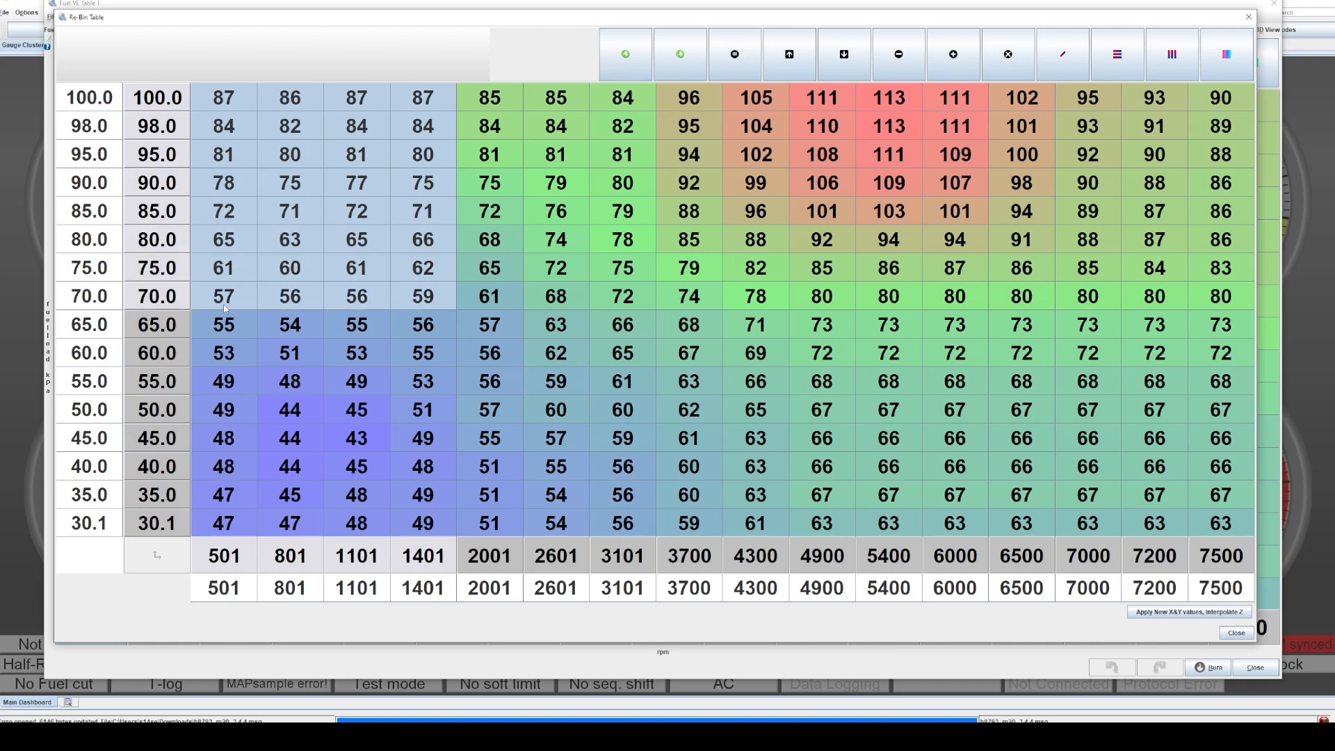
pyautogui.click(87, 324)
pyautogui.write('100')
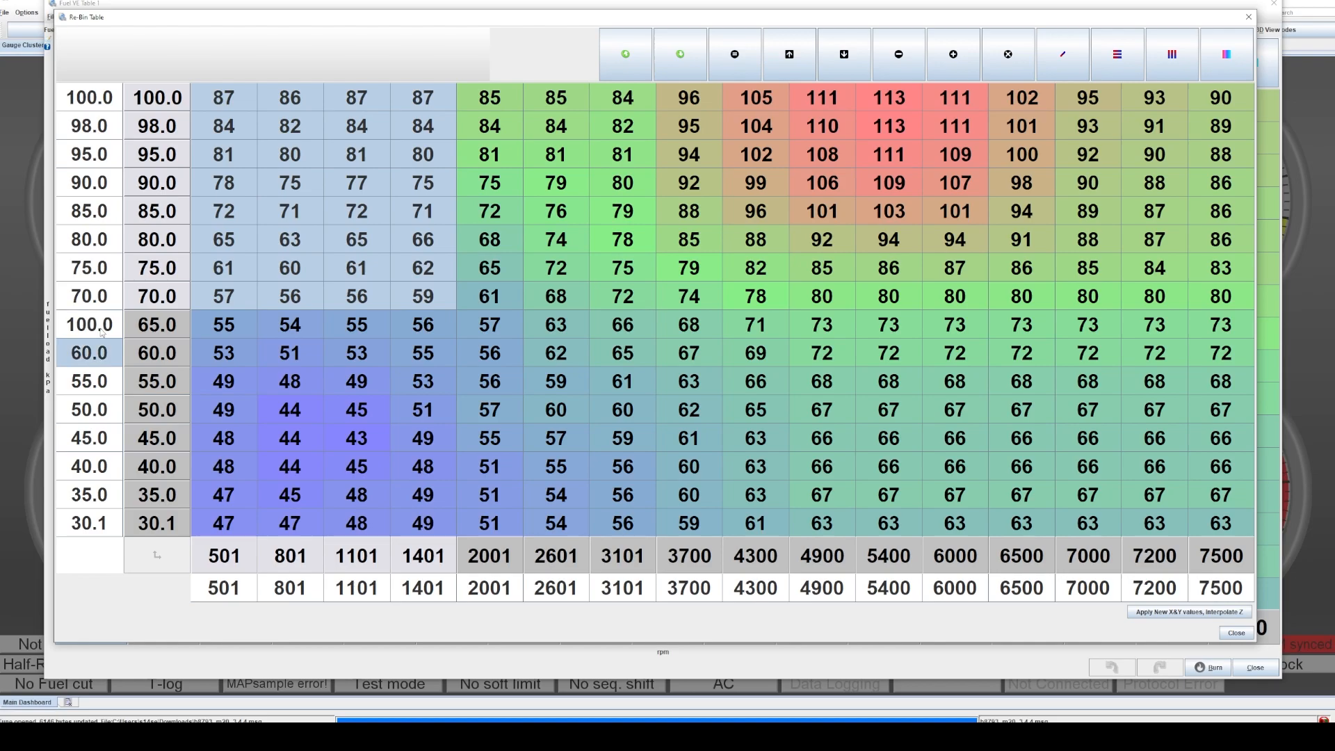
pyautogui.click(89, 295)
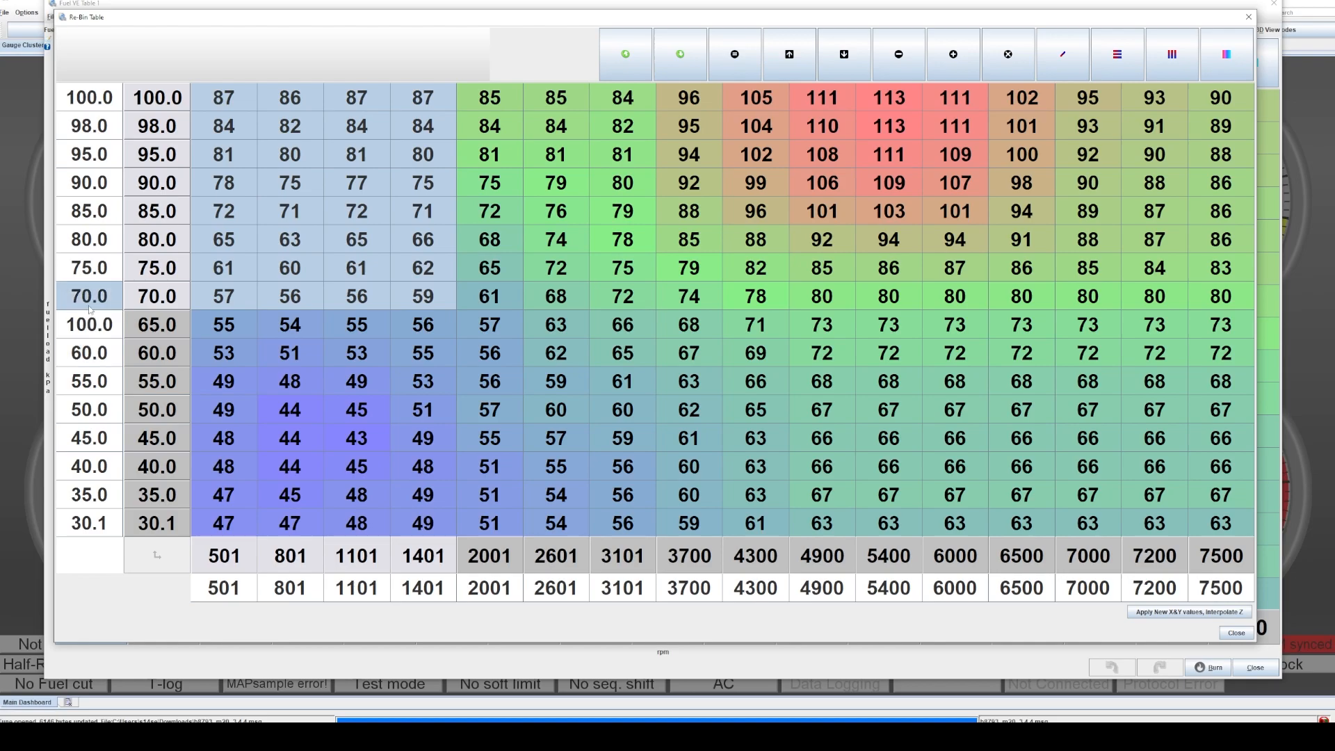
pyautogui.write('120.0')
pyautogui.click(89, 182)
pyautogui.write('200')
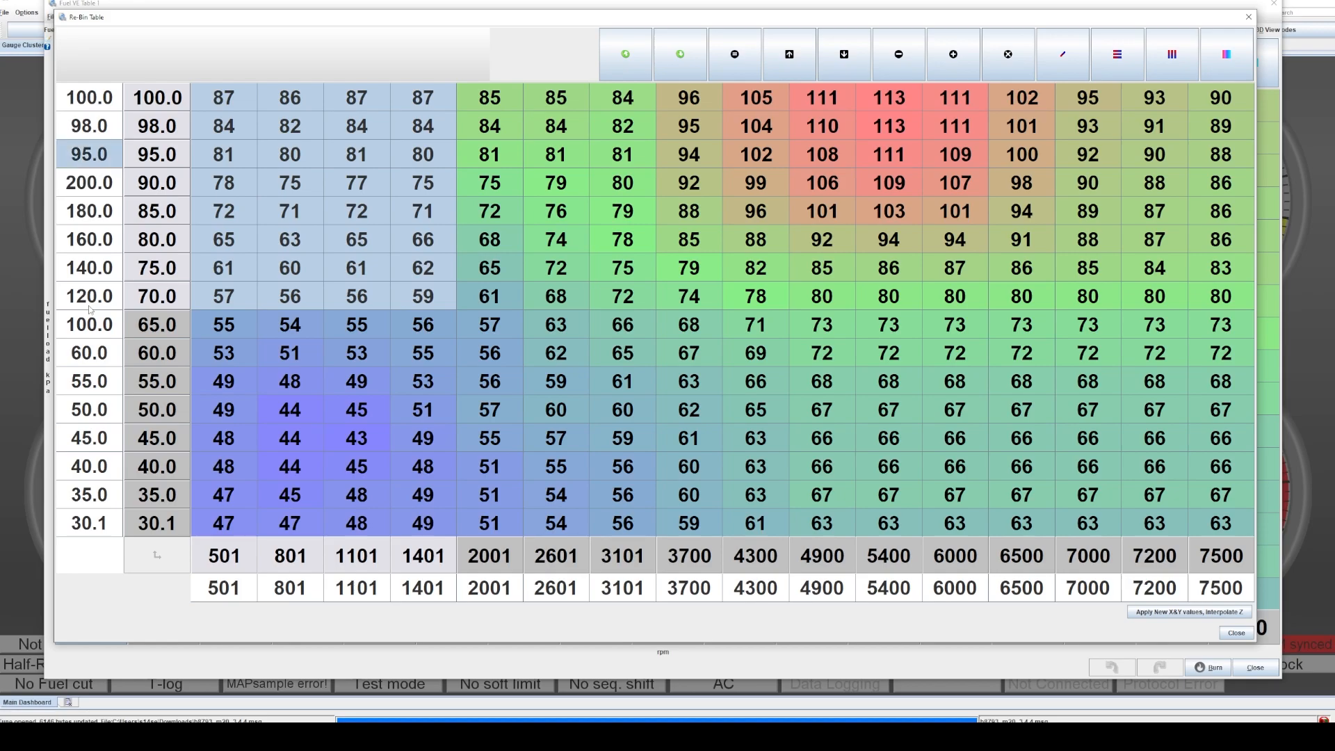
pyautogui.click(87, 154)
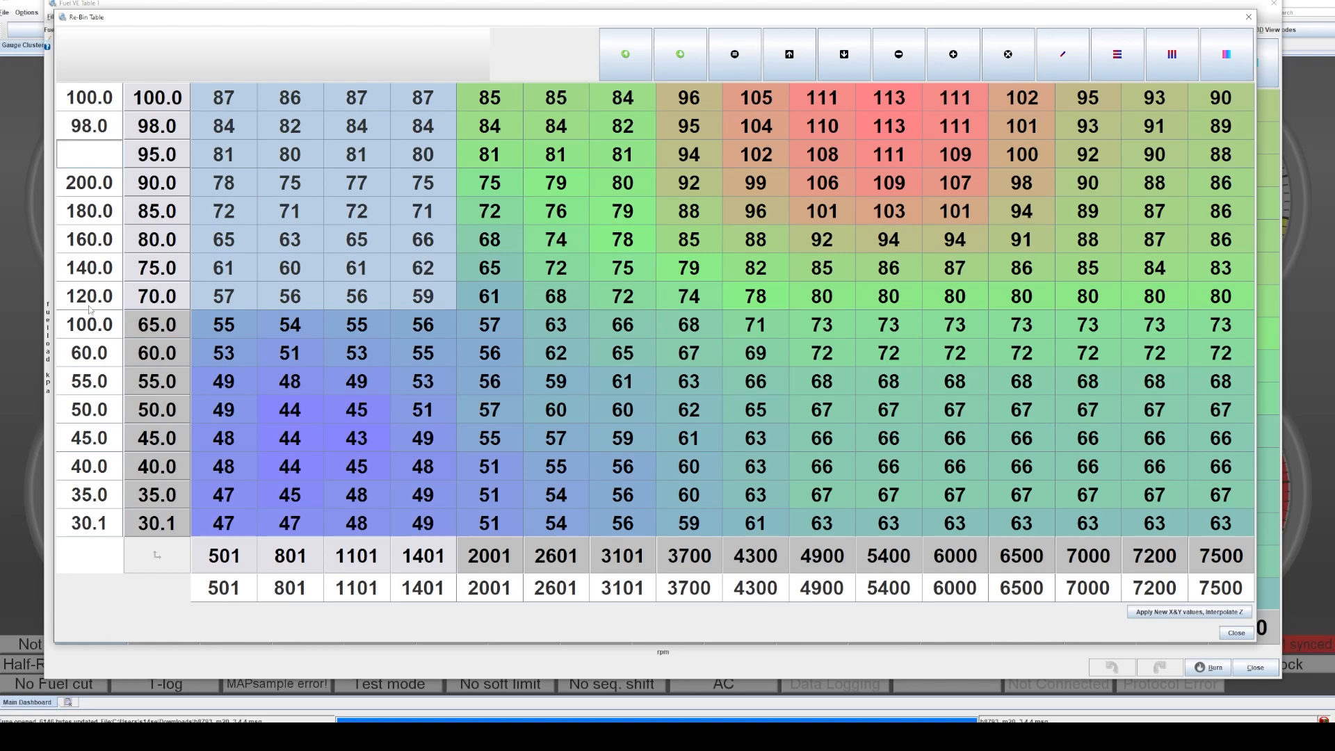
pyautogui.write('210')
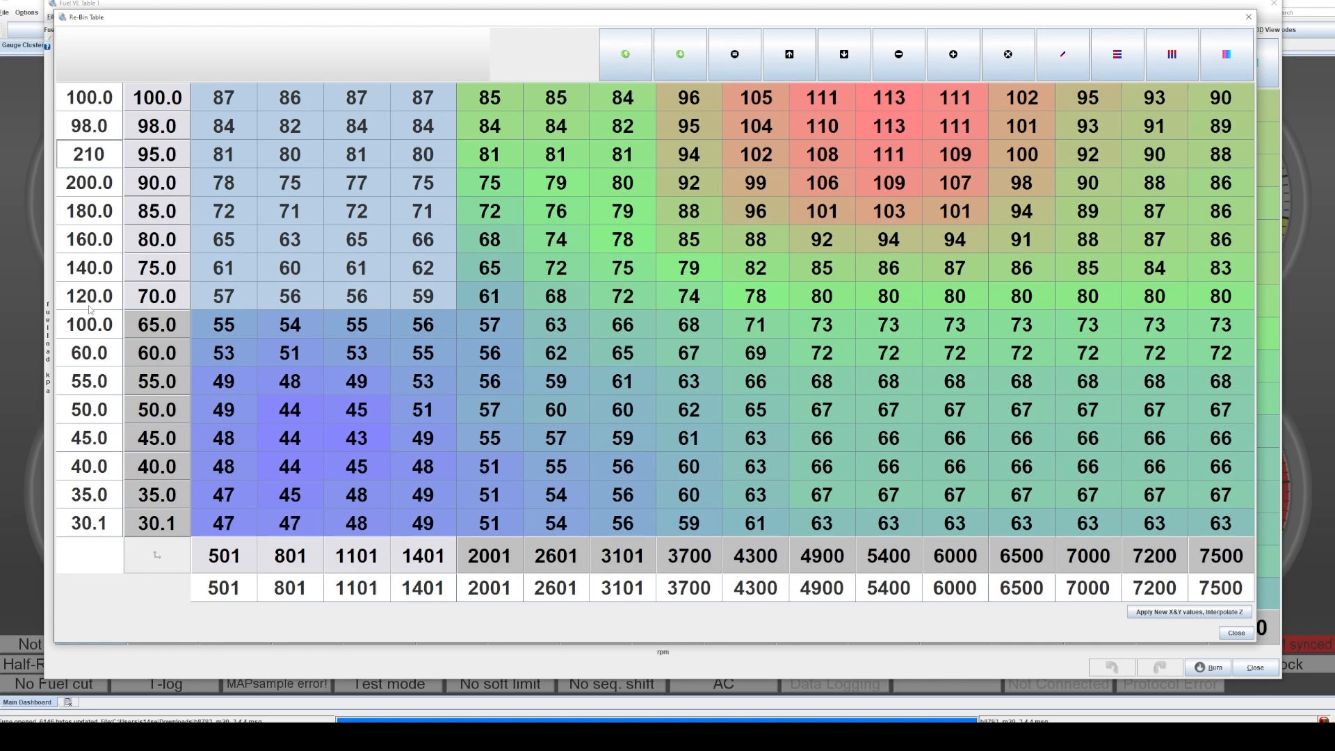
pyautogui.write('220')
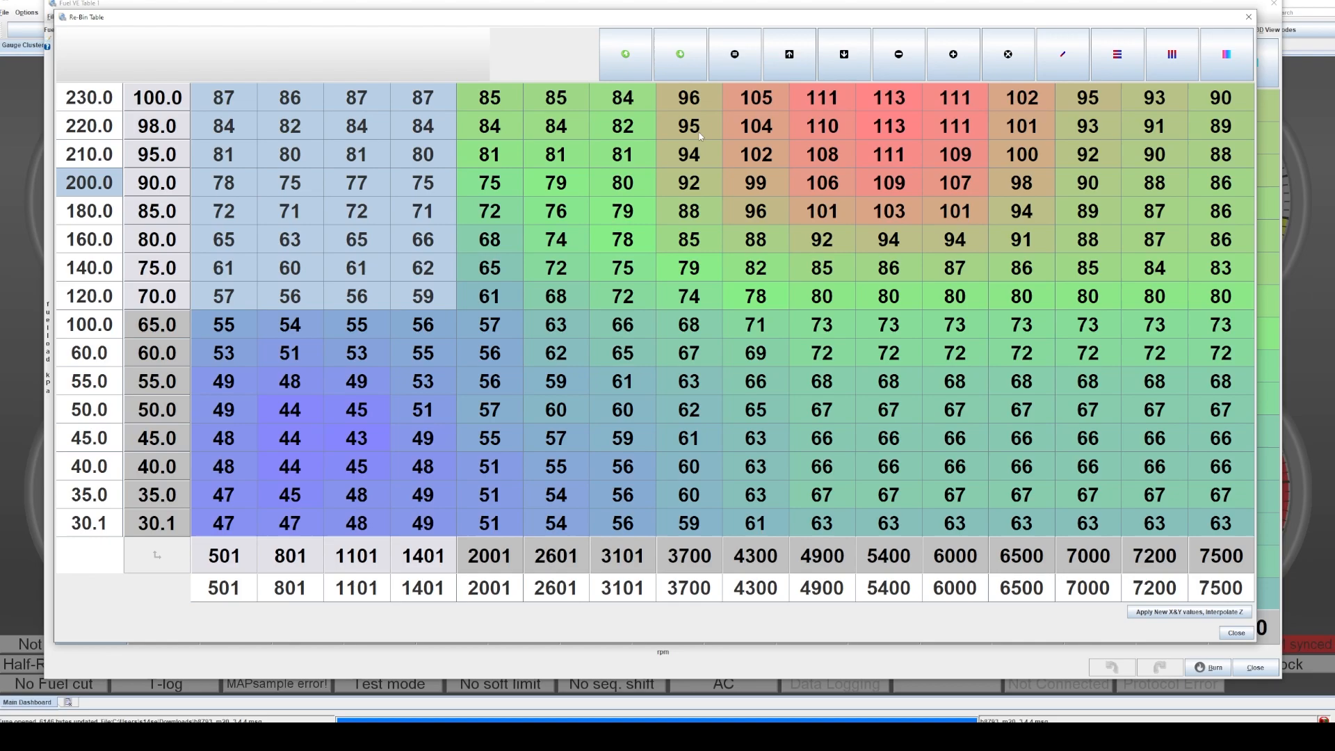
pyautogui.click(89, 154)
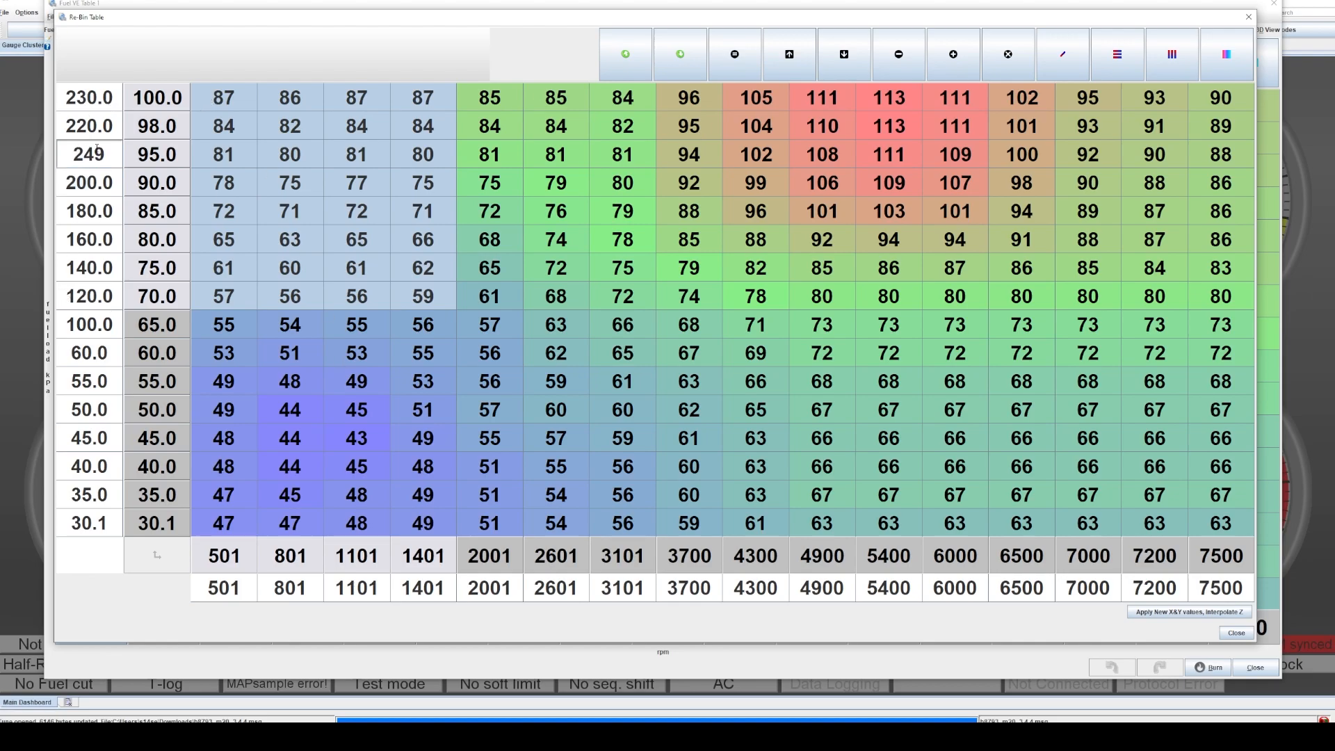
pyautogui.write('230.0')
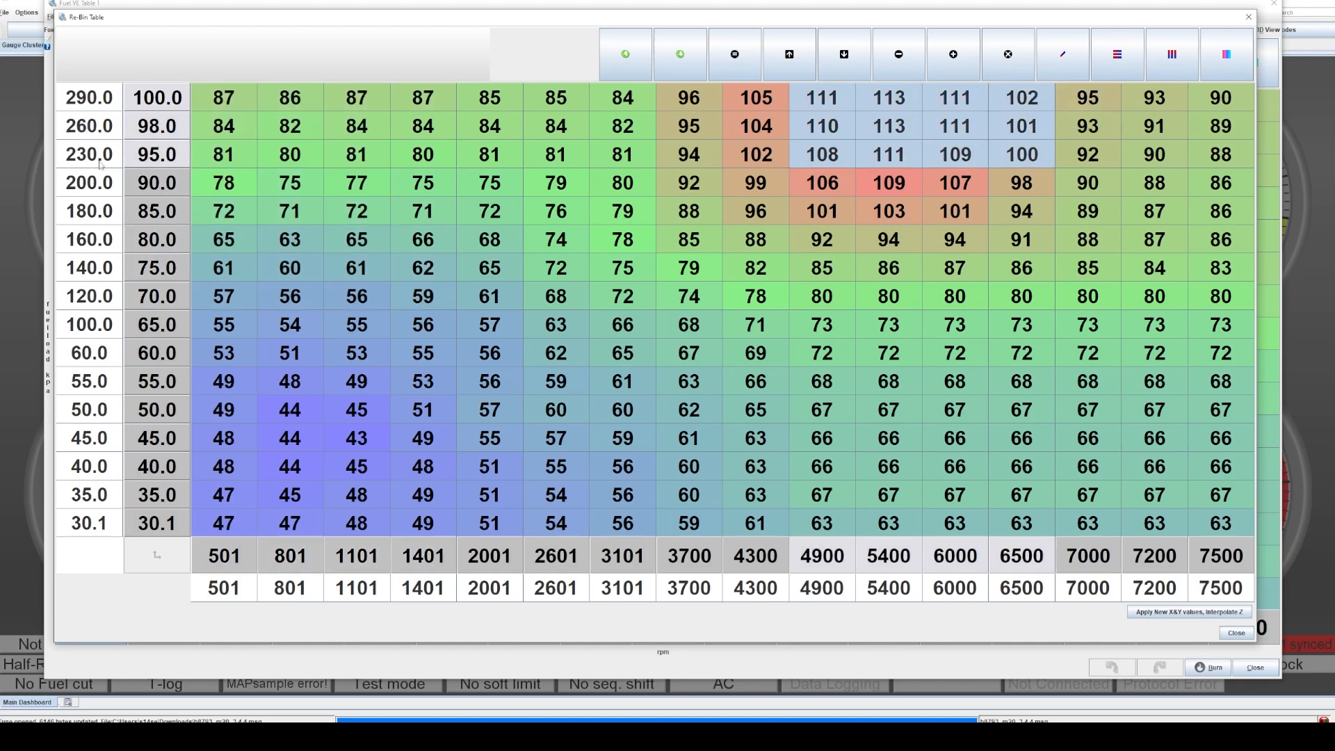
pyautogui.click(89, 154)
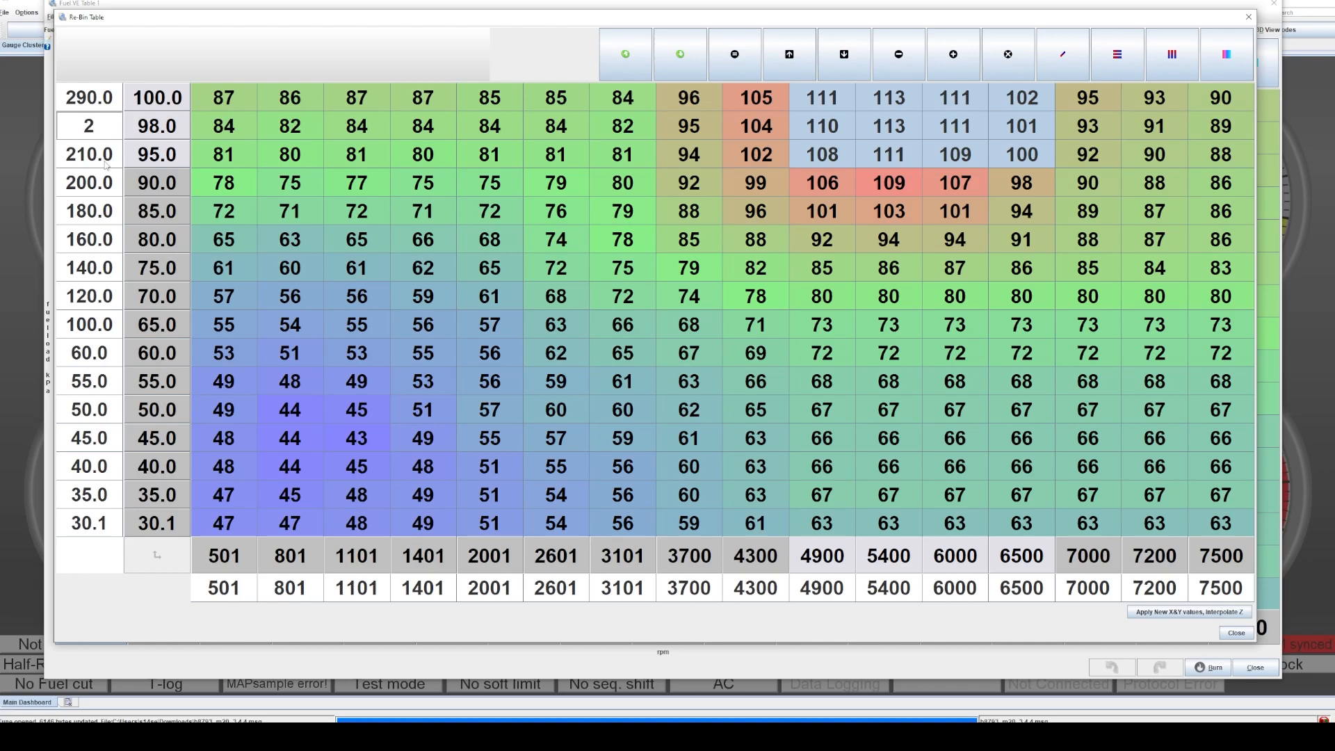
pyautogui.write('220.0')
pyautogui.click(89, 97)
pyautogui.write('230')
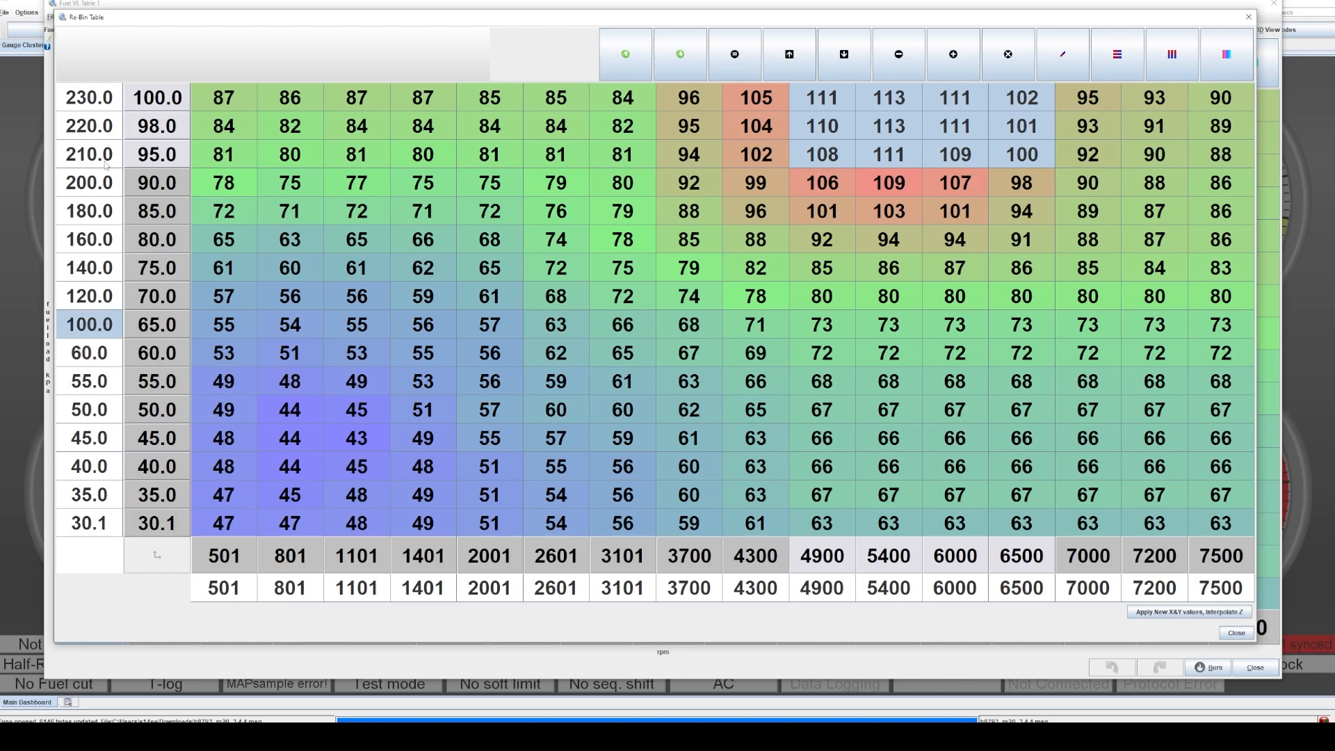
# Step: Relabel the lower load bins 40–90 kPa, then check the table and 7500 rpm bin
pyautogui.click(87, 437)
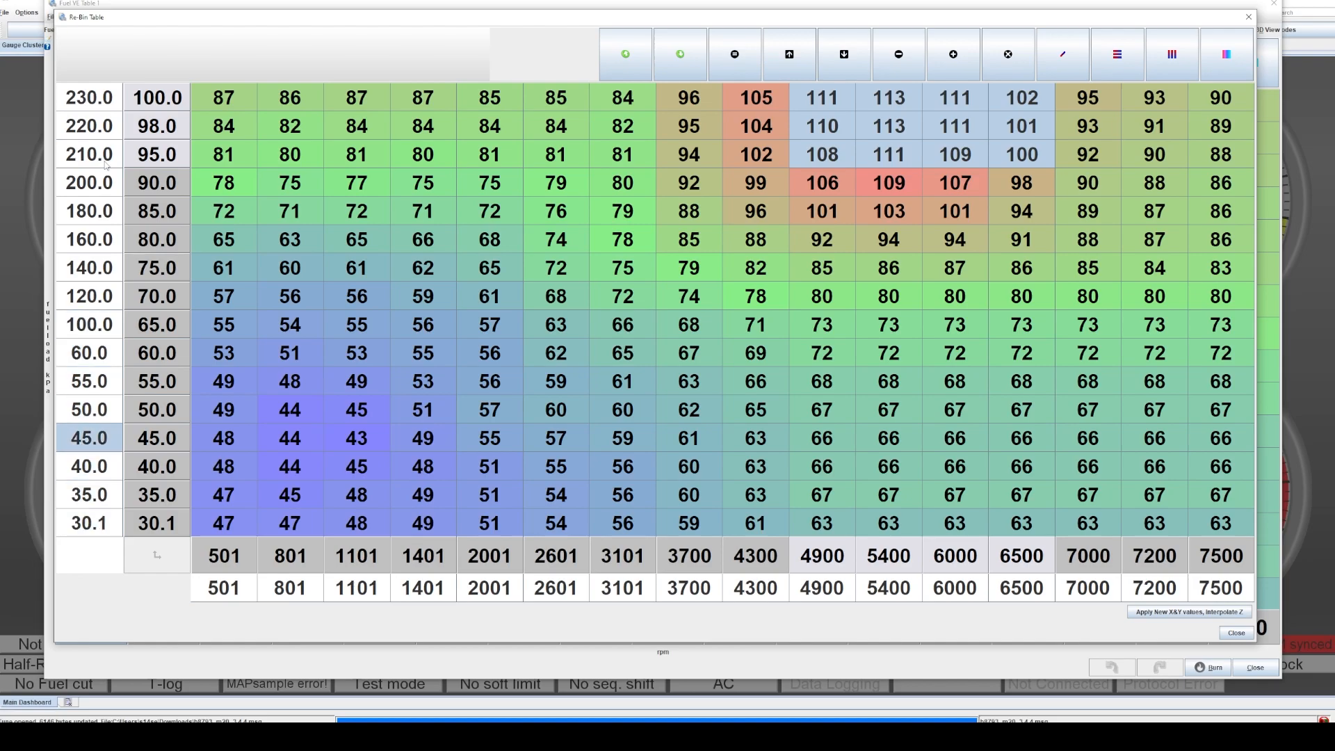
pyautogui.click(89, 352)
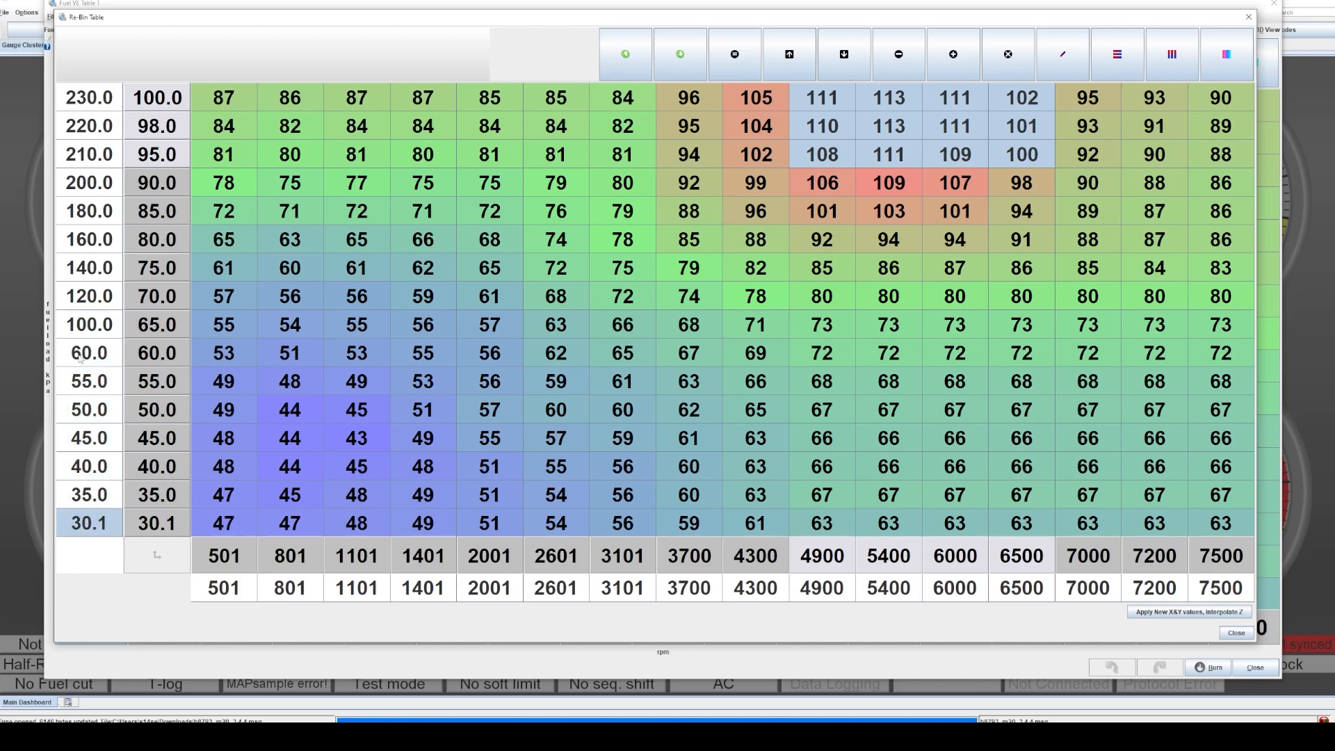
pyautogui.click(89, 324)
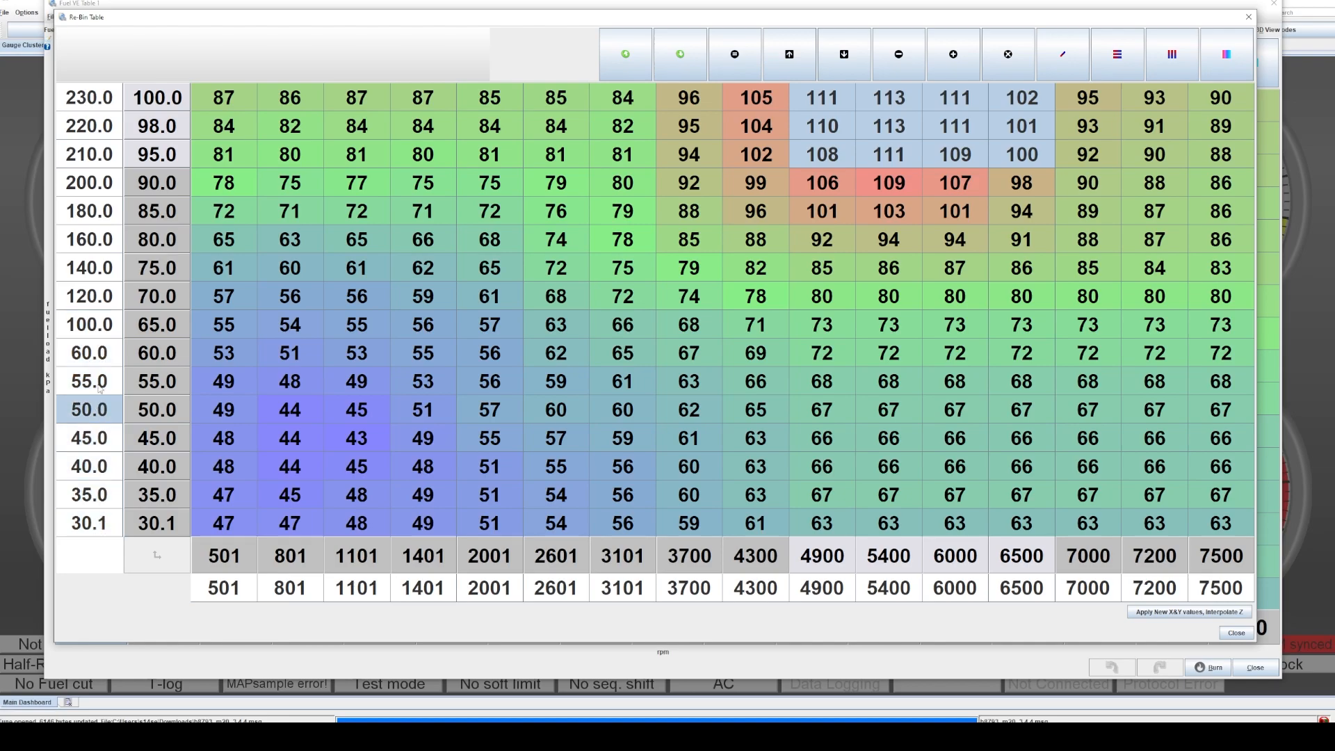
pyautogui.click(89, 351)
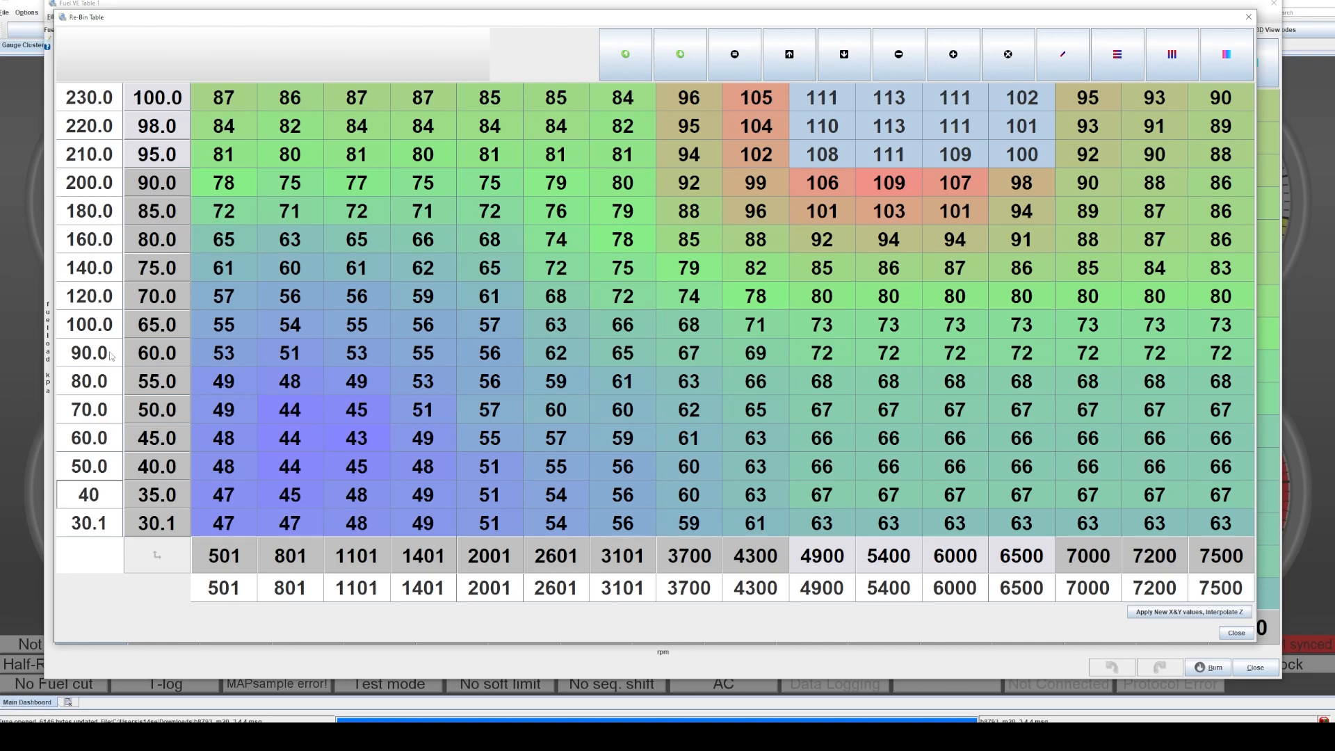
pyautogui.click(88, 352)
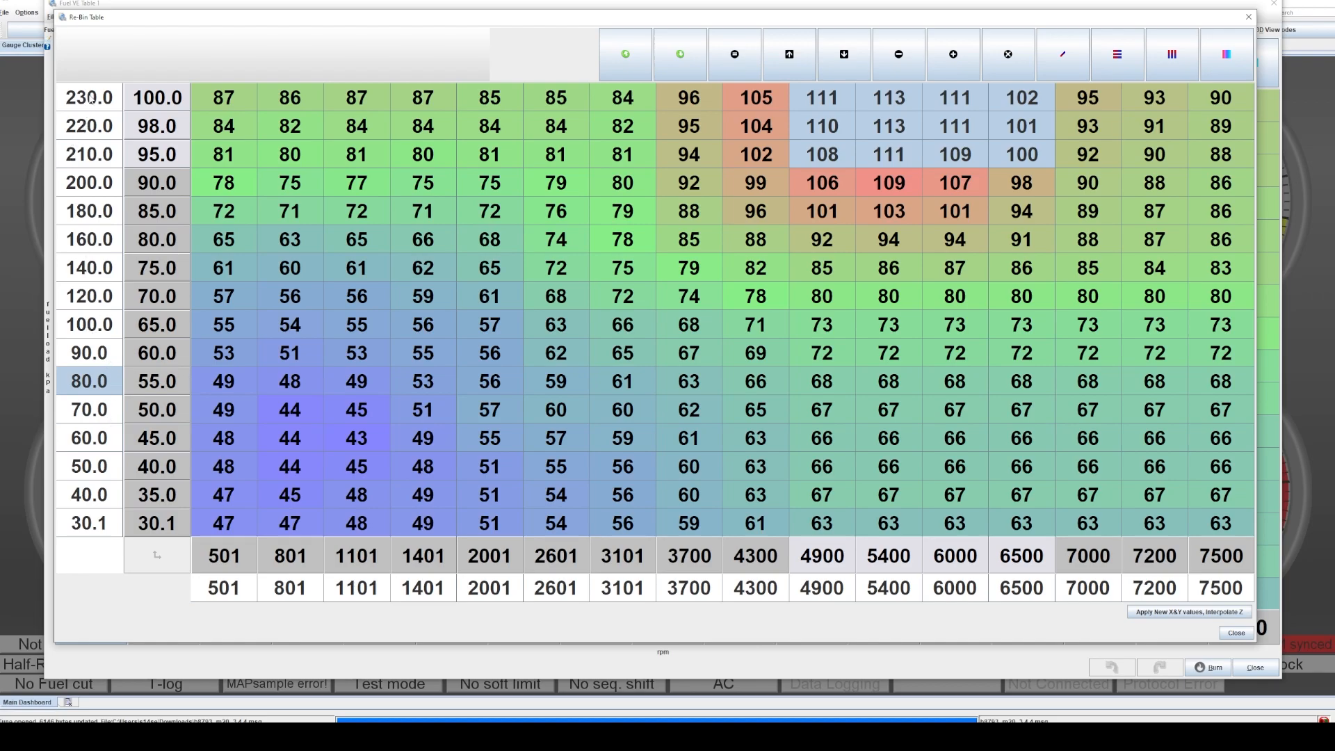
pyautogui.moveTo(501, 621)
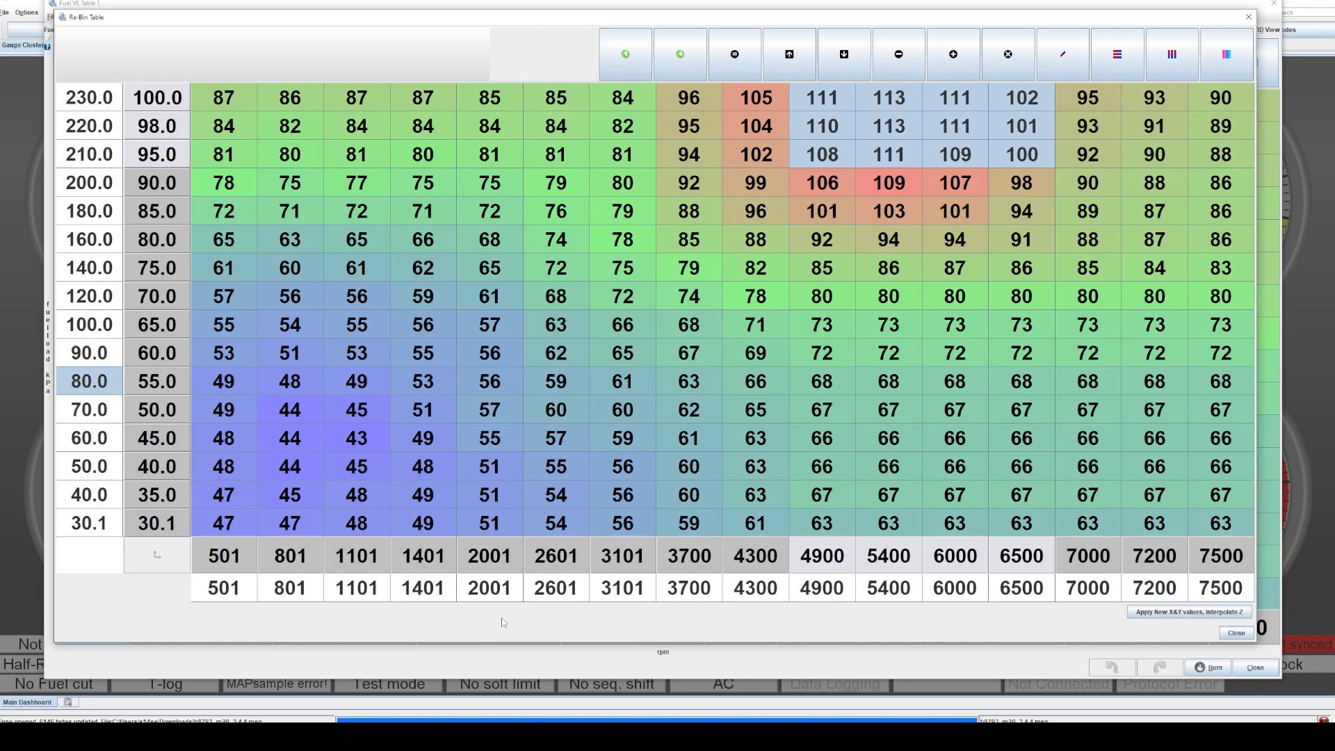
pyautogui.click(1021, 587)
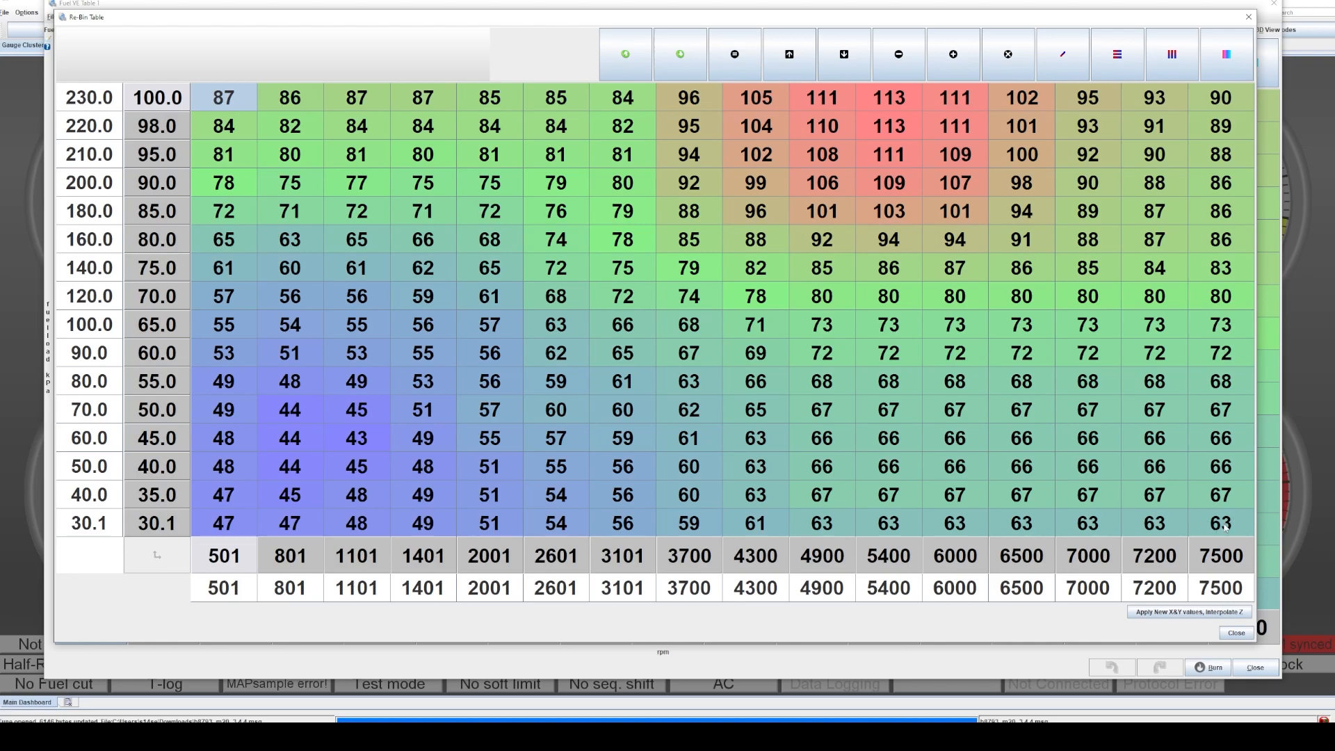
pyautogui.click(1219, 586)
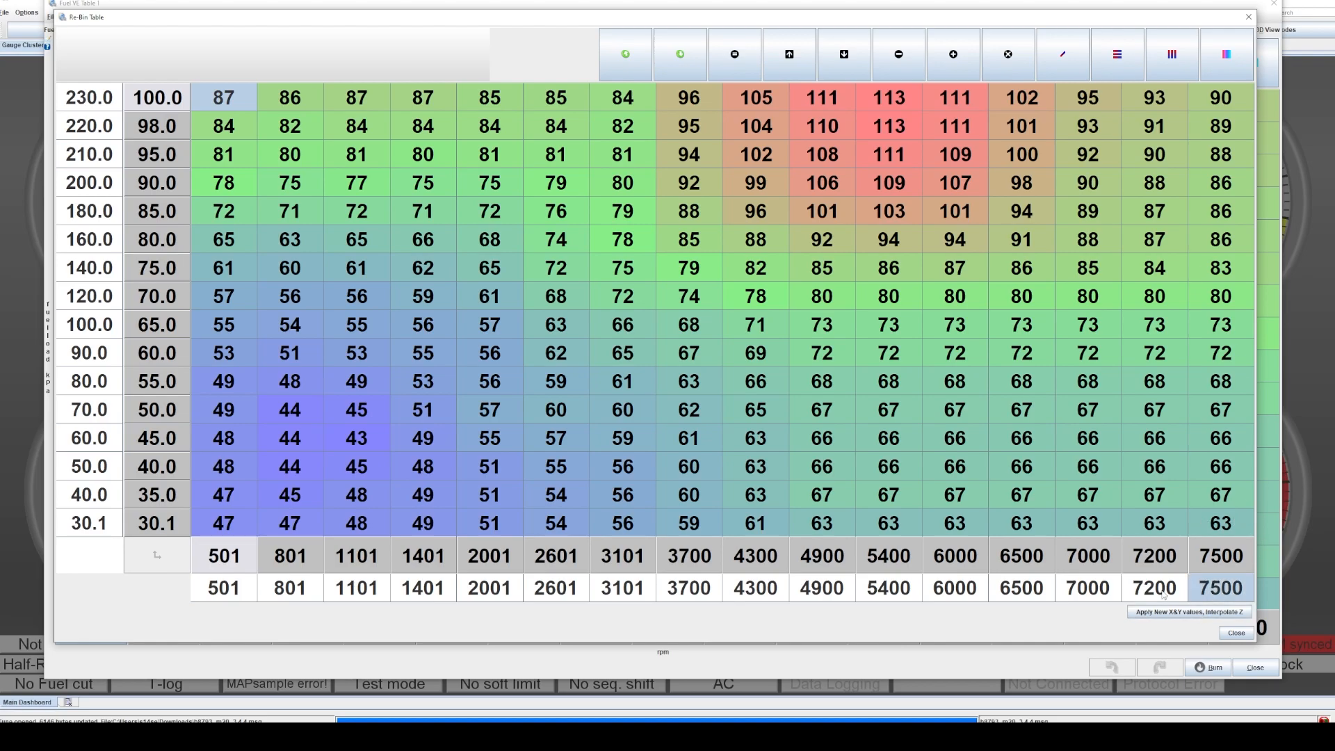
pyautogui.click(887, 587)
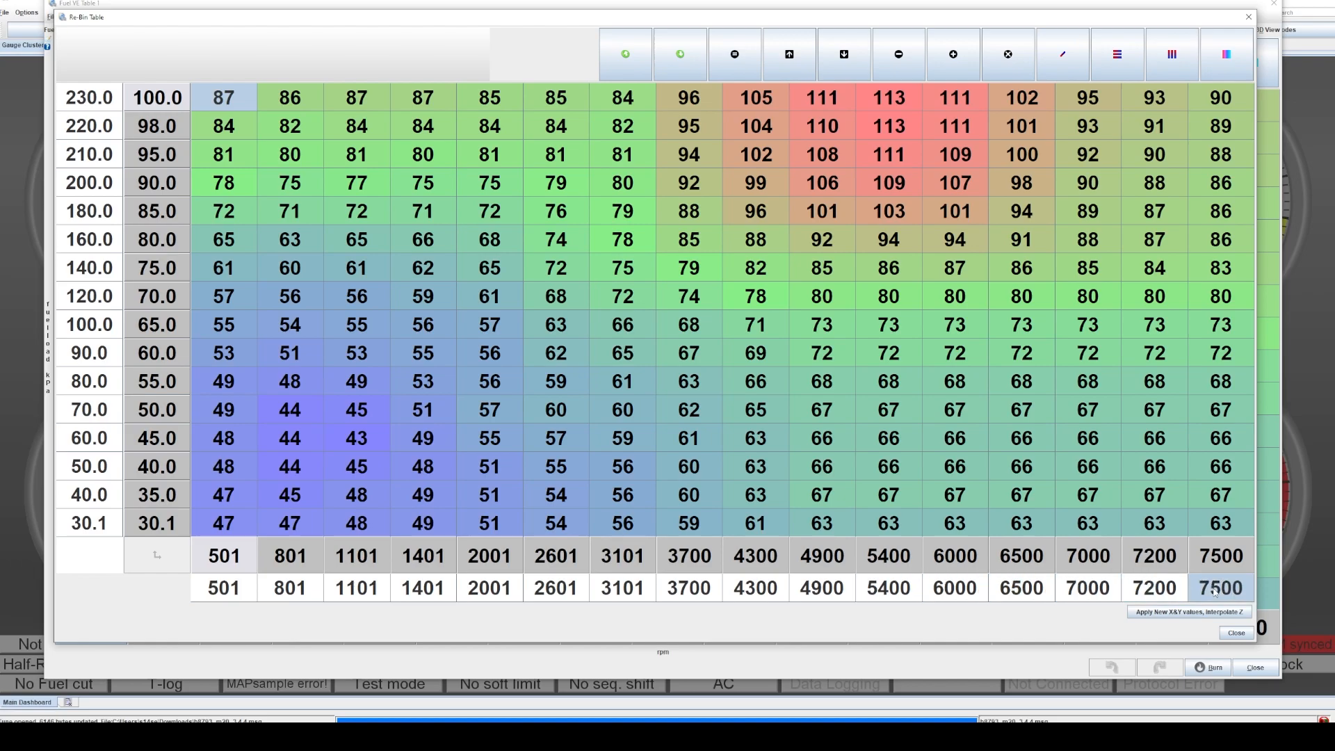
pyautogui.moveTo(960, 479)
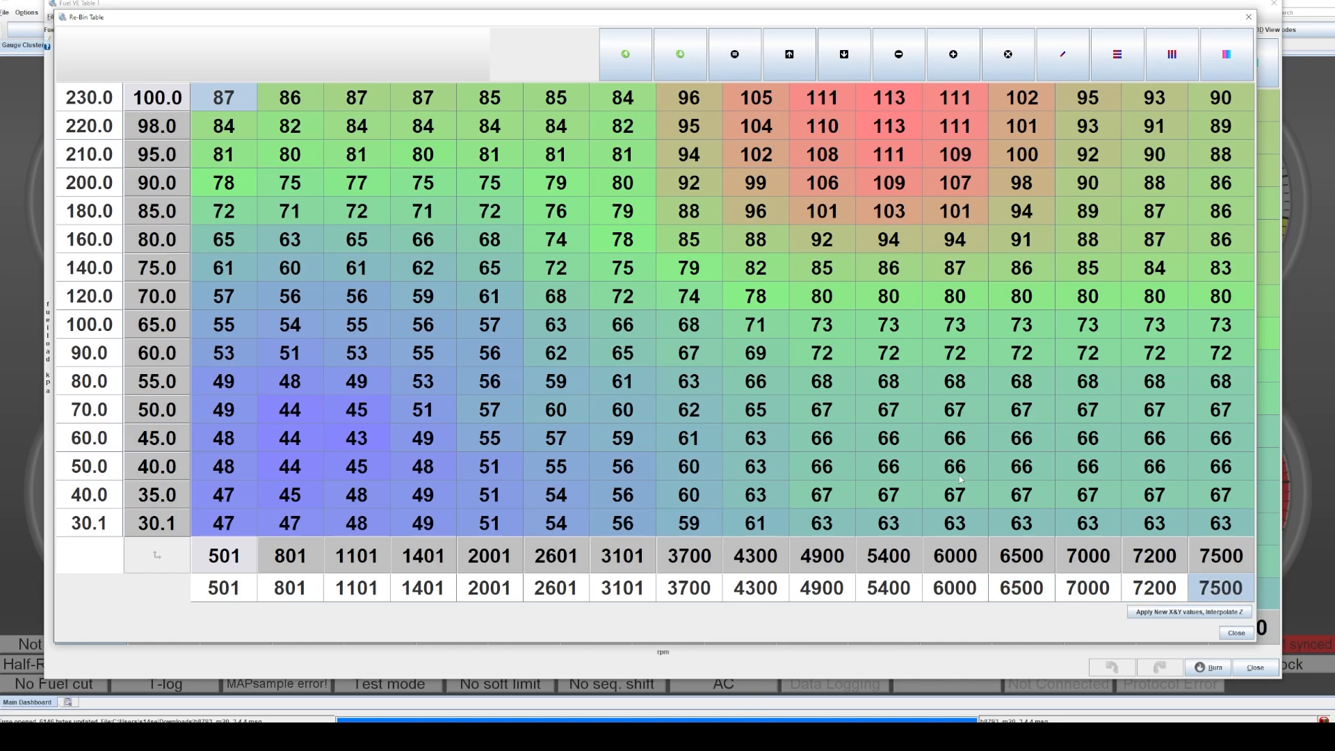
pyautogui.click(1021, 587)
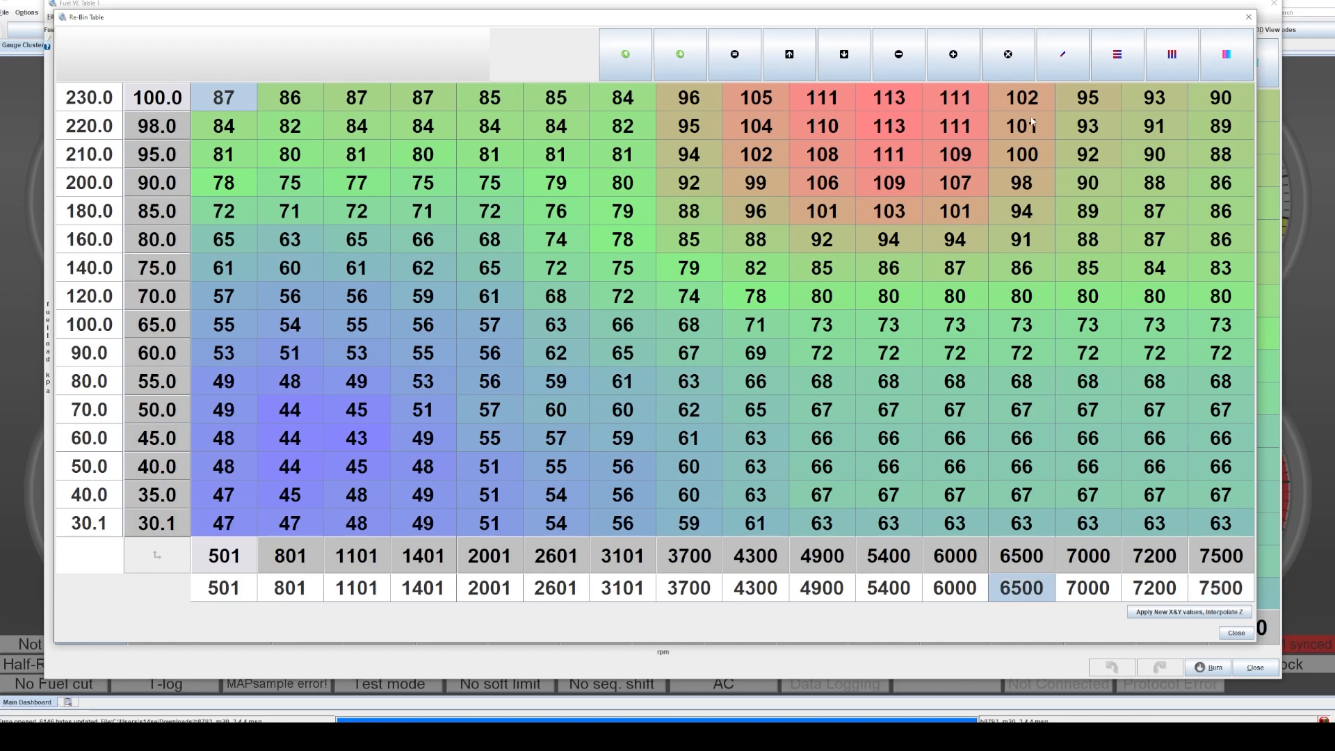
pyautogui.click(1021, 587)
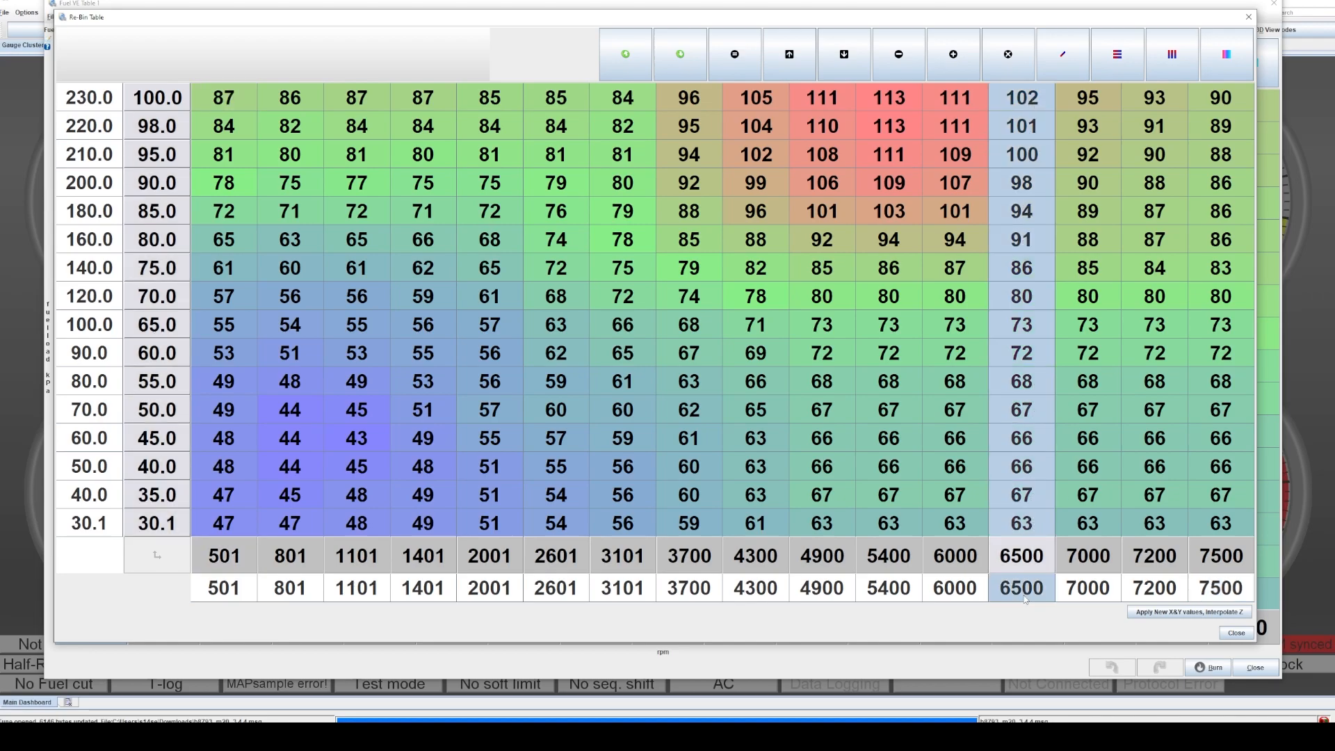
pyautogui.click(1220, 587)
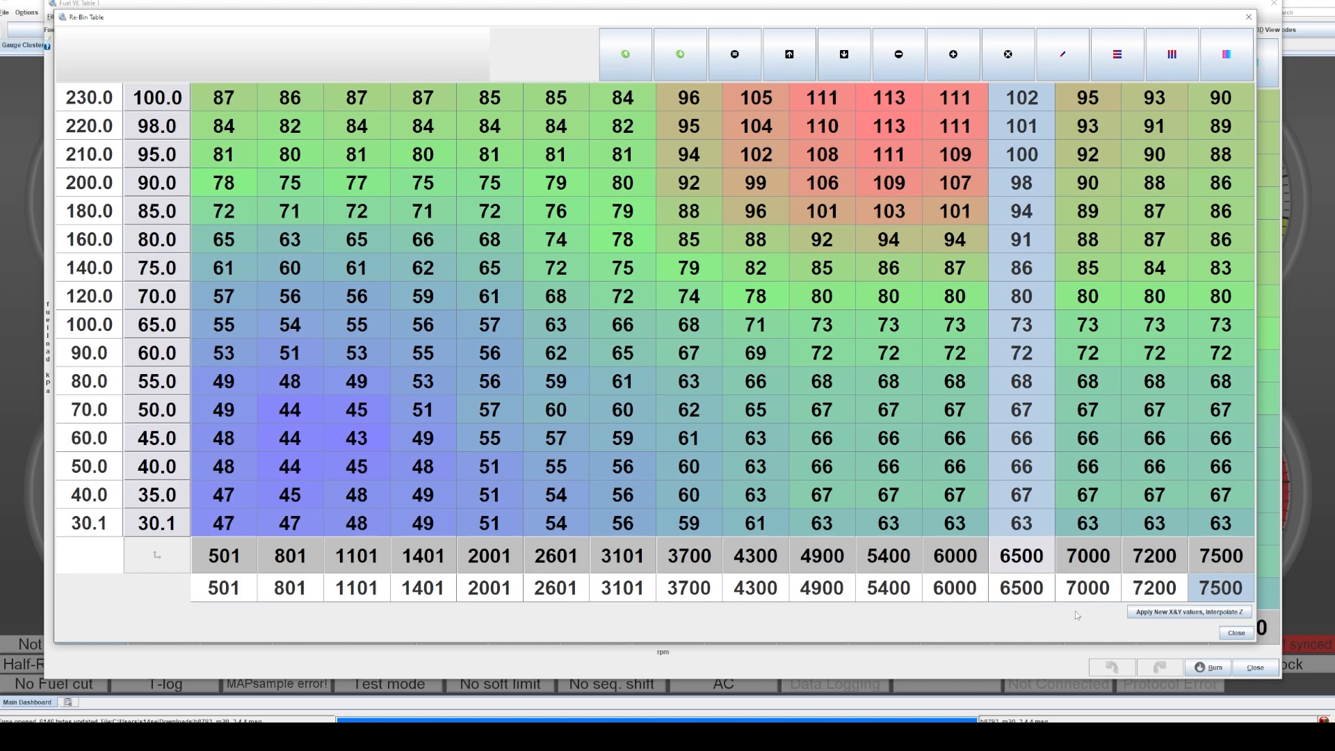
pyautogui.moveTo(1026, 566)
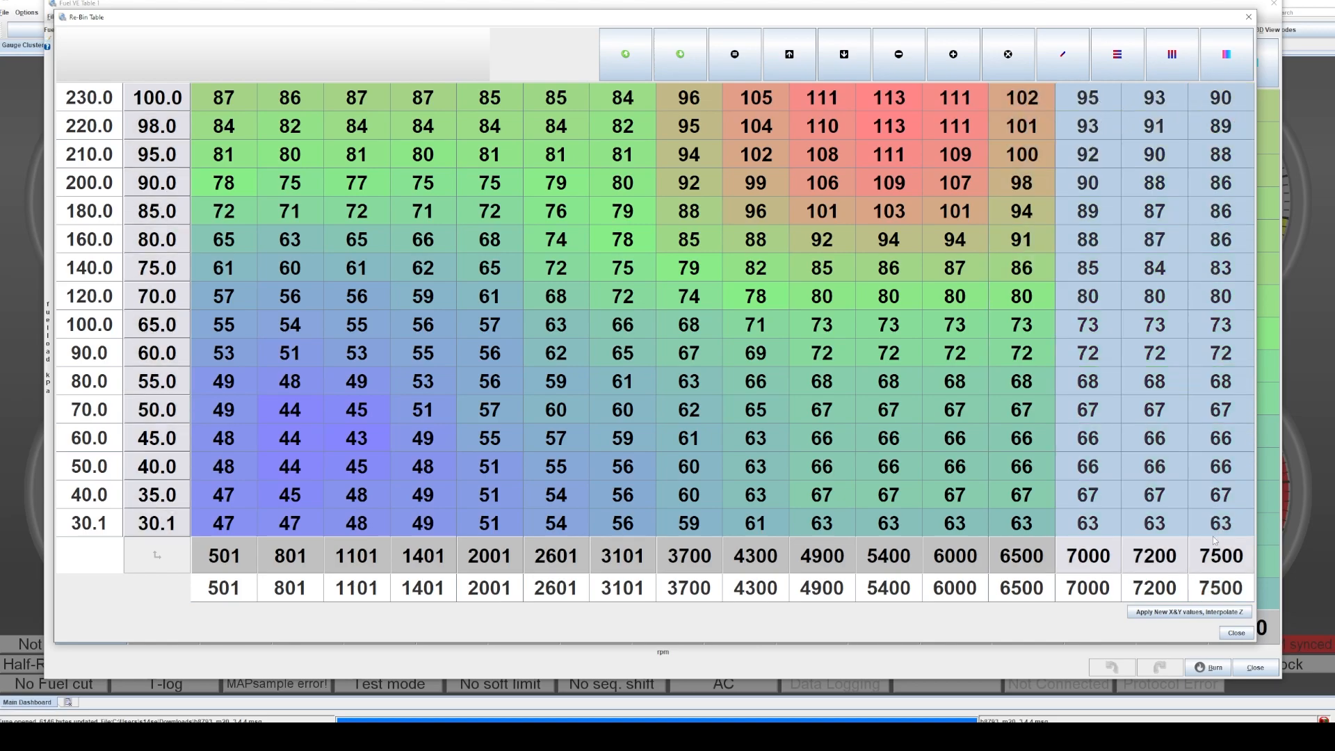
pyautogui.moveTo(1135, 509)
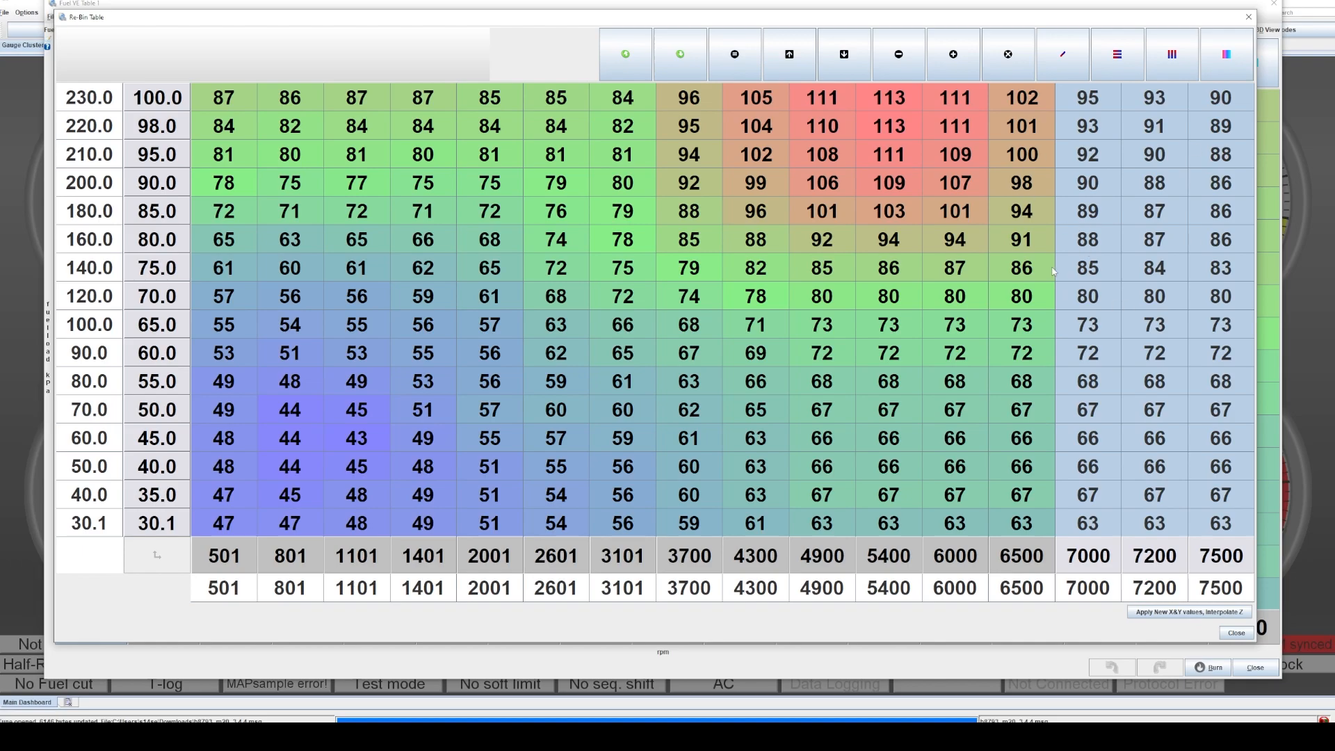
pyautogui.moveTo(1129, 100)
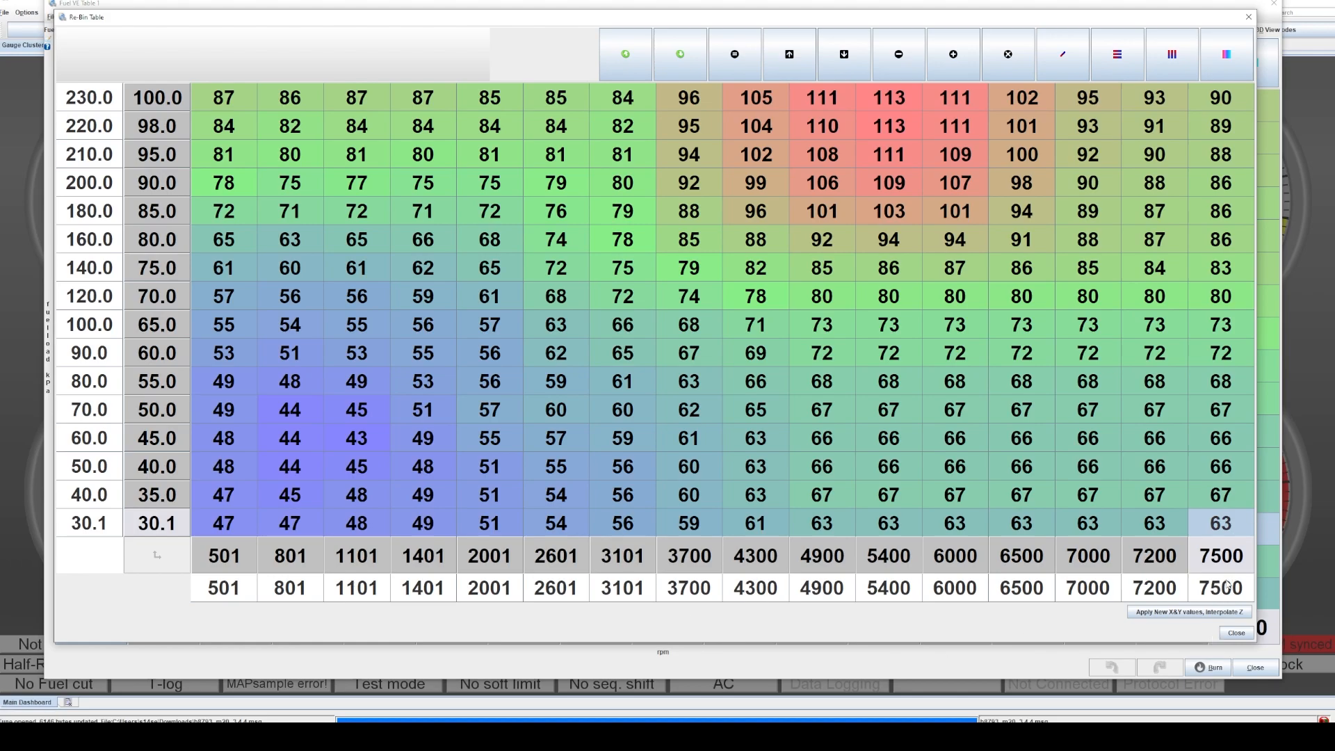
pyautogui.click(1221, 587)
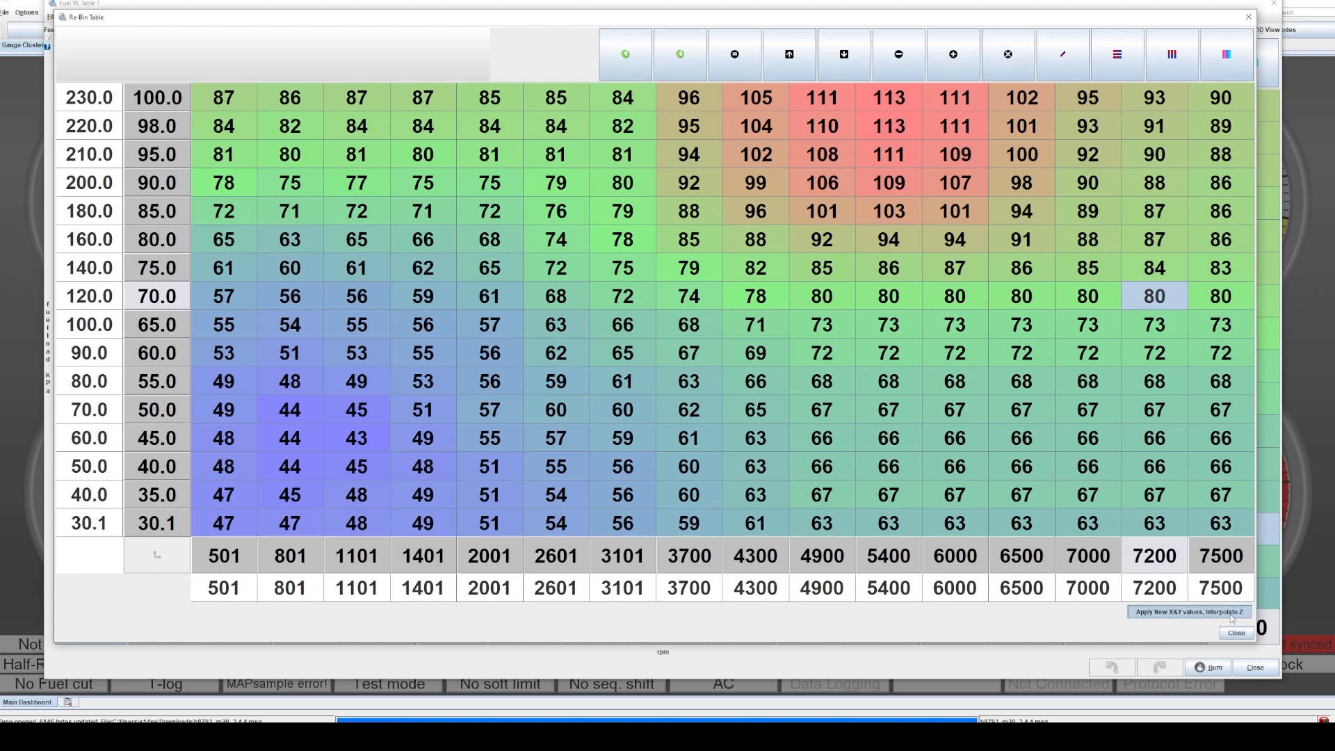
pyautogui.click(1190, 612)
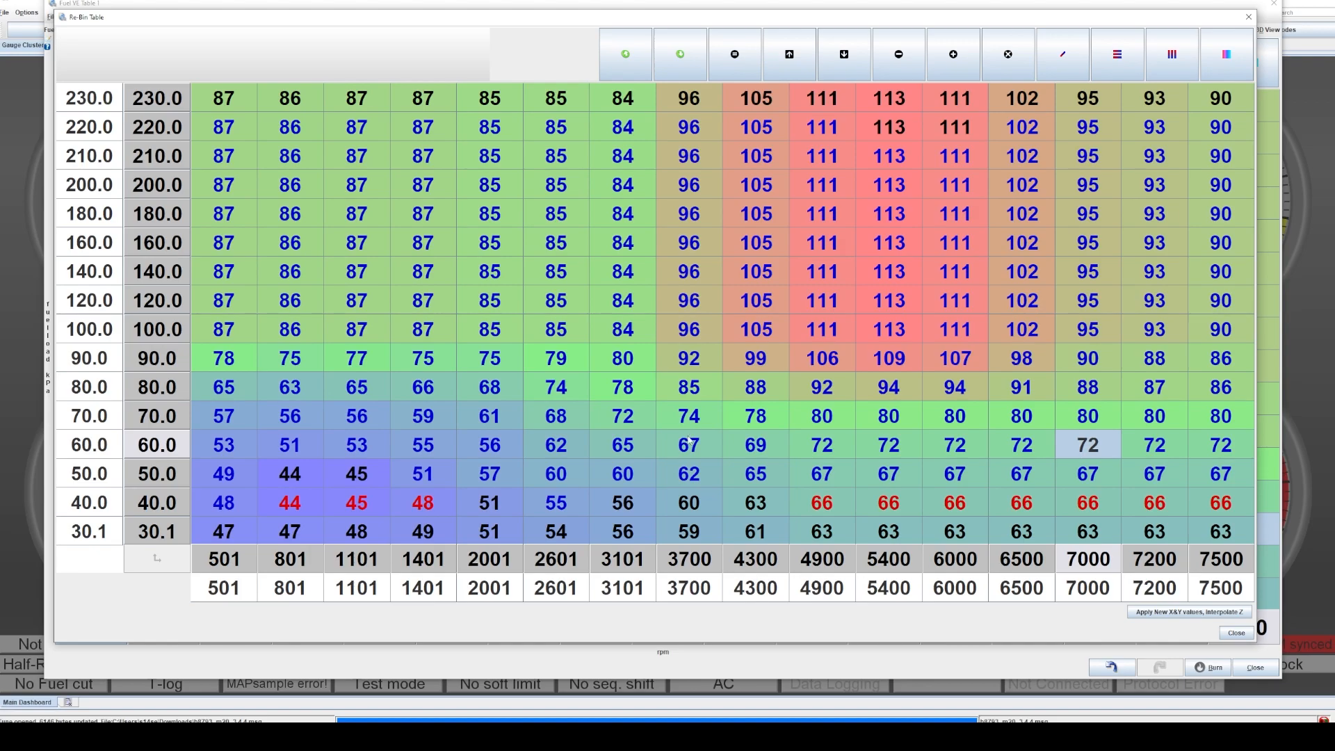
pyautogui.moveTo(690, 438)
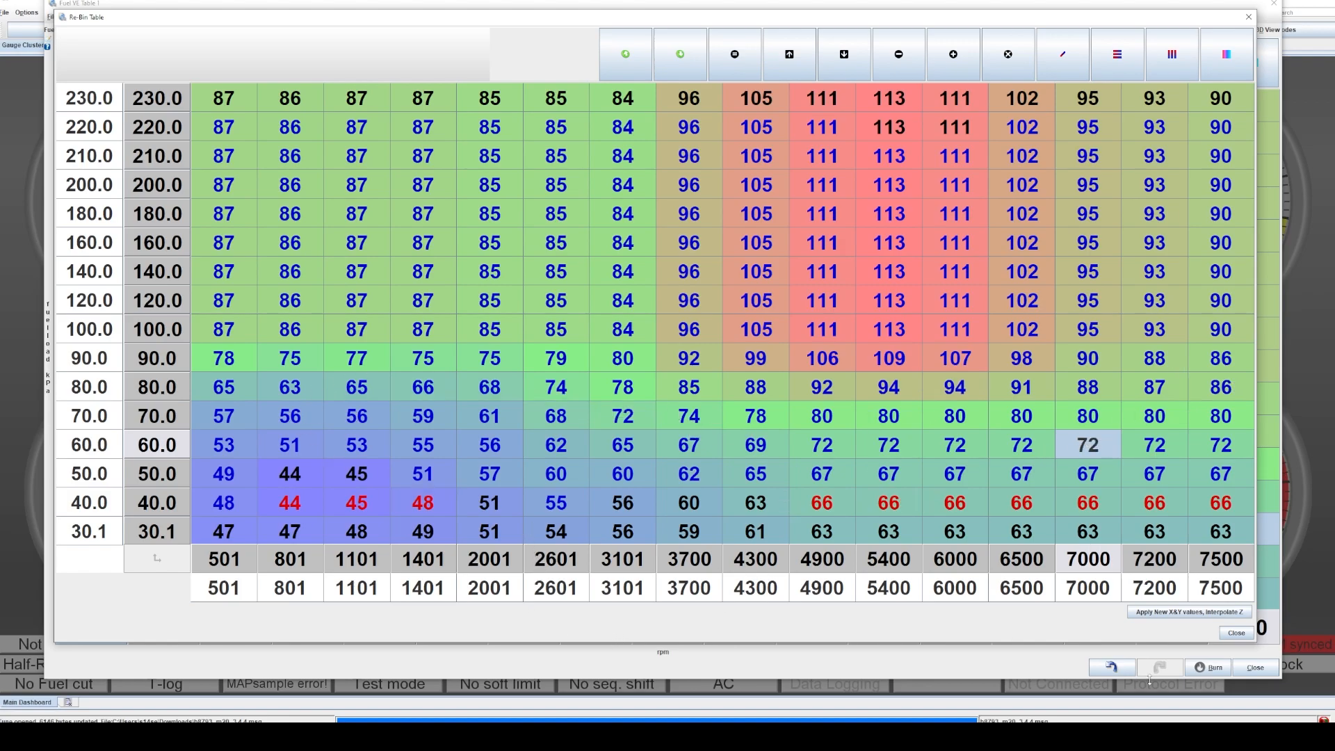
# Step: Apply the new 30.1–230 kPa load axis with interpolated VE values and select the 120–230 kPa rows
pyautogui.click(1235, 632)
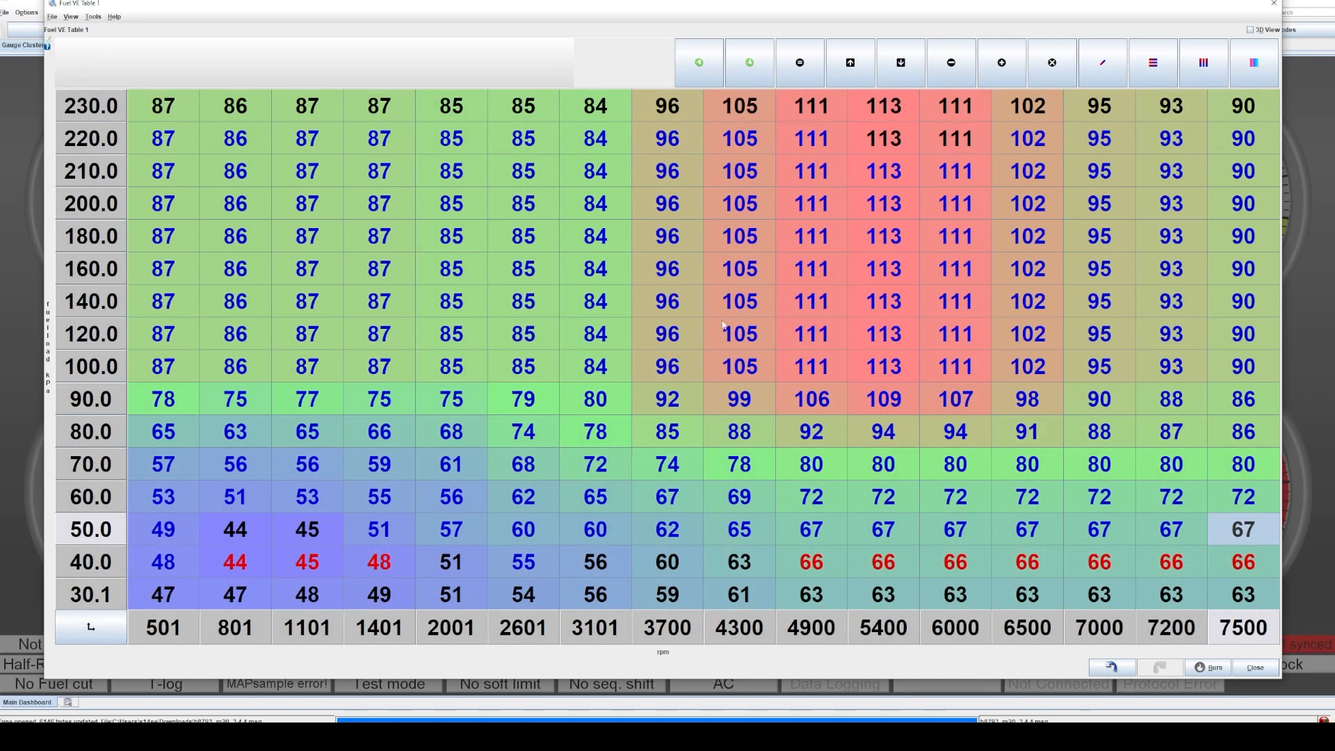
pyautogui.moveTo(1025, 445)
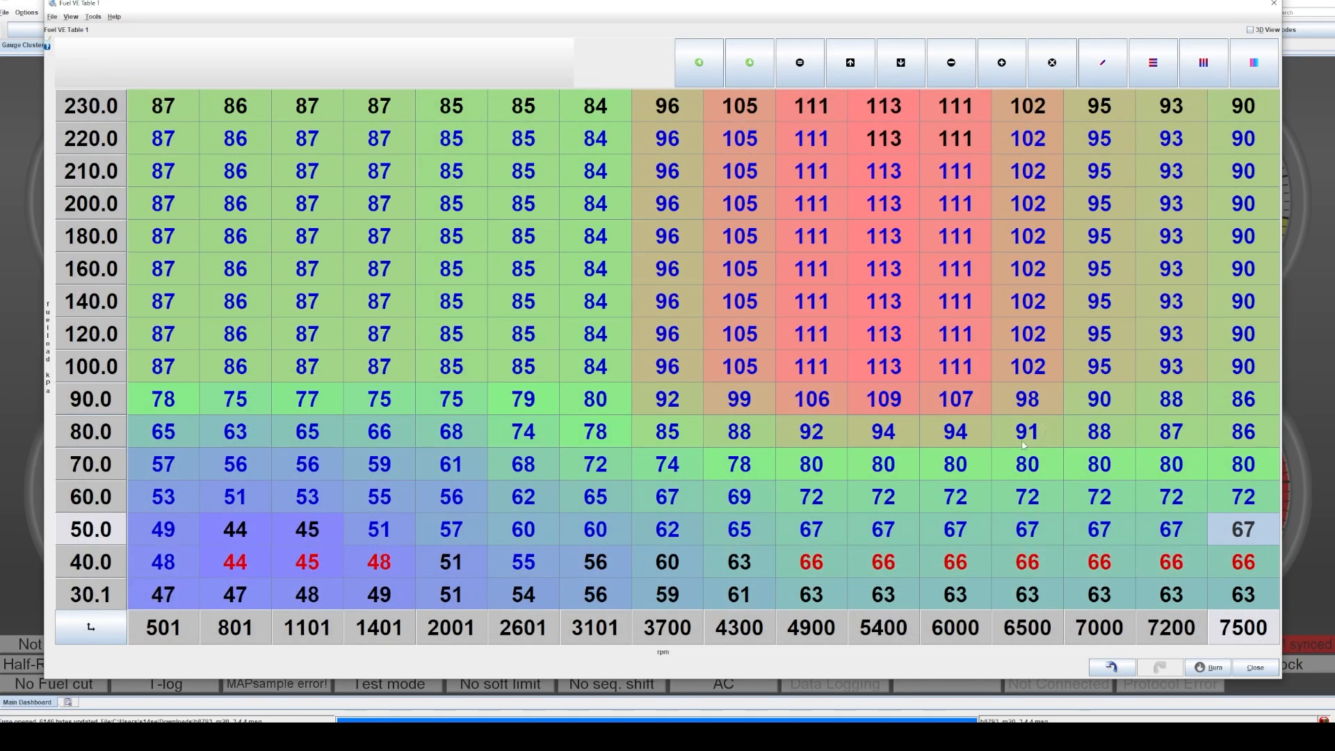
pyautogui.moveTo(1024, 436)
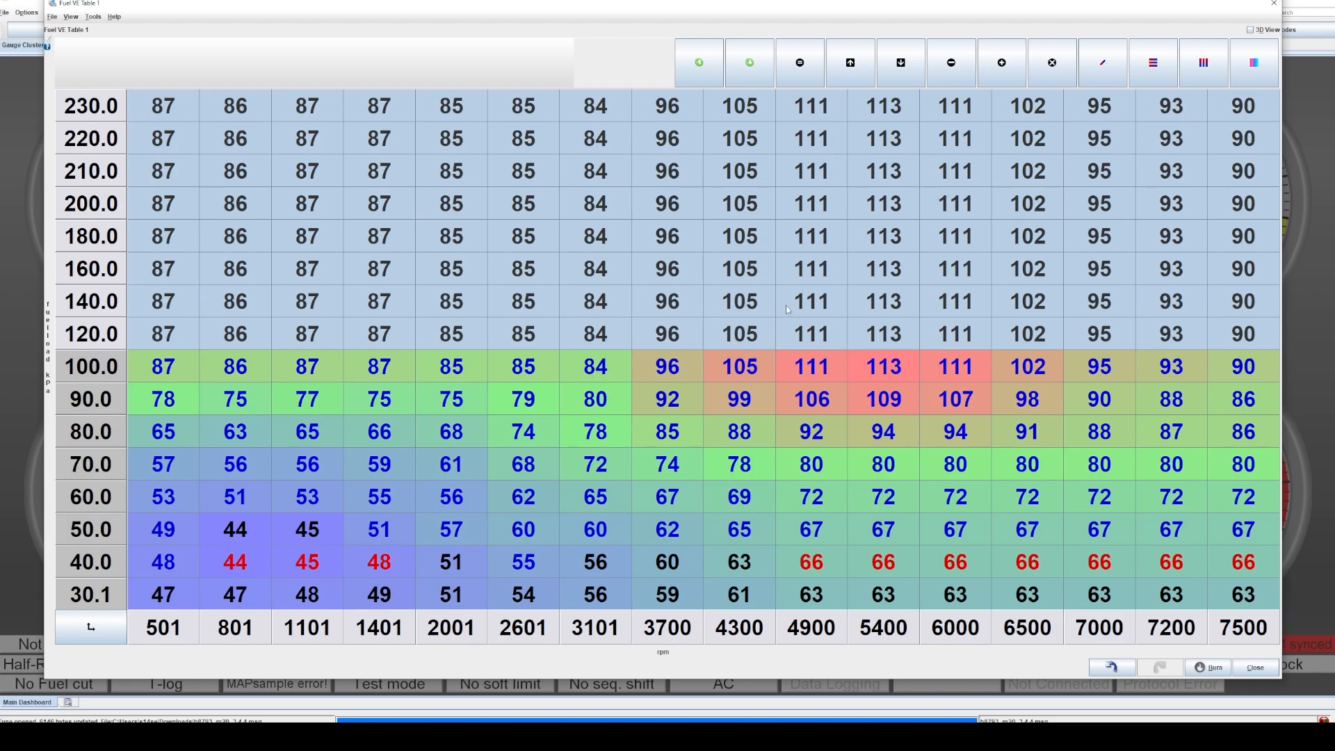
pyautogui.moveTo(1059, 216)
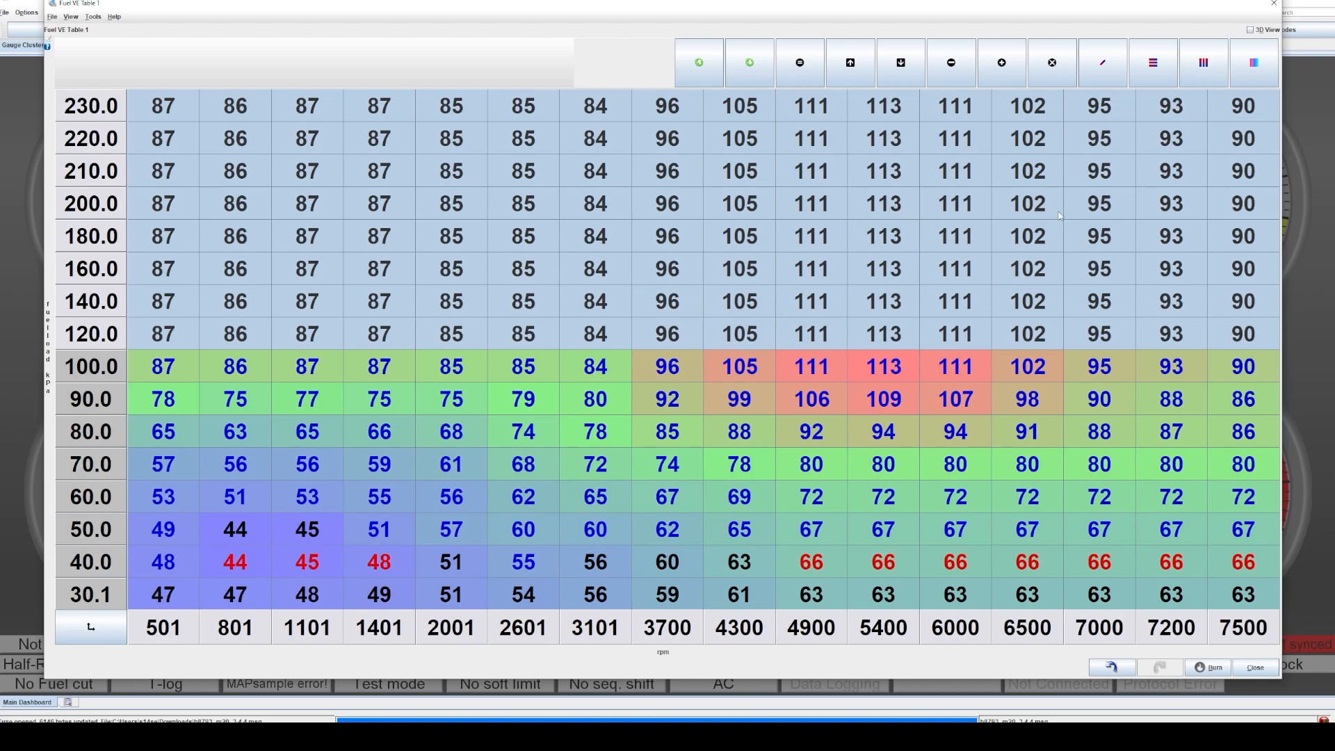
pyautogui.moveTo(925, 351)
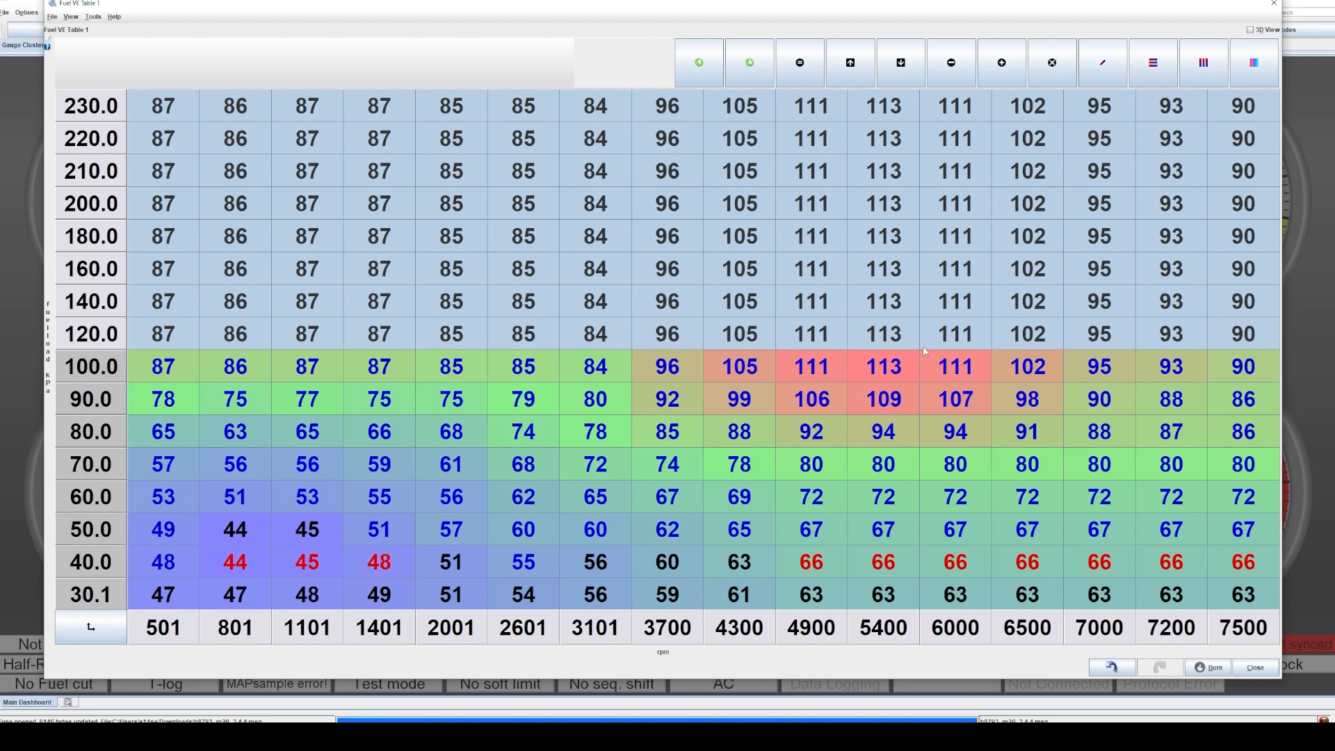
pyautogui.moveTo(437, 408)
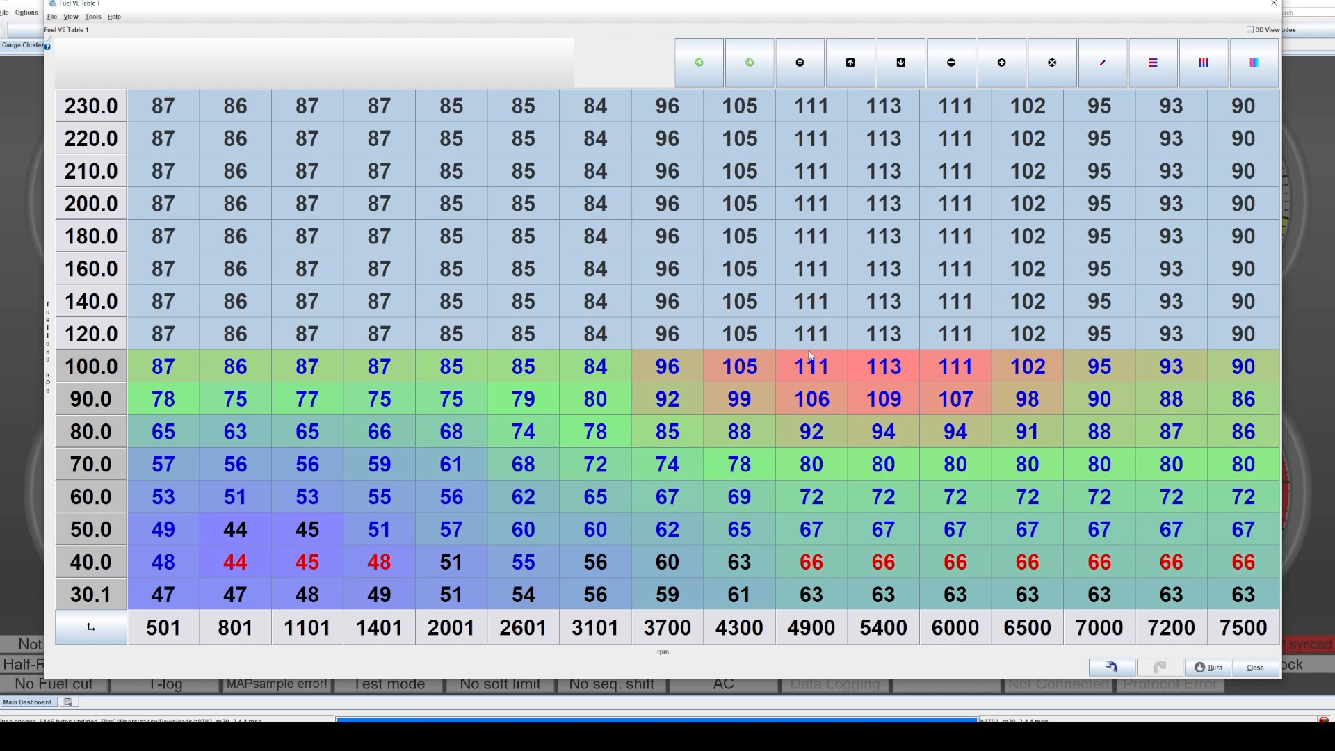
pyautogui.moveTo(911, 353)
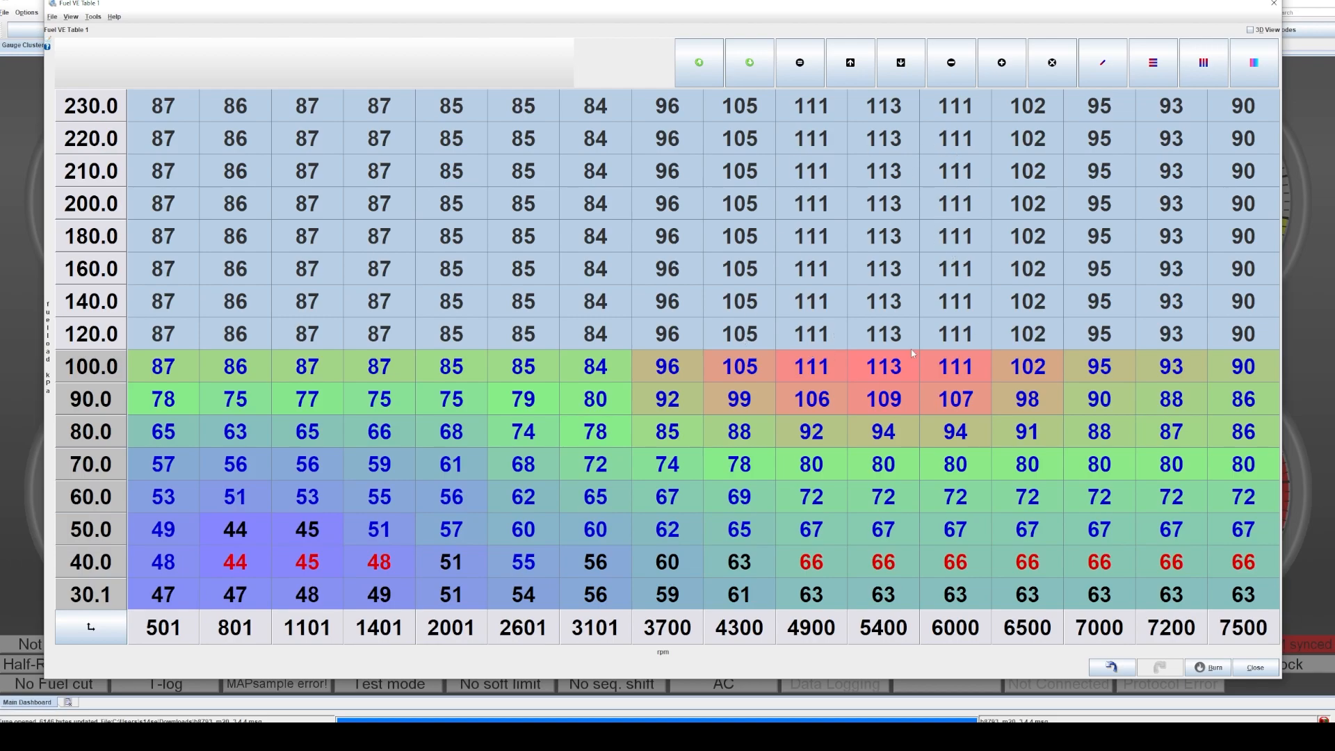
pyautogui.click(883, 365)
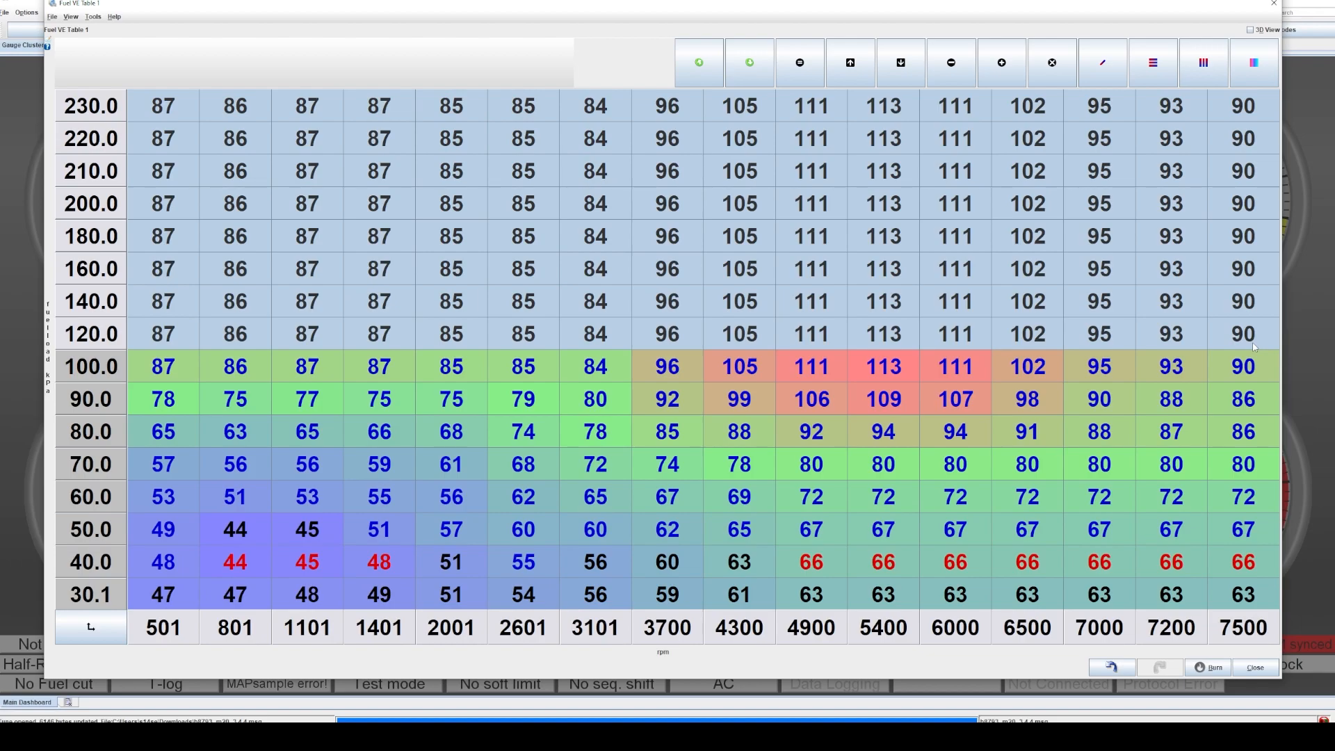
pyautogui.moveTo(1212, 332)
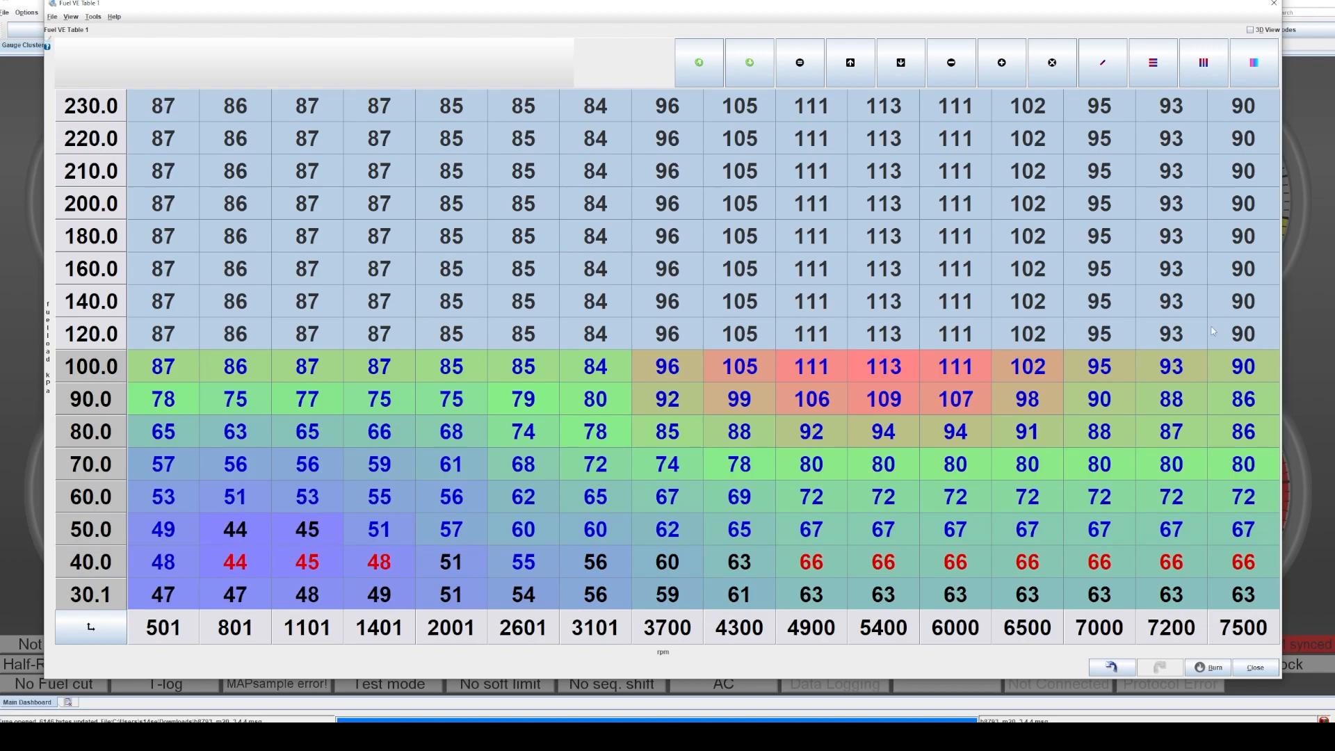
# Step: Undo a stray +3 bump, then scale the 120–230 kPa rows by 1.2
pyautogui.click(848, 63)
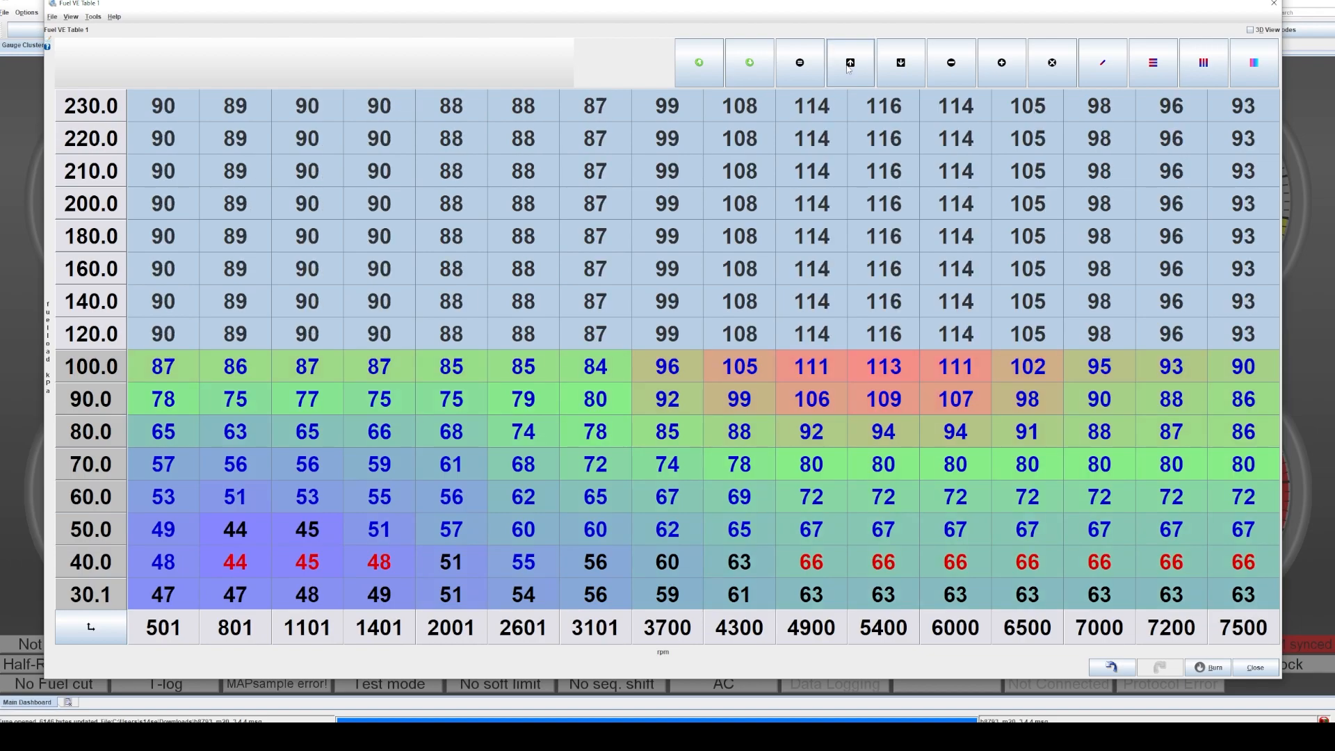
pyautogui.click(900, 63)
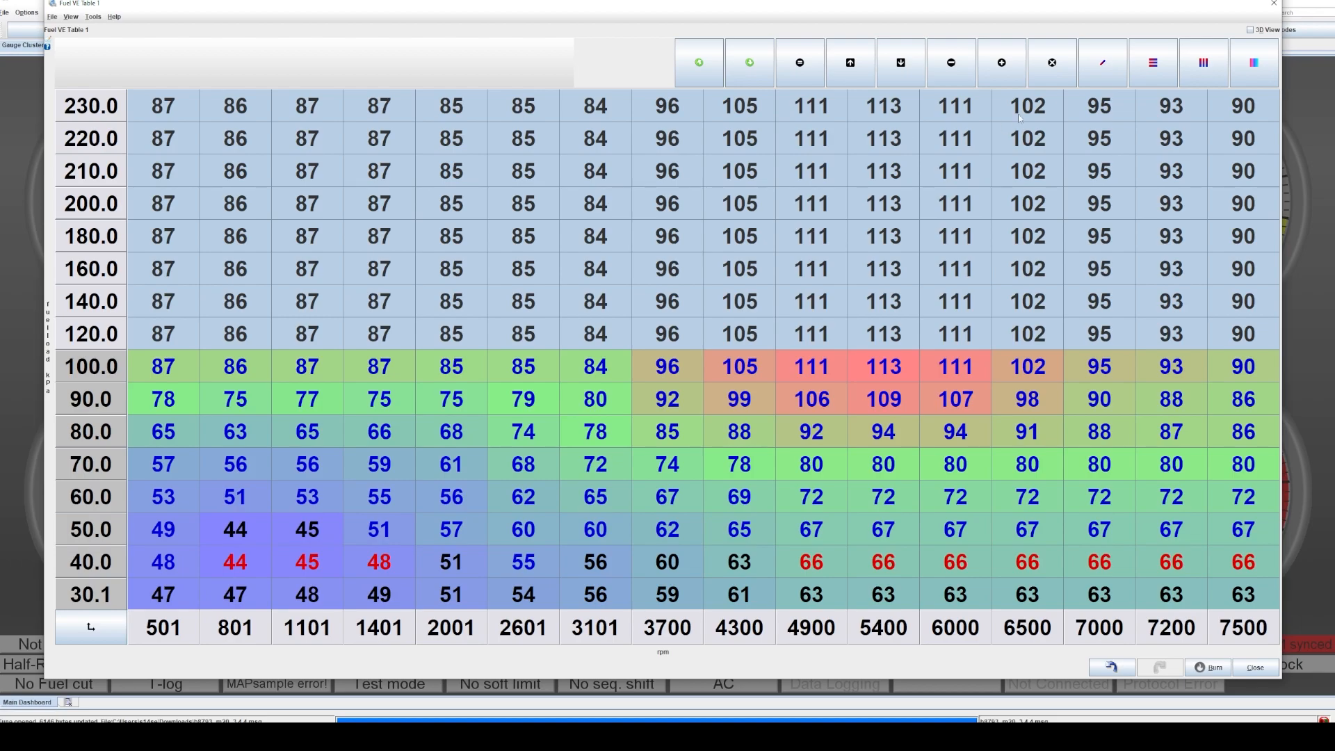
pyautogui.moveTo(1051, 62)
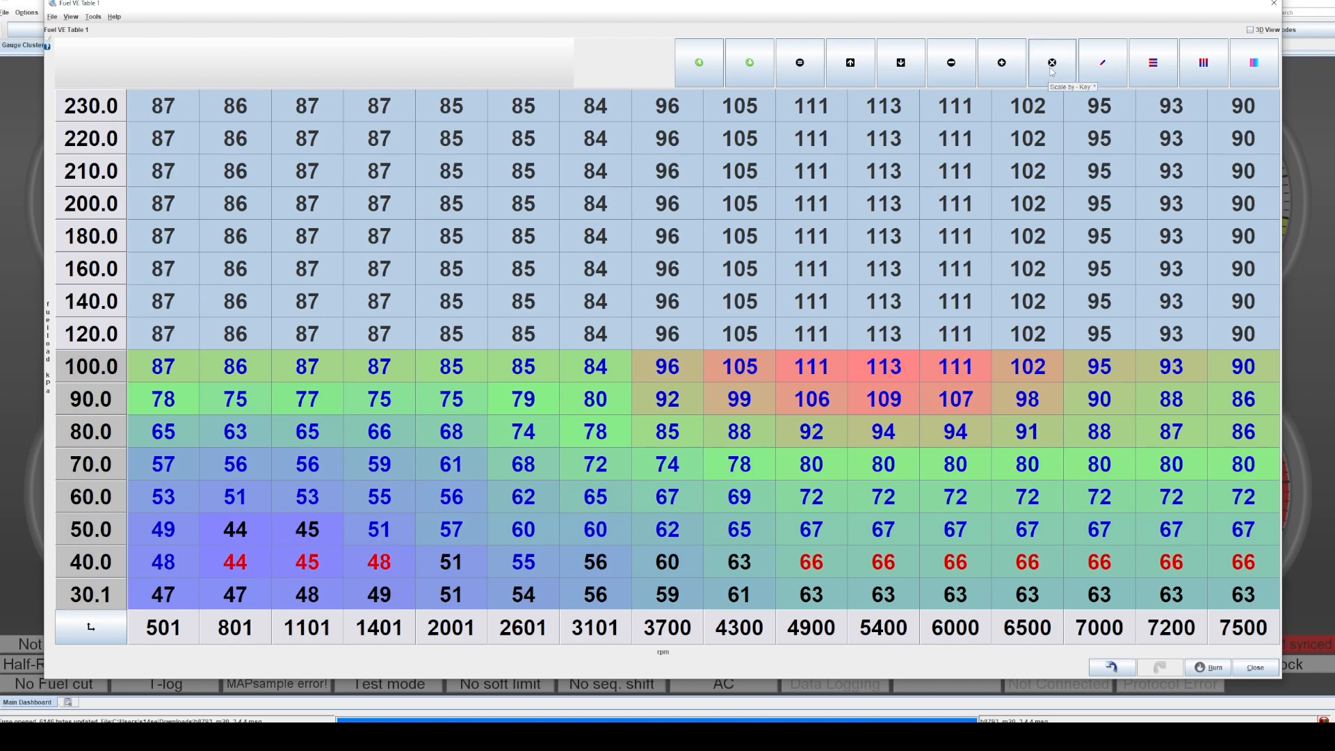
pyautogui.click(1051, 62)
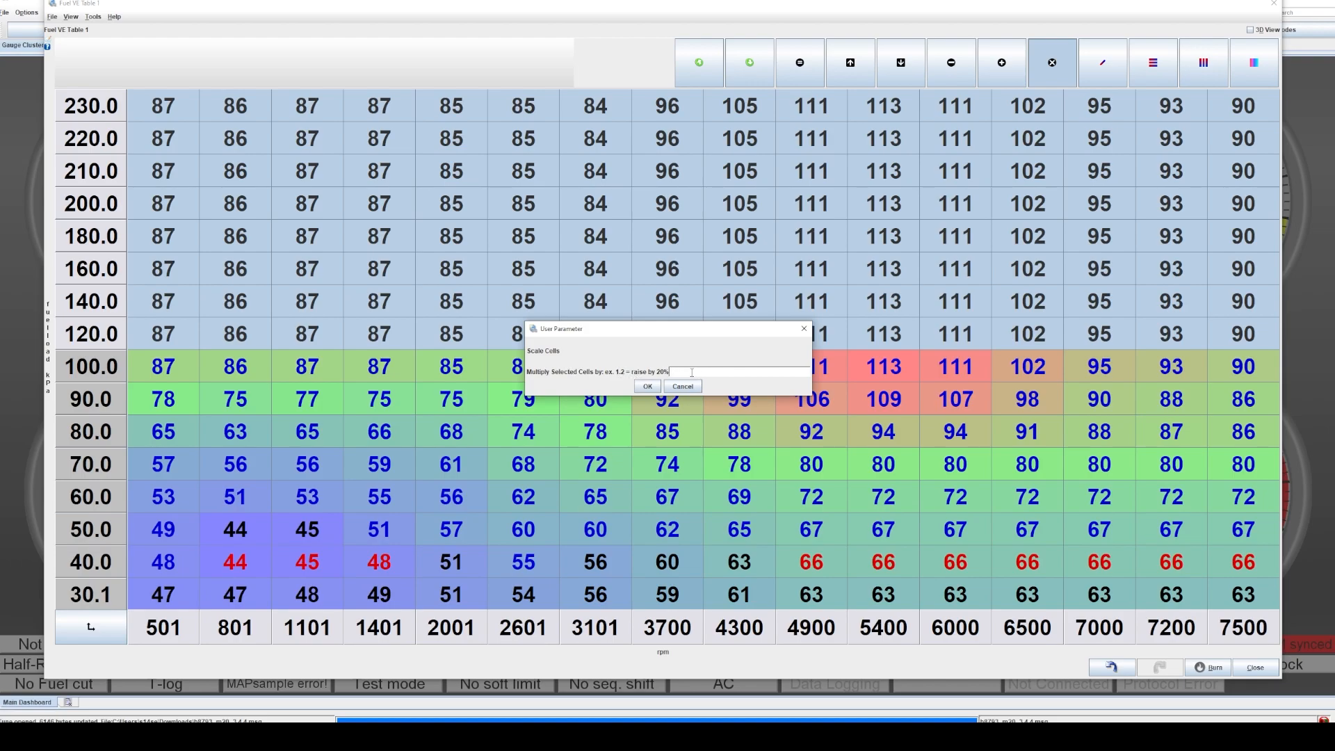
pyautogui.click(646, 385)
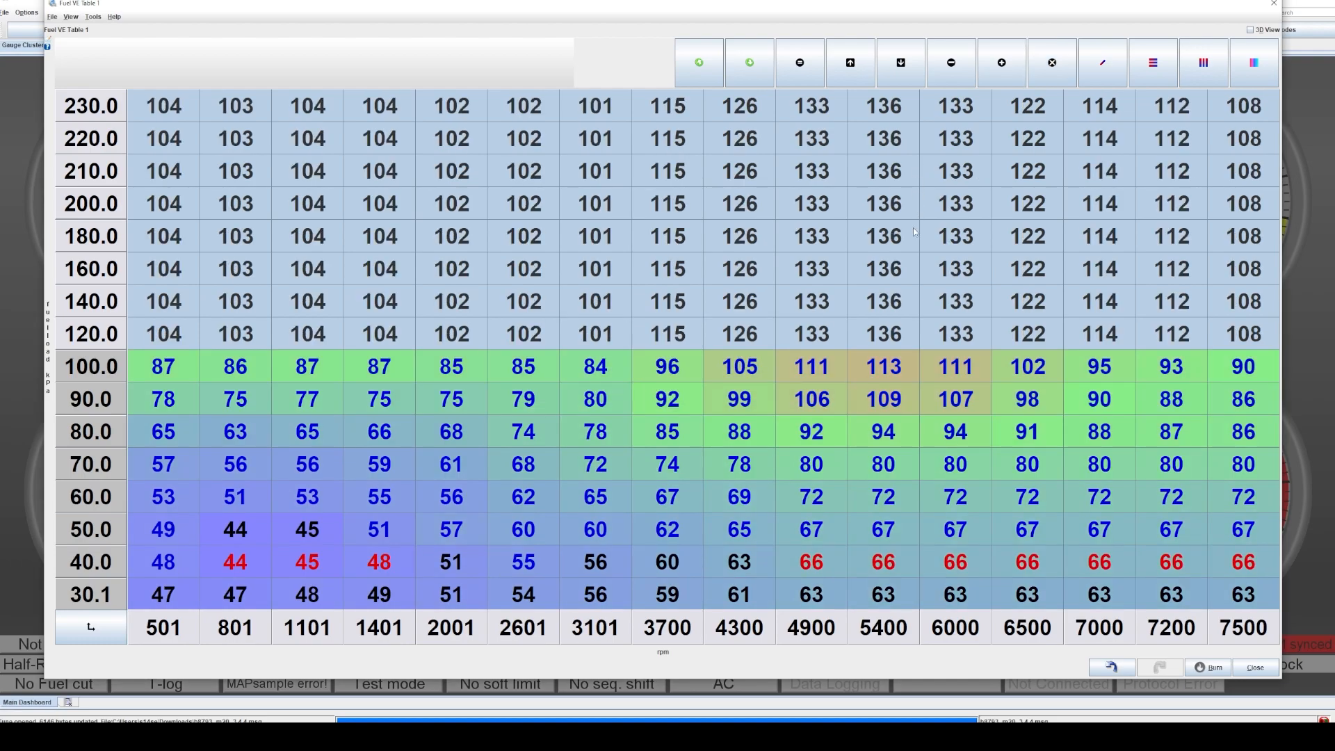
# Step: Raise the 200–230 kPa rows three above the 120–180 kPa rows and deselect
pyautogui.click(882, 300)
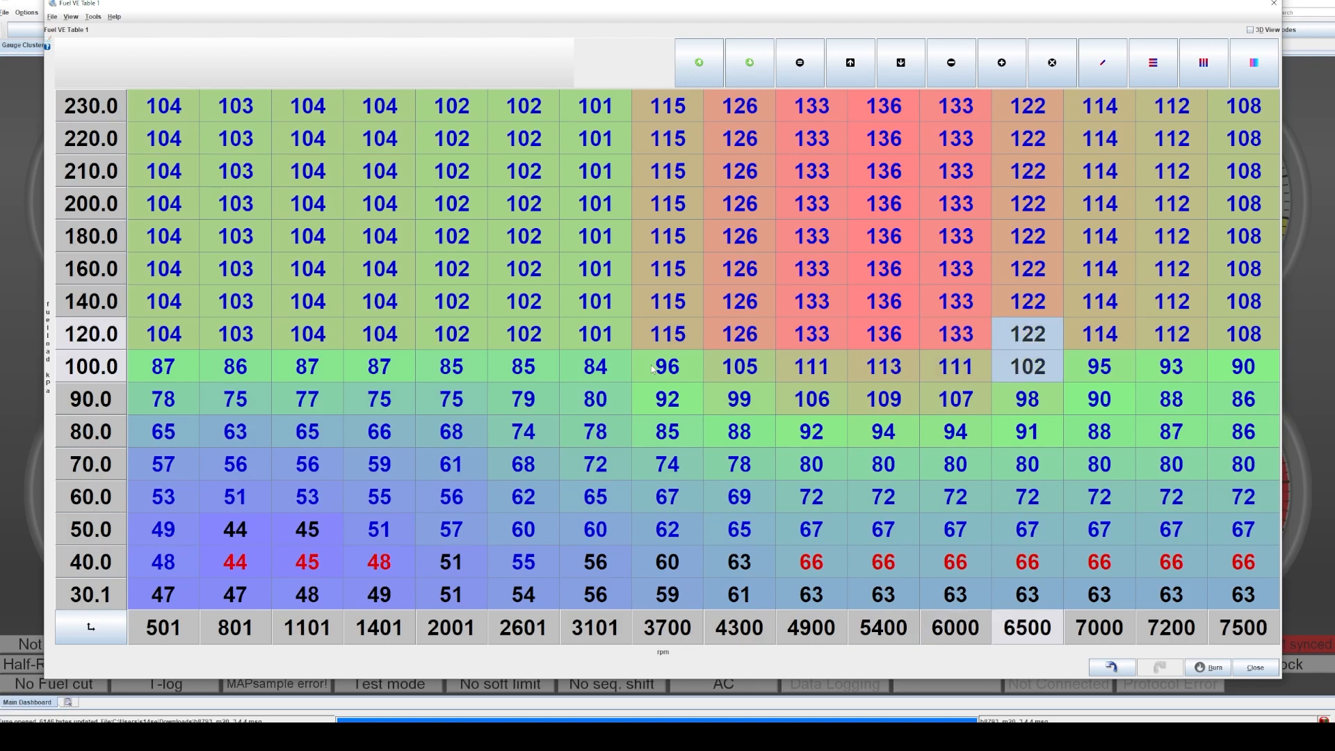
pyautogui.moveTo(1144, 365)
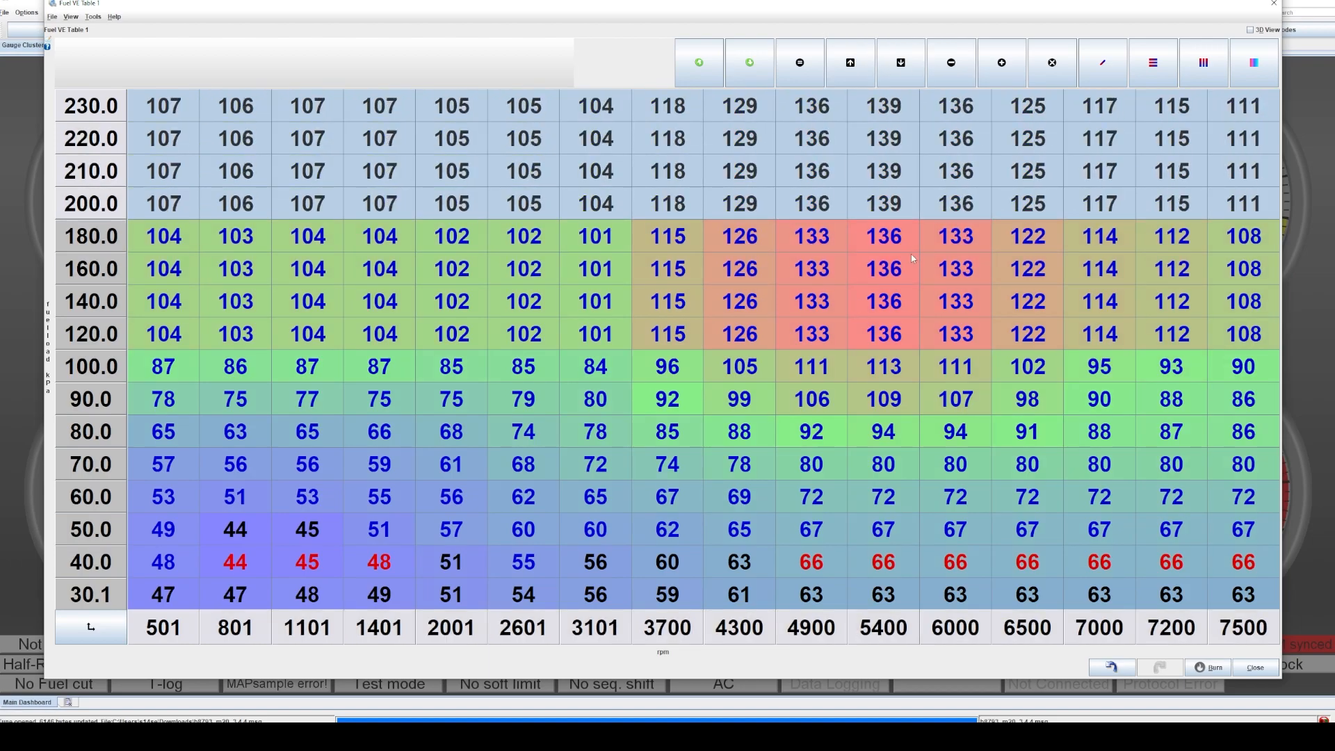
pyautogui.click(883, 268)
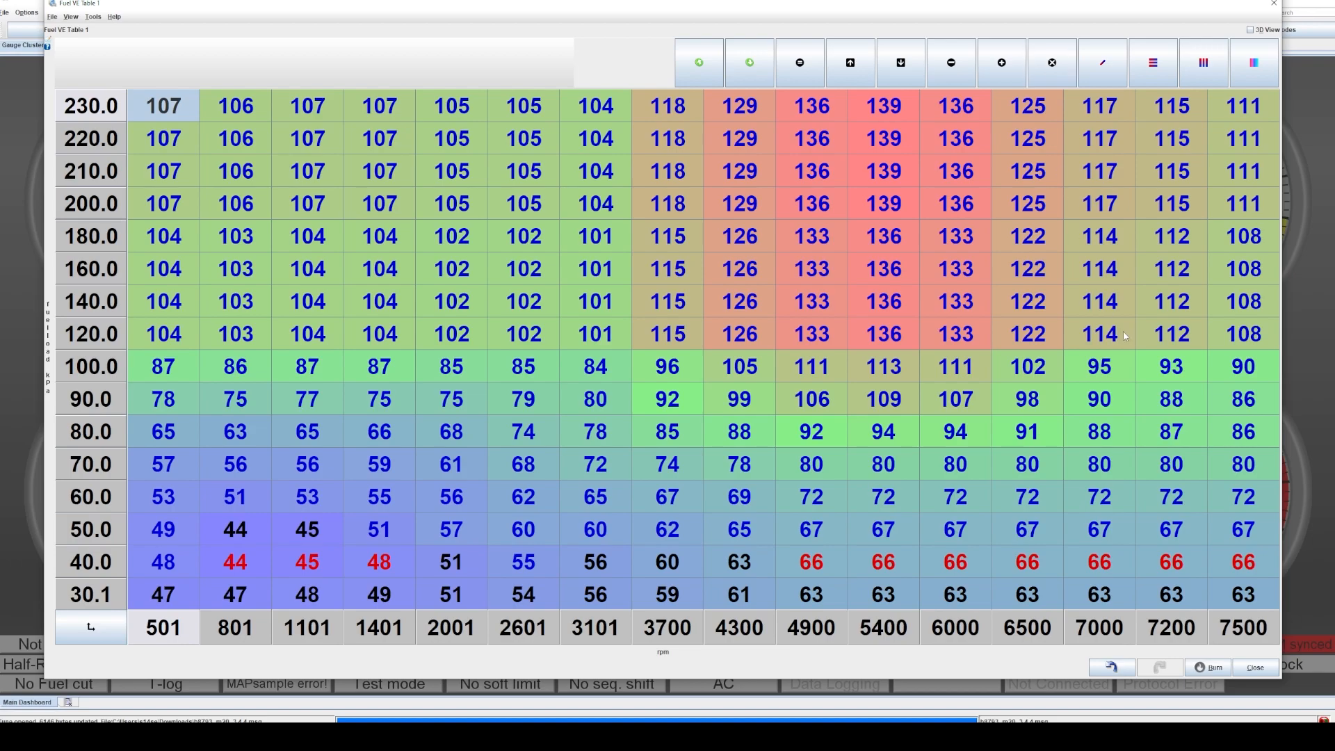
pyautogui.moveTo(82, 655)
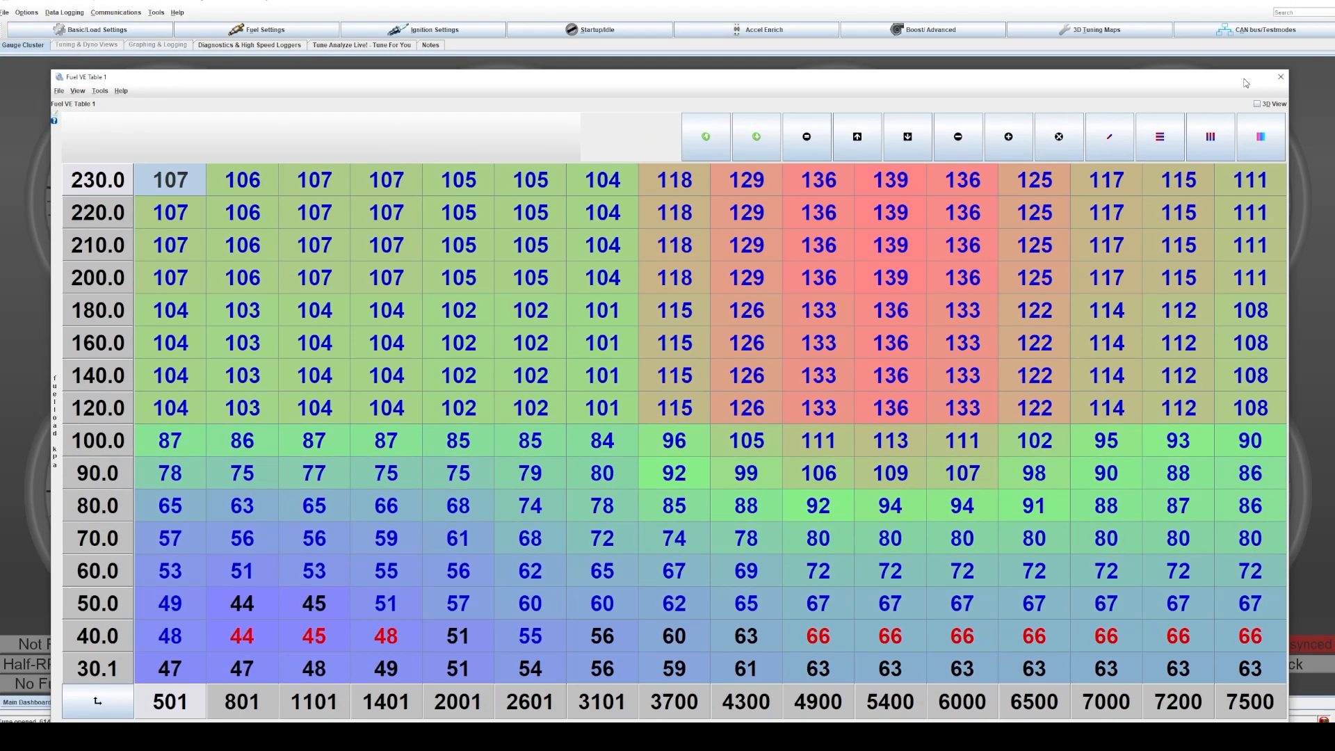
pyautogui.click(433, 30)
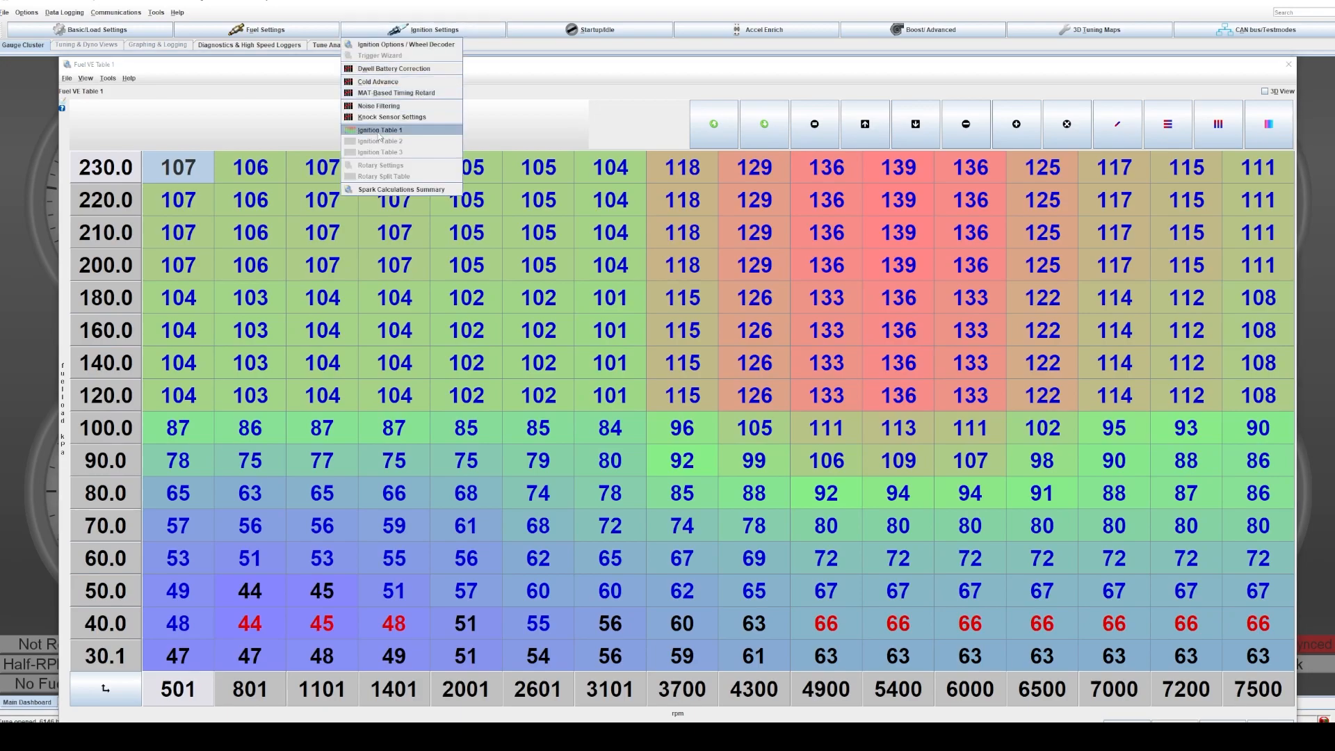
pyautogui.click(378, 129)
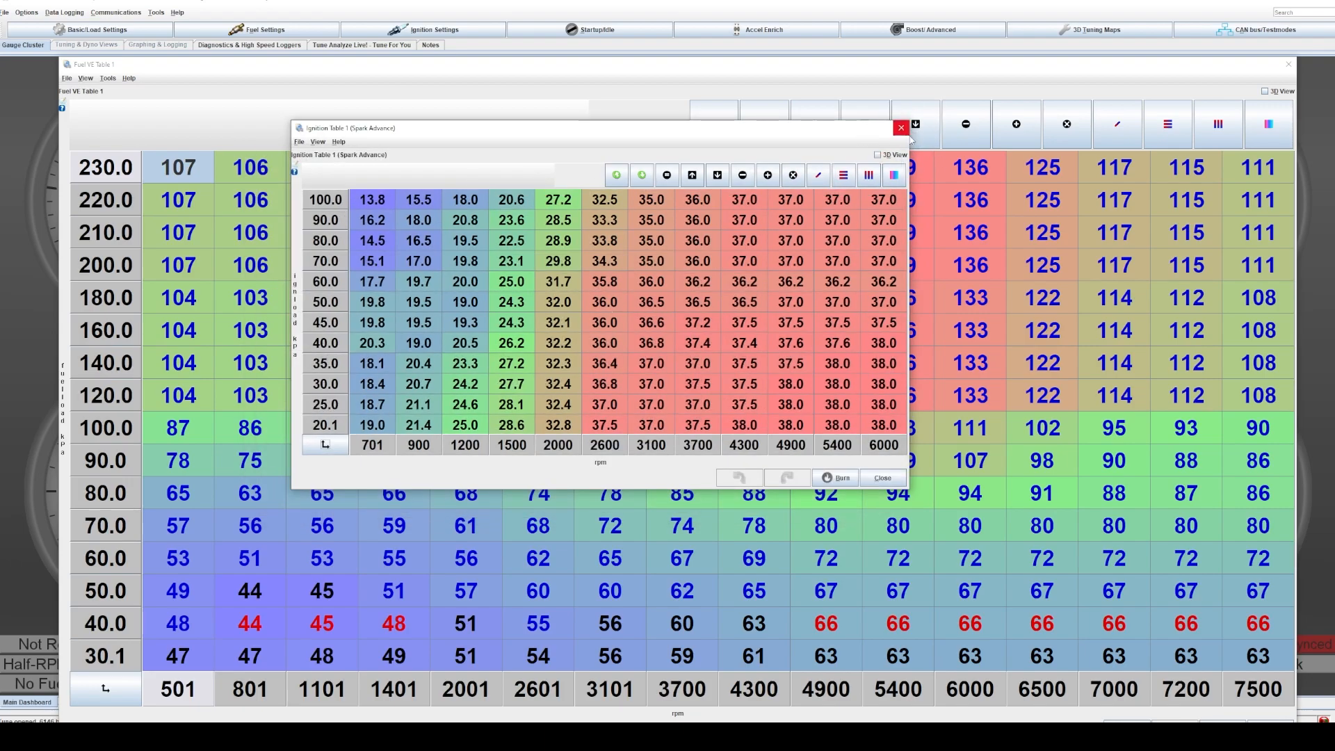
pyautogui.moveTo(900, 128)
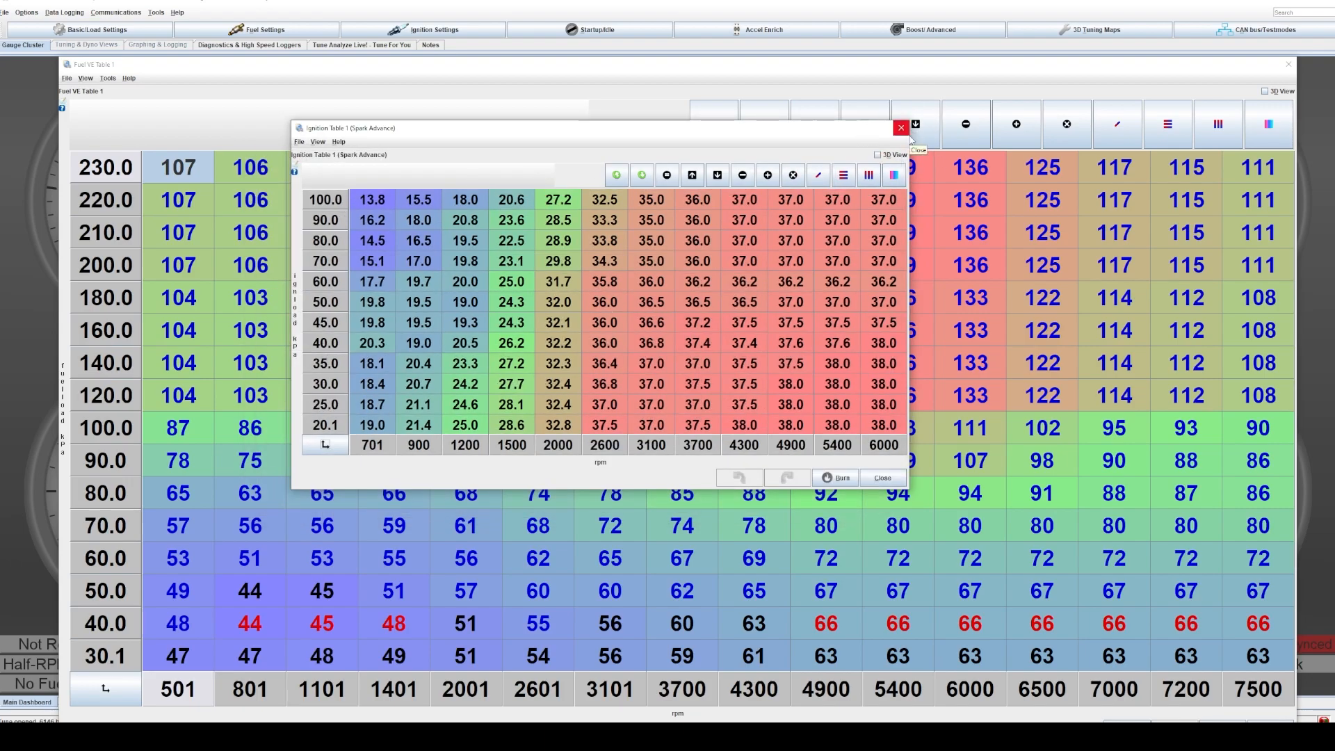
pyautogui.click(899, 128)
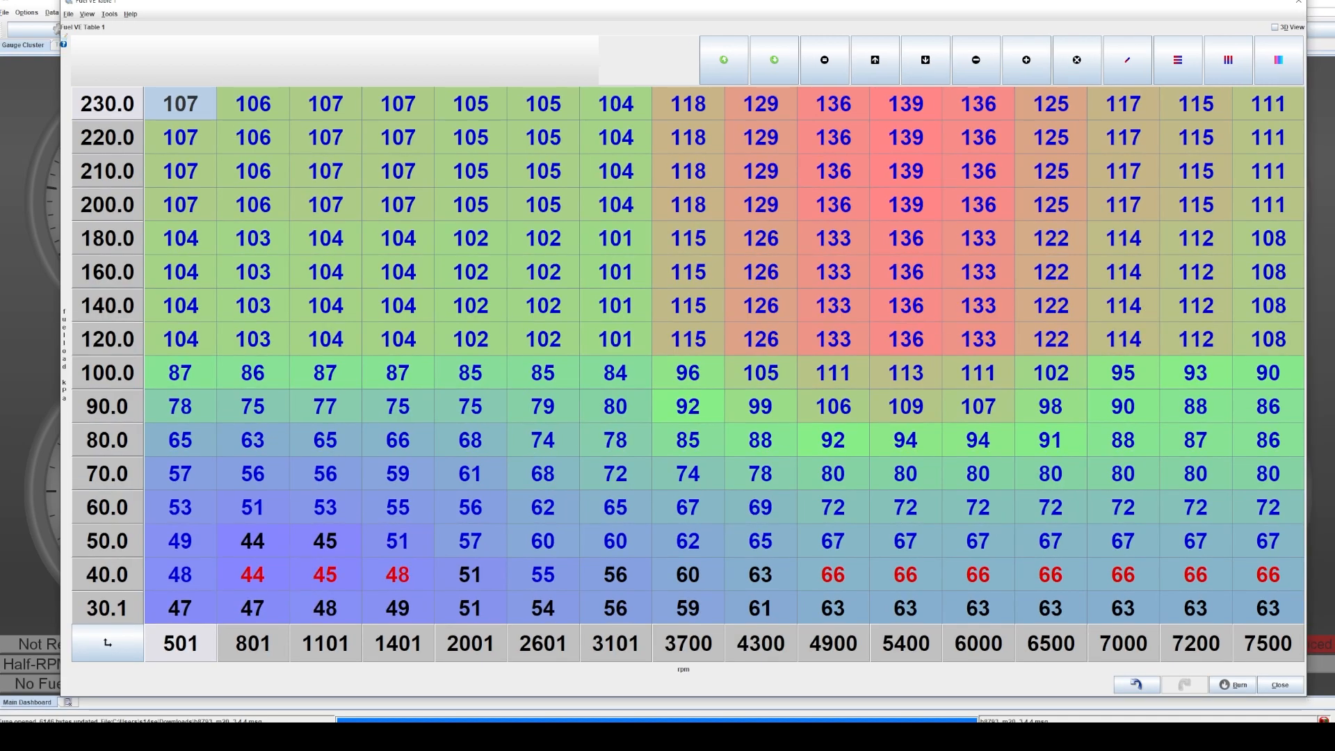
pyautogui.moveTo(651, 310)
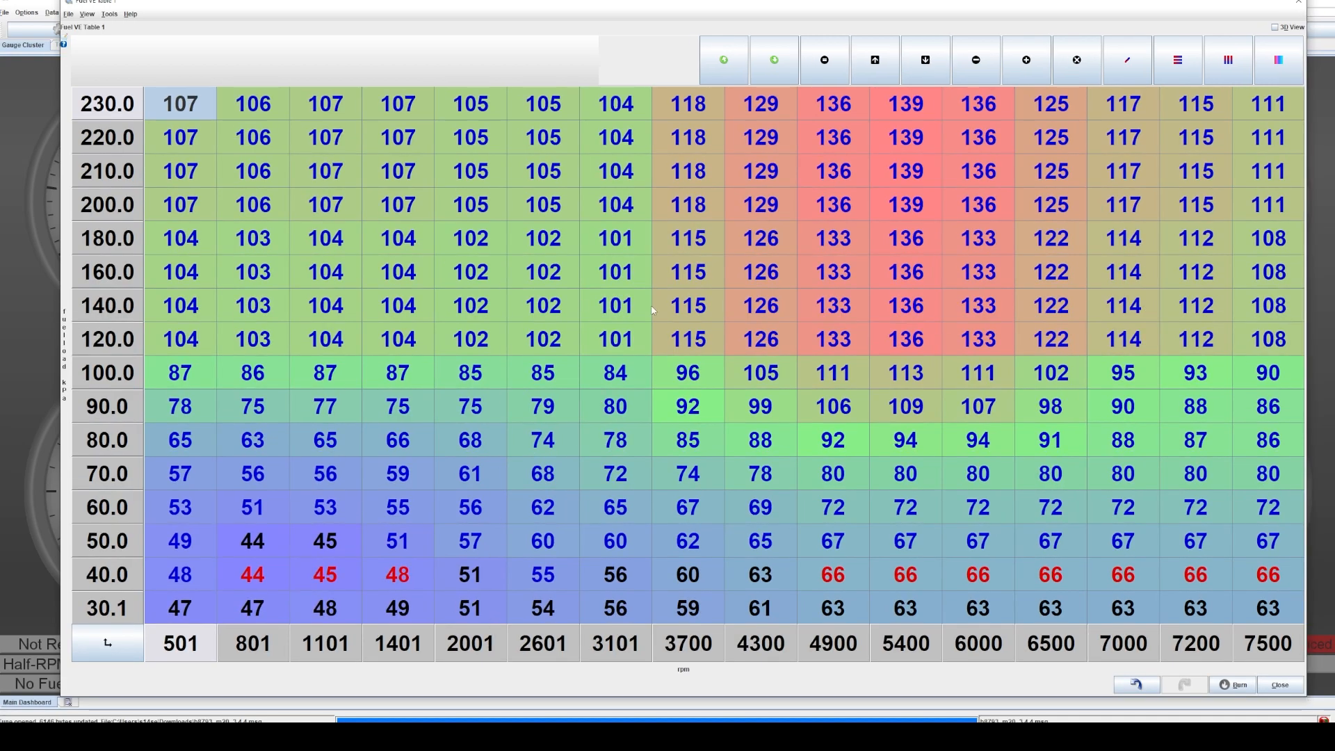
pyautogui.moveTo(682, 447)
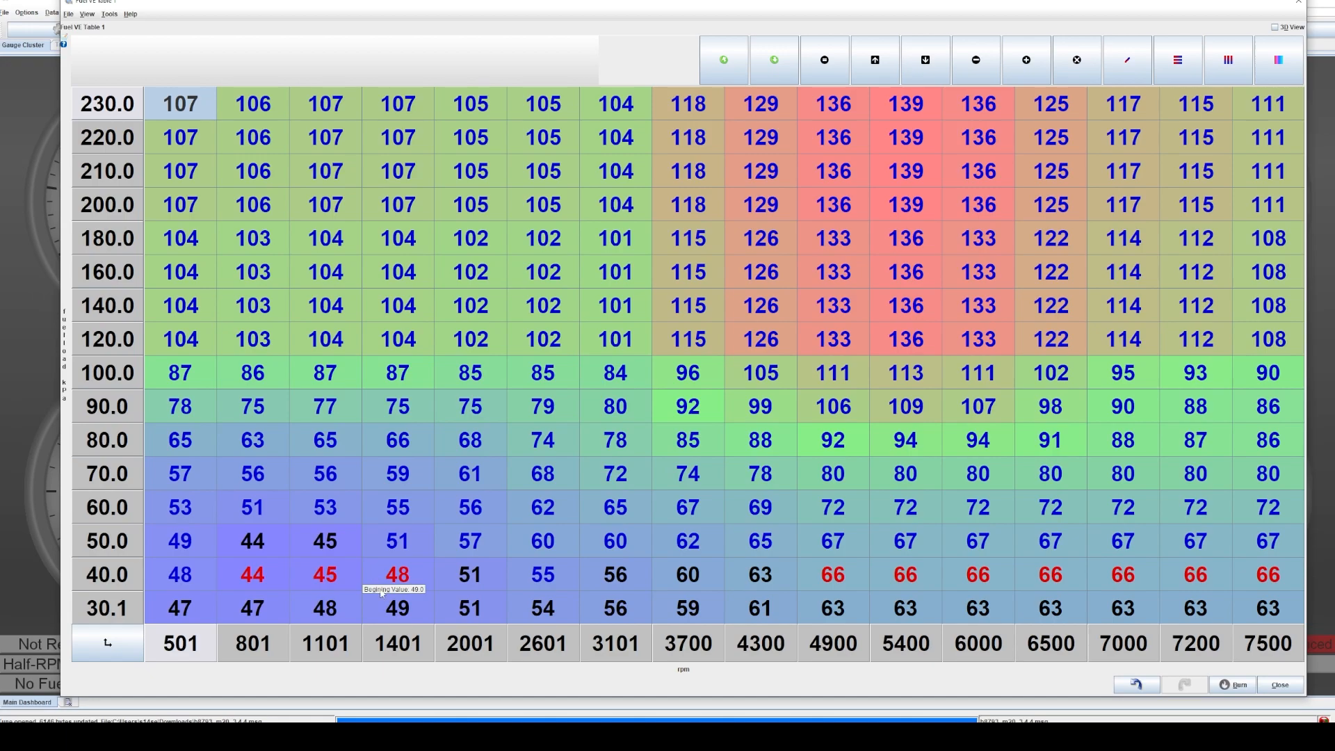
pyautogui.moveTo(339, 688)
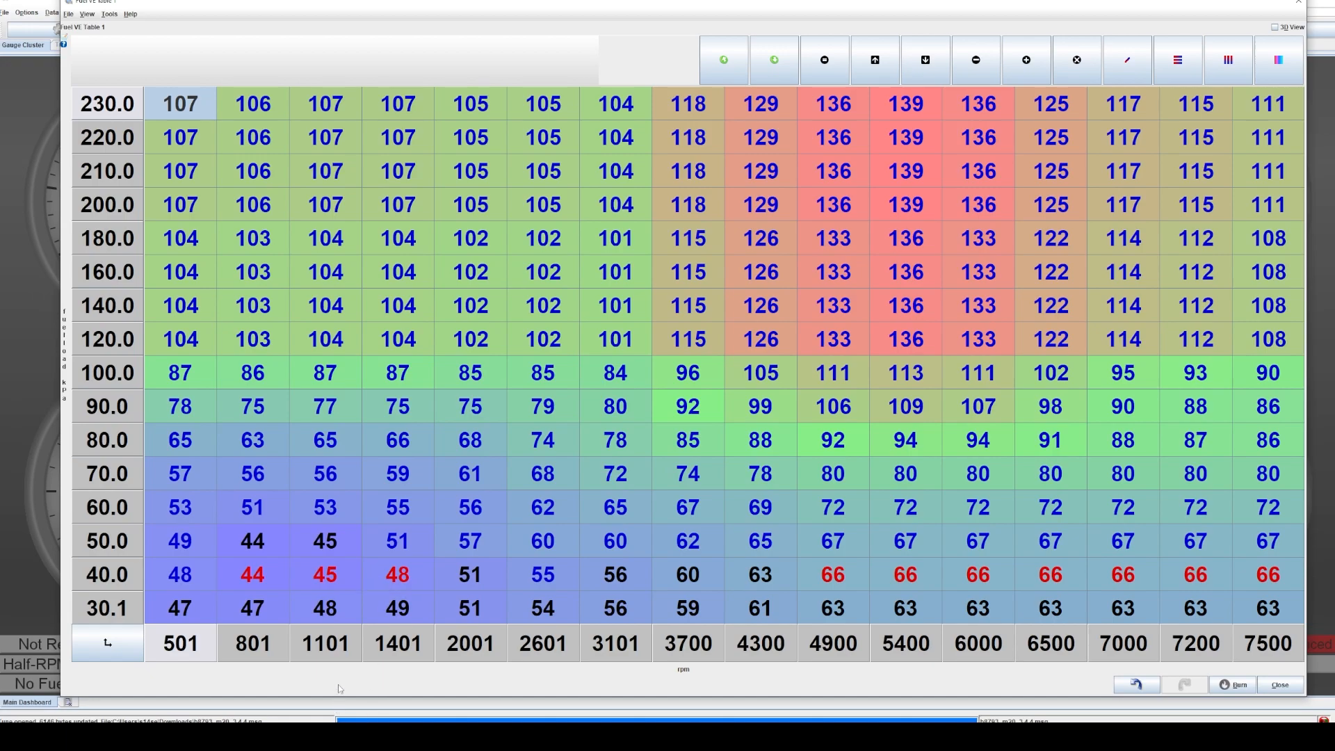
pyautogui.moveTo(534, 582)
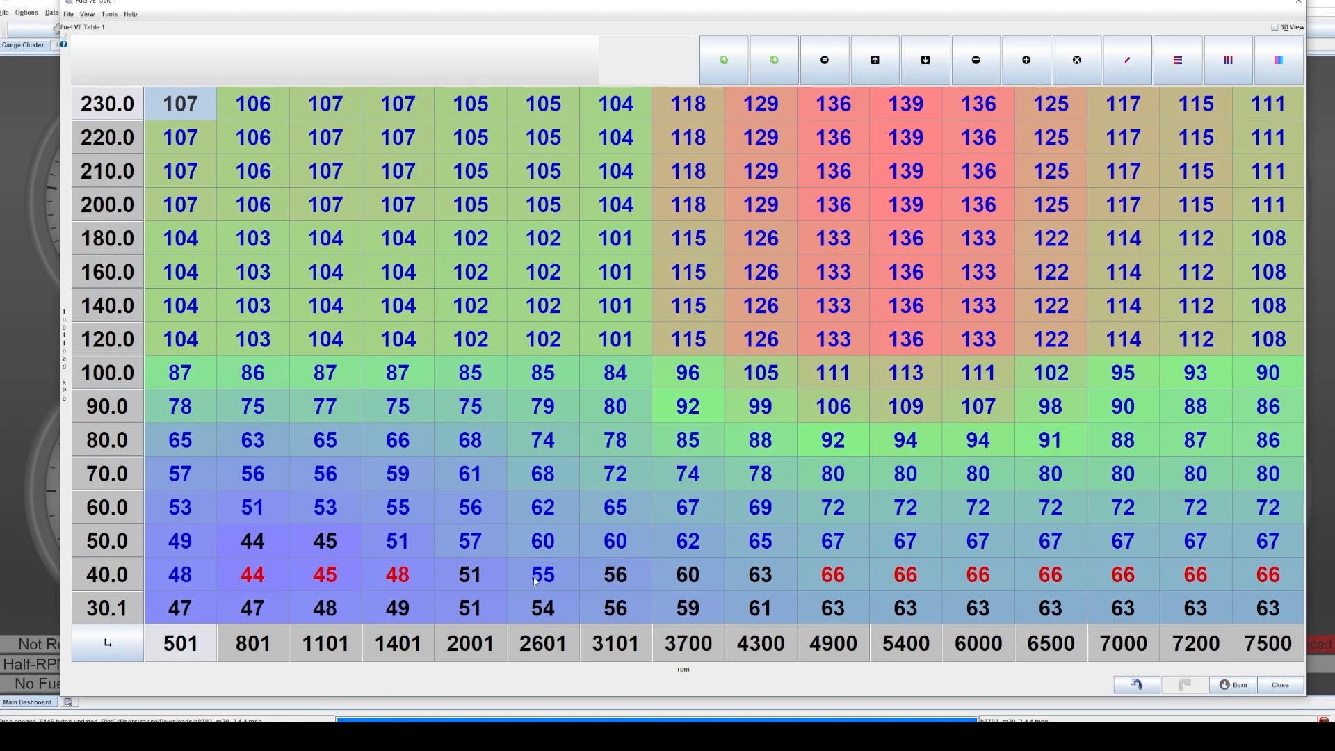